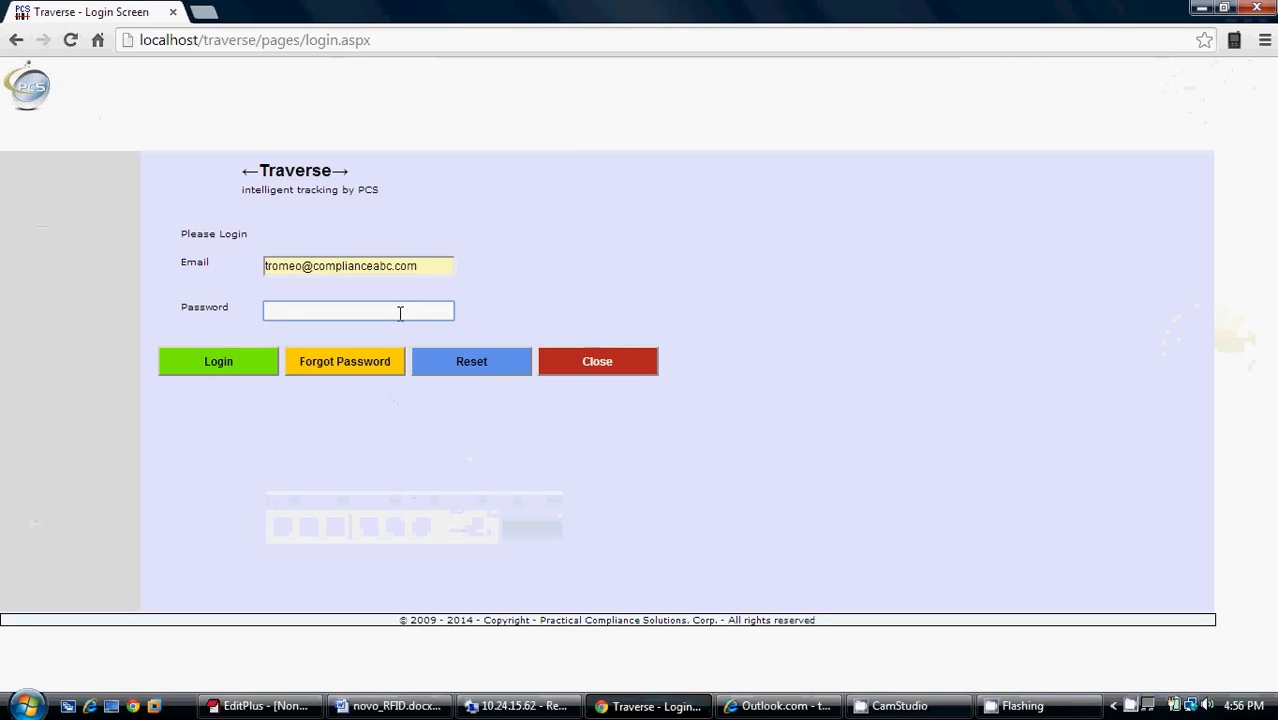
Enter the account password and sign in to Traverse.
click(358, 312)
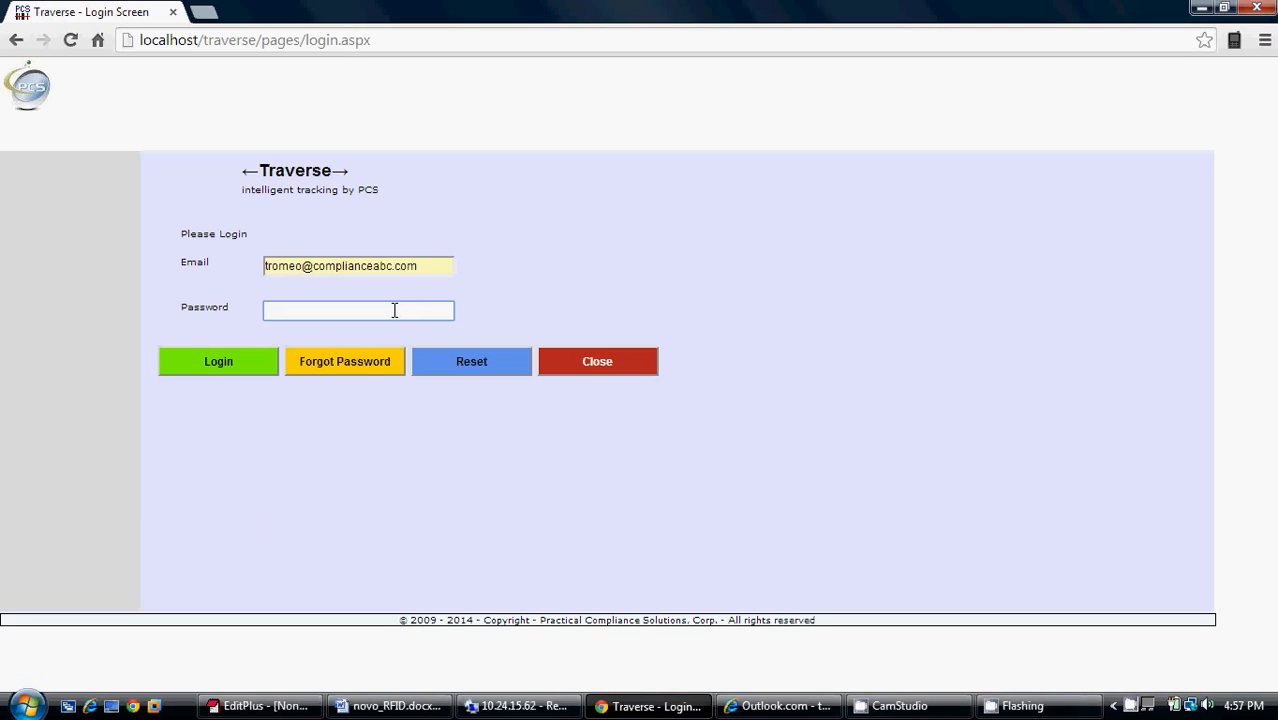
text(•)
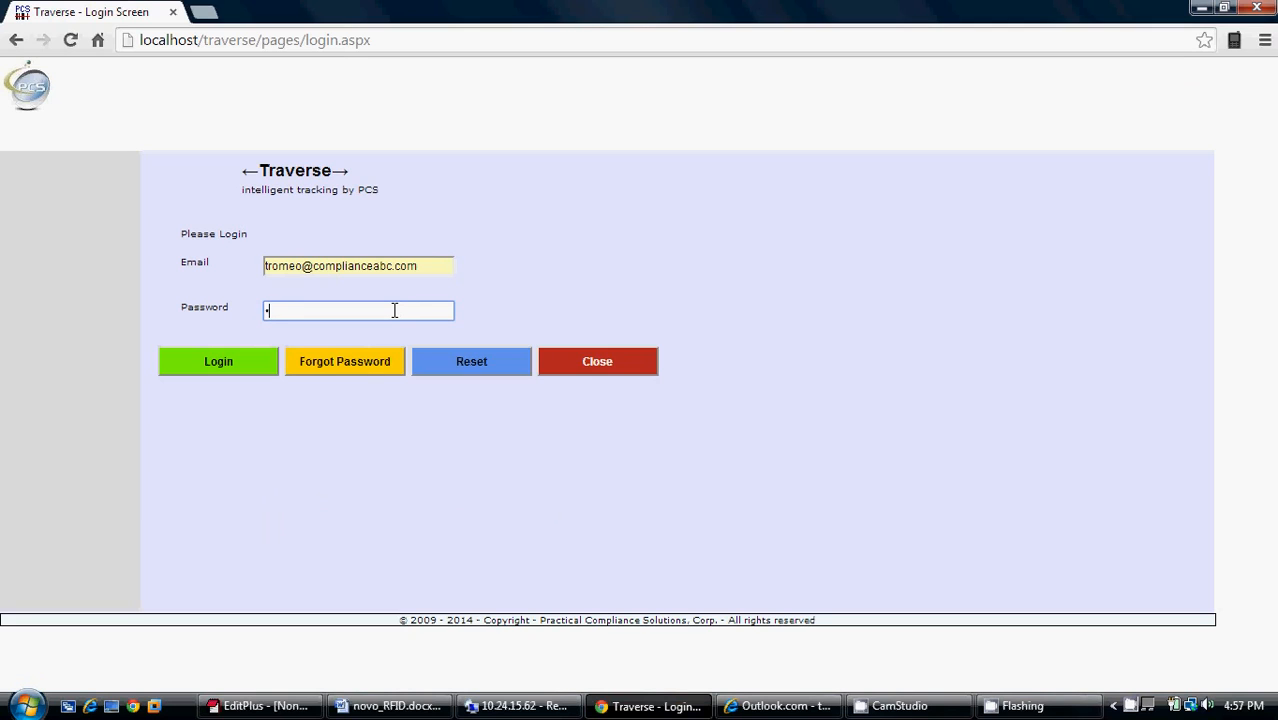
text(password)
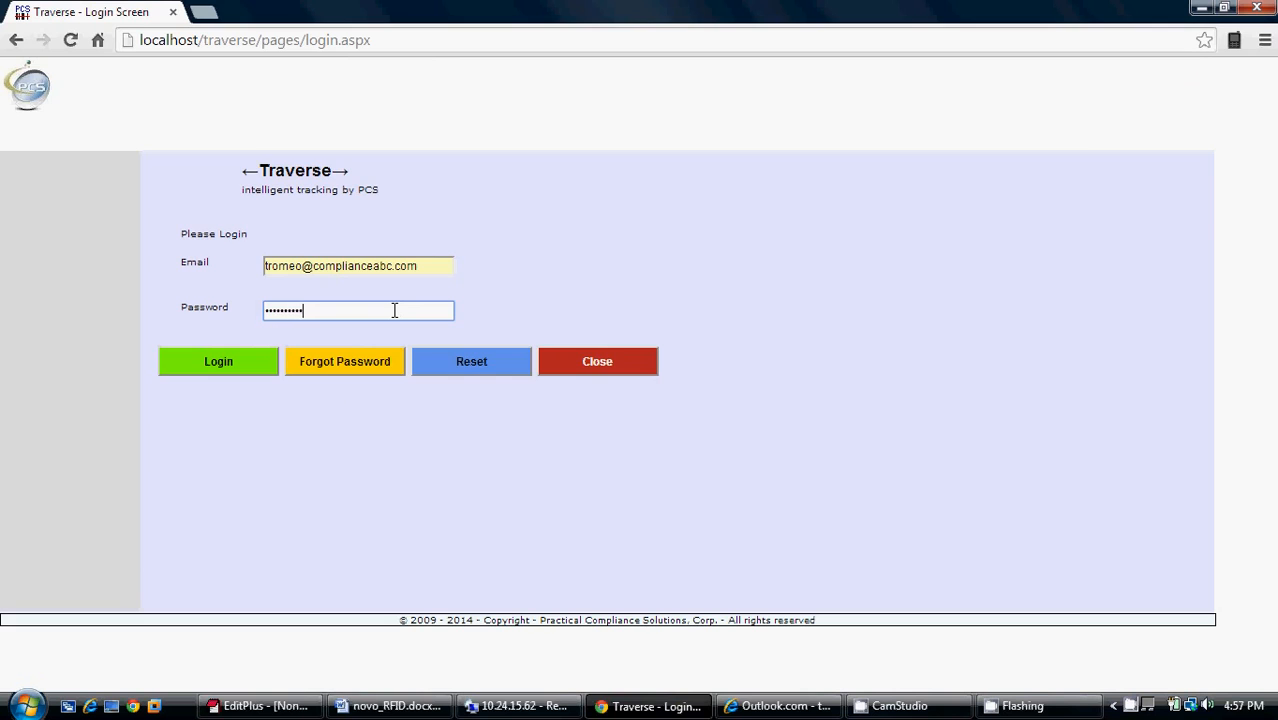
click(218, 360)
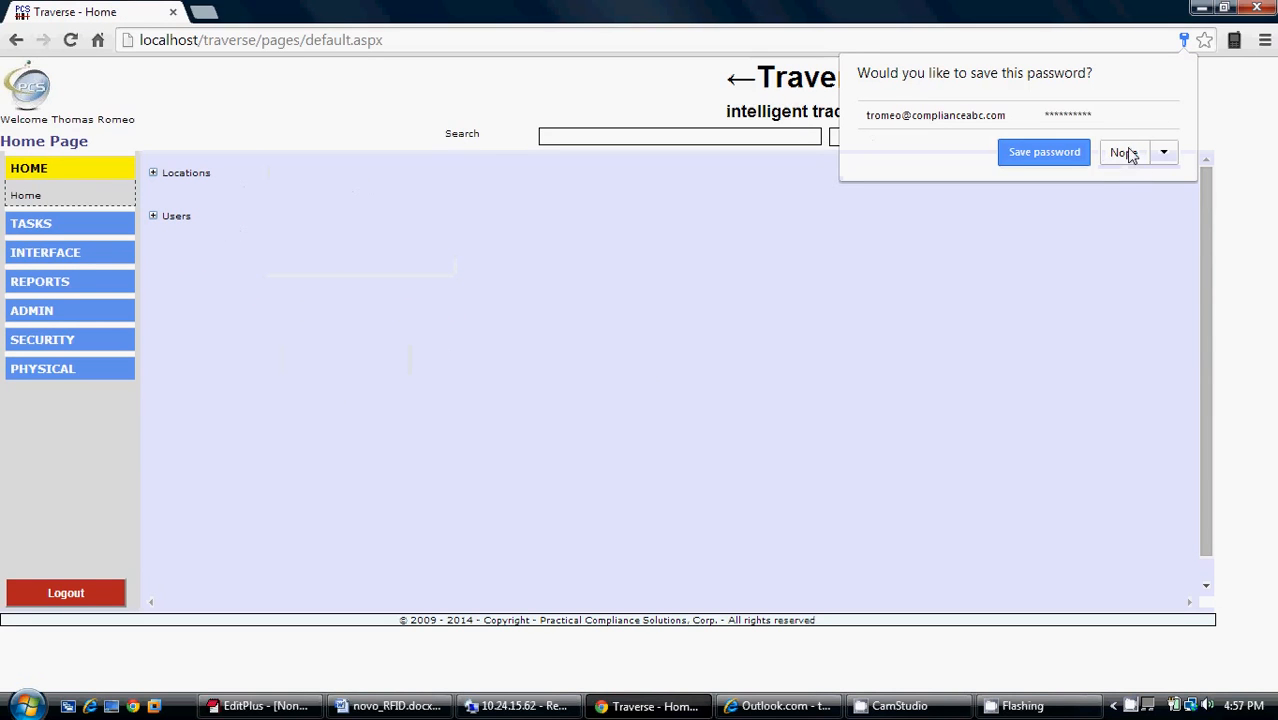
Decline saving the password and open the Flash Autoclave Pan record under the stock room.
click(1124, 152)
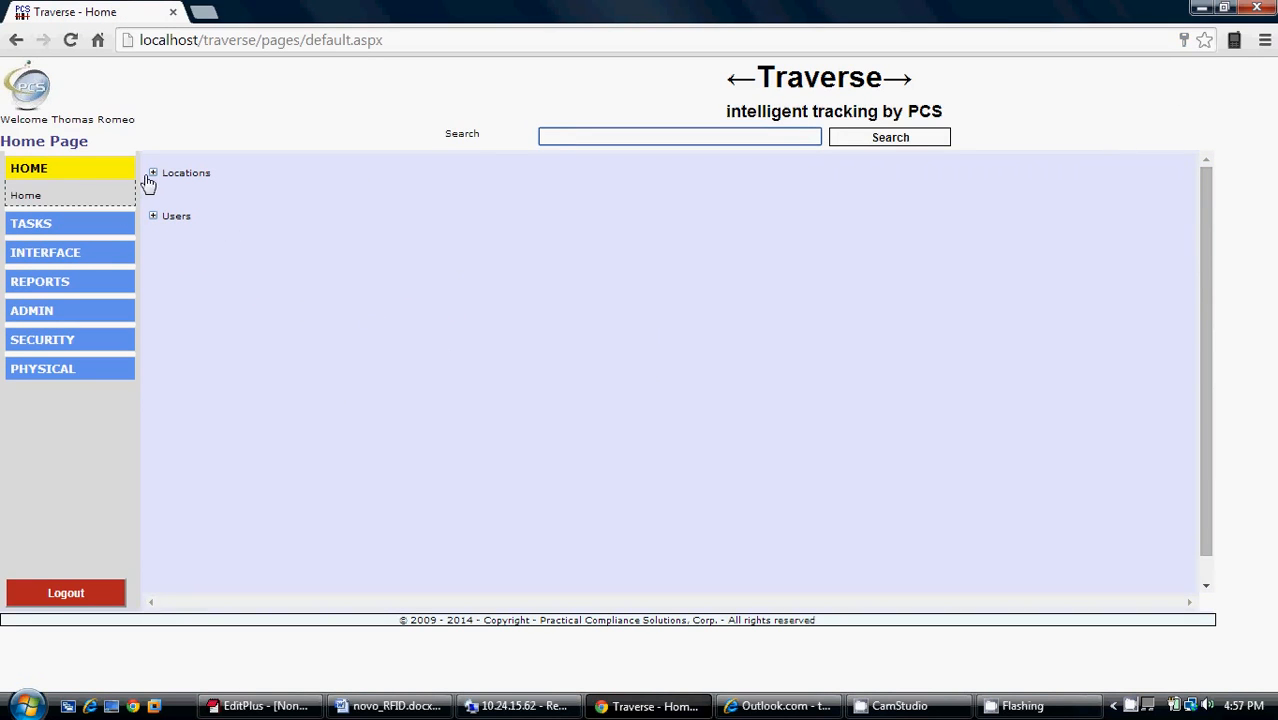
click(152, 172)
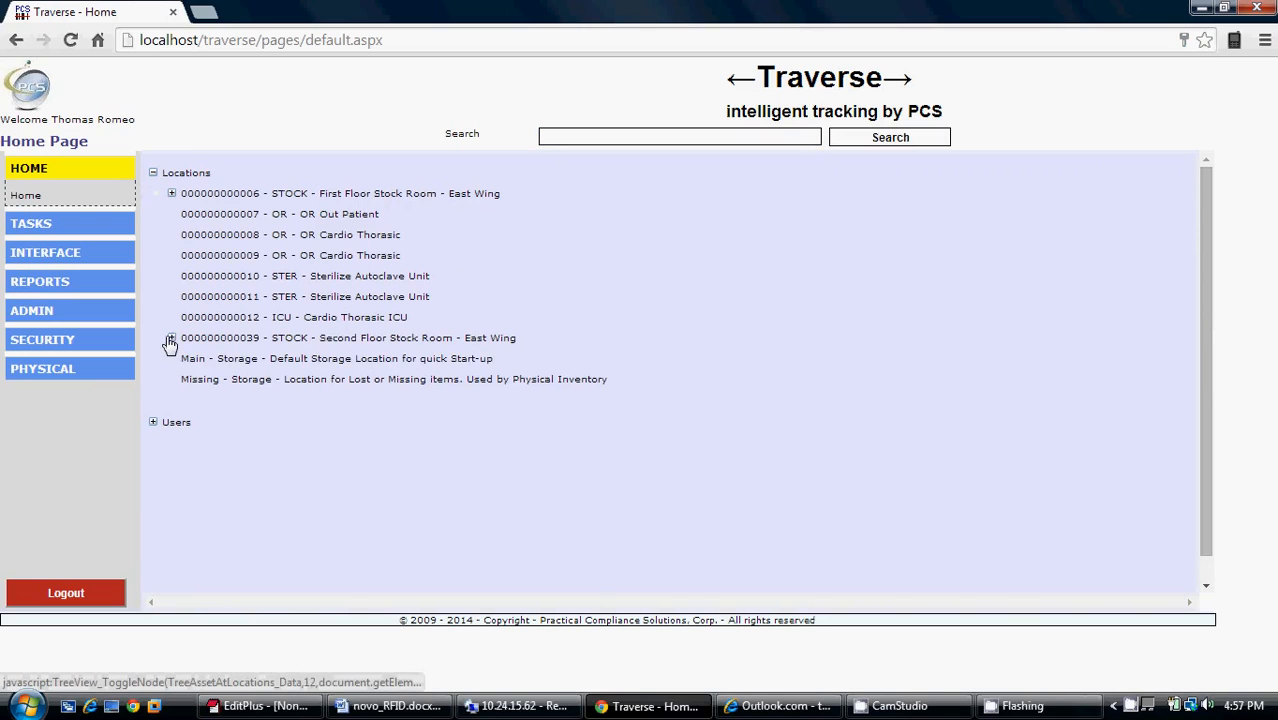
click(170, 336)
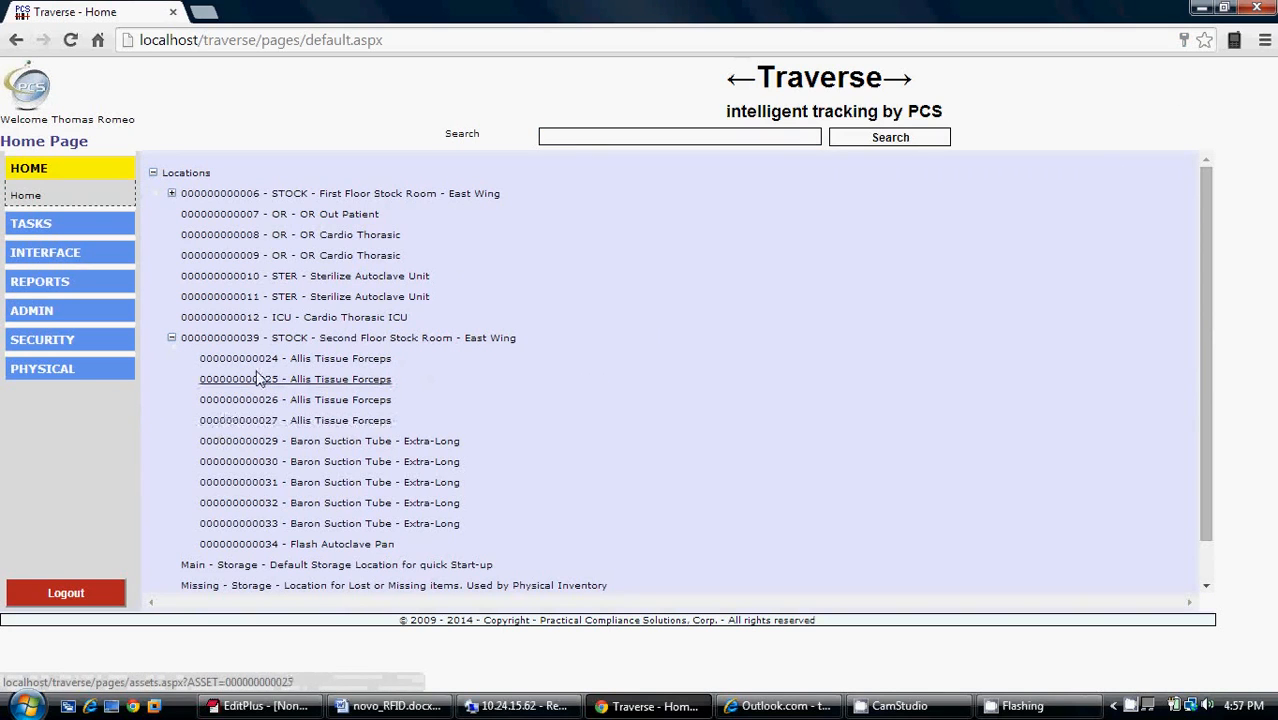
click(170, 192)
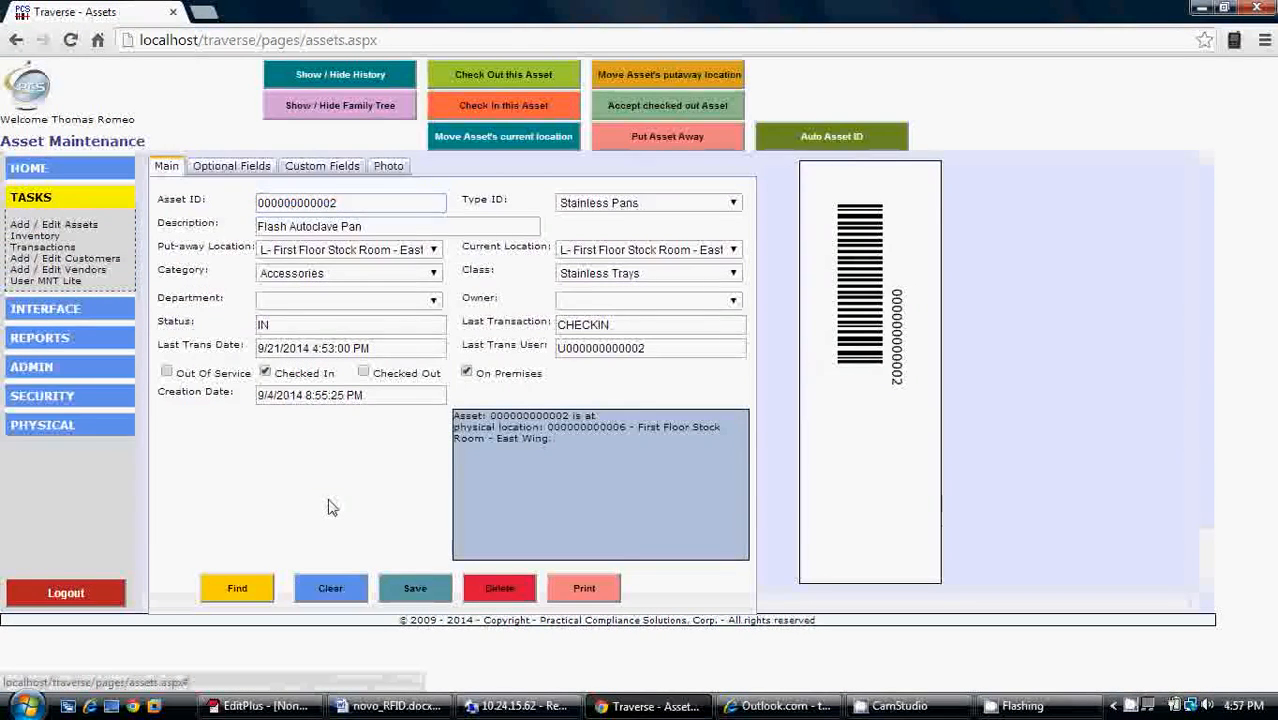
click(388, 166)
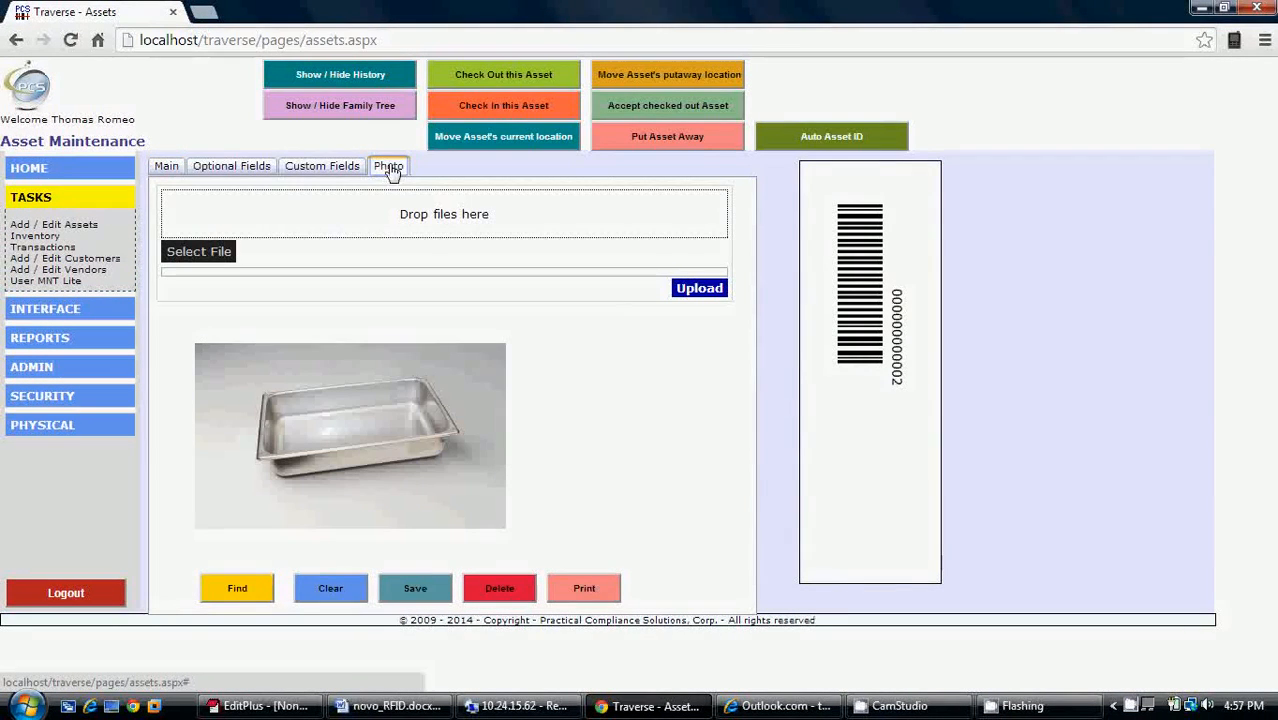
mouse_move(232, 166)
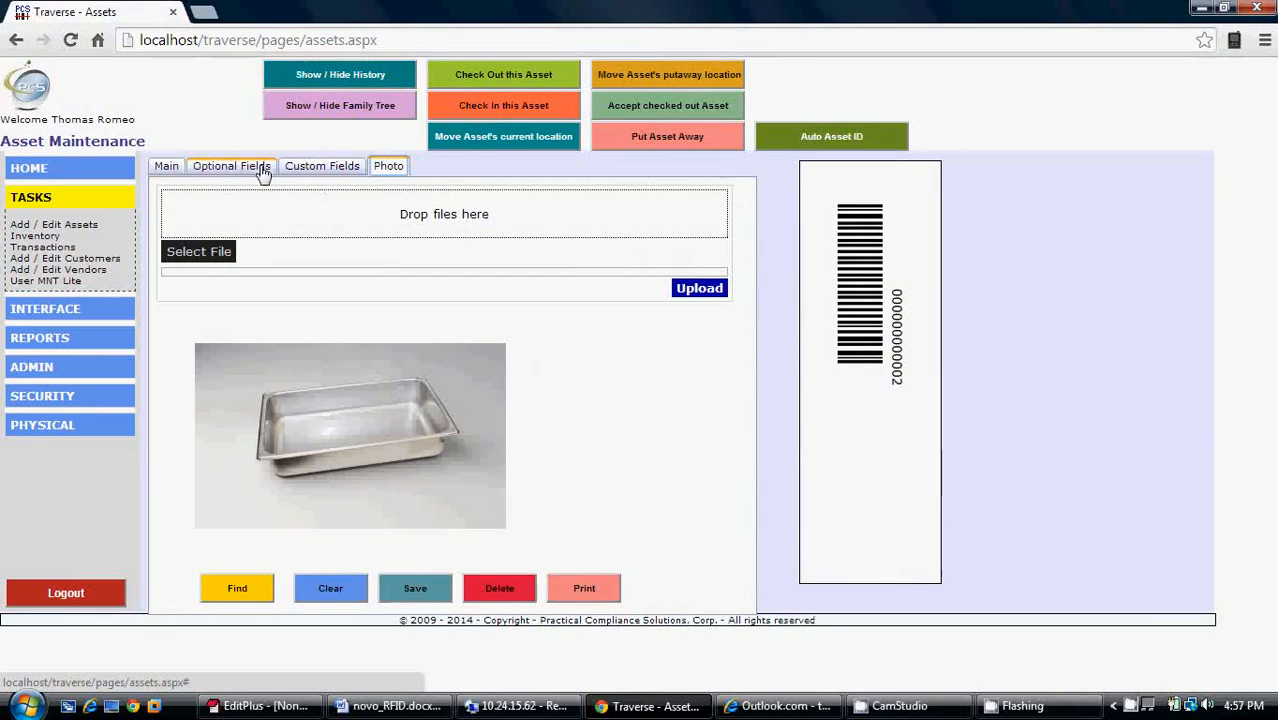
mouse_move(166, 164)
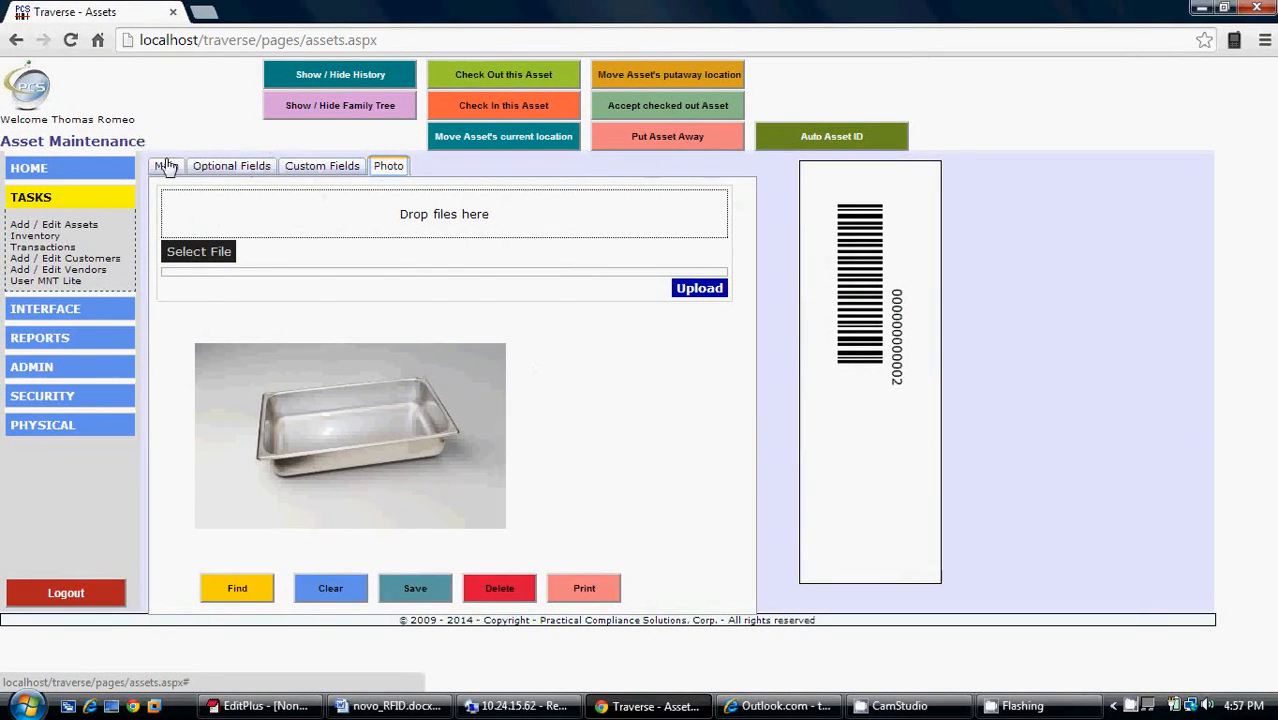
click(166, 166)
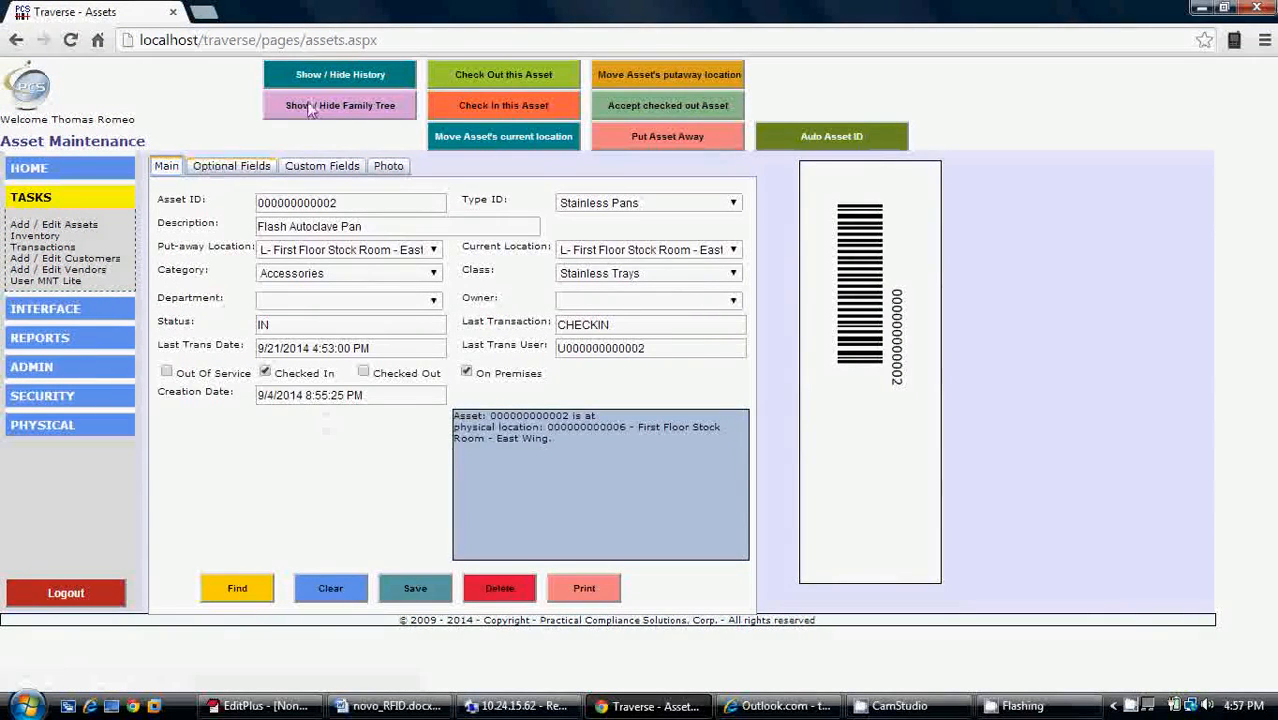
click(340, 104)
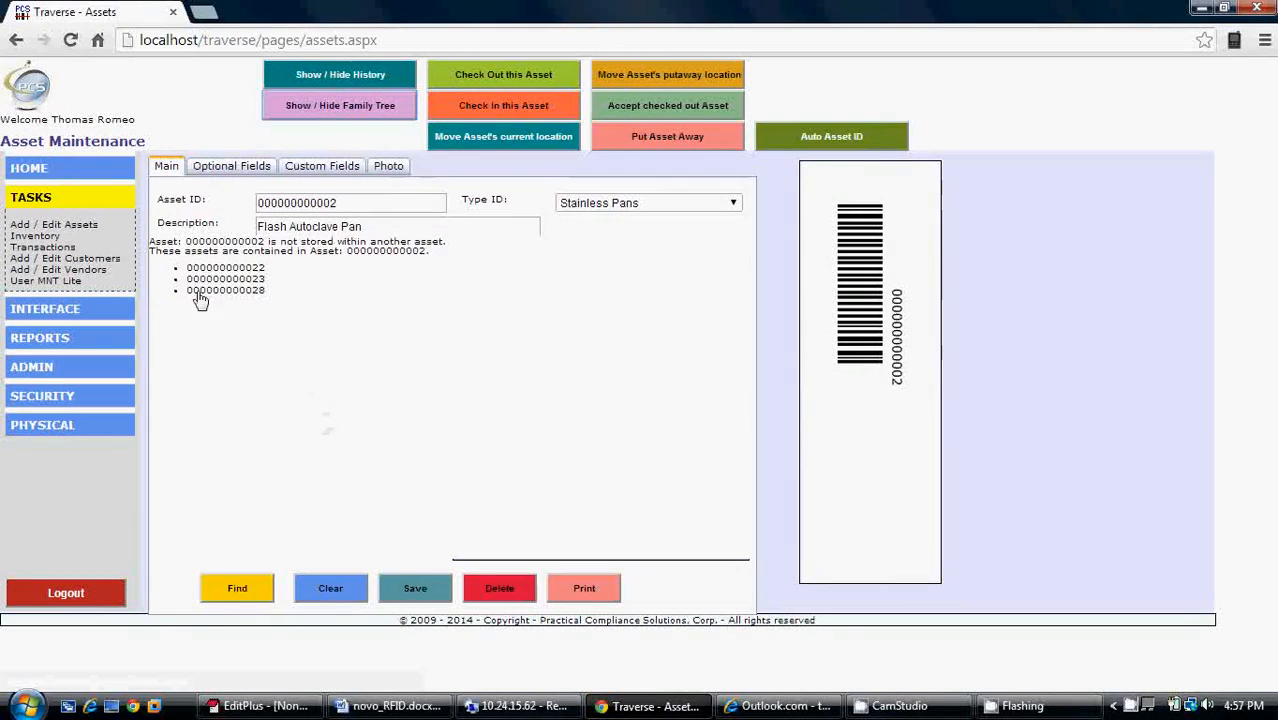
click(224, 268)
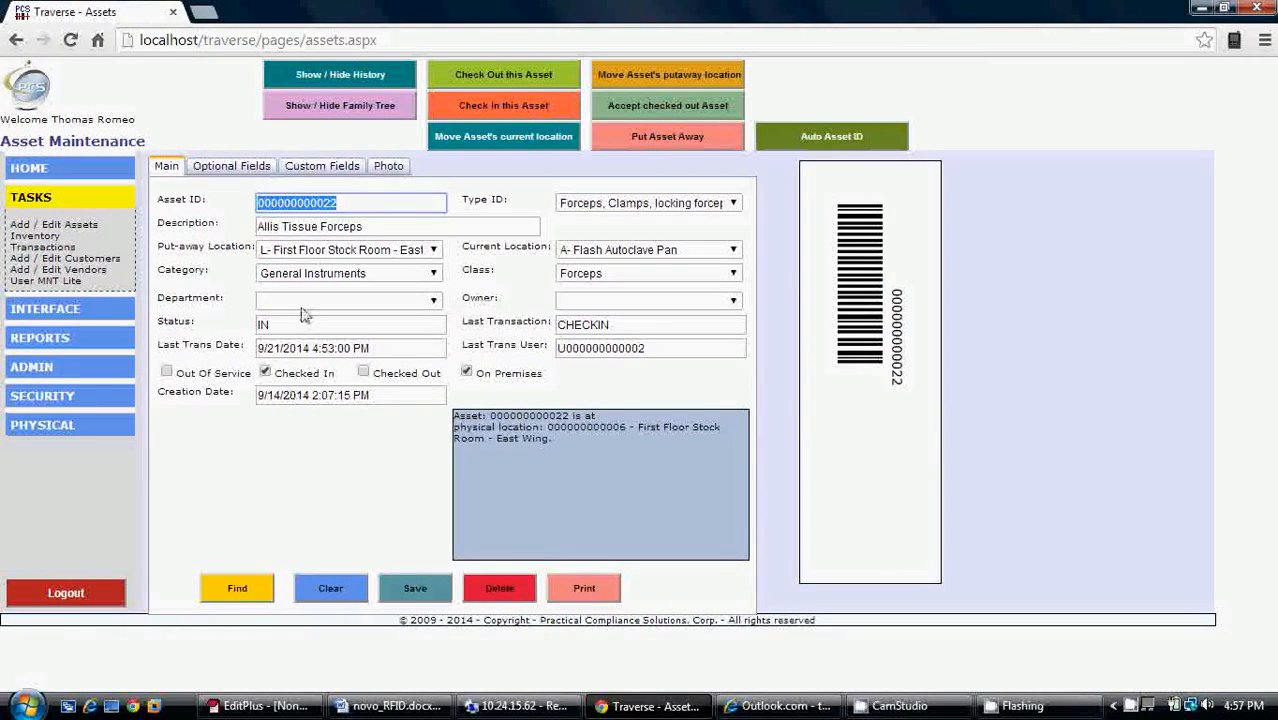
mouse_move(340, 104)
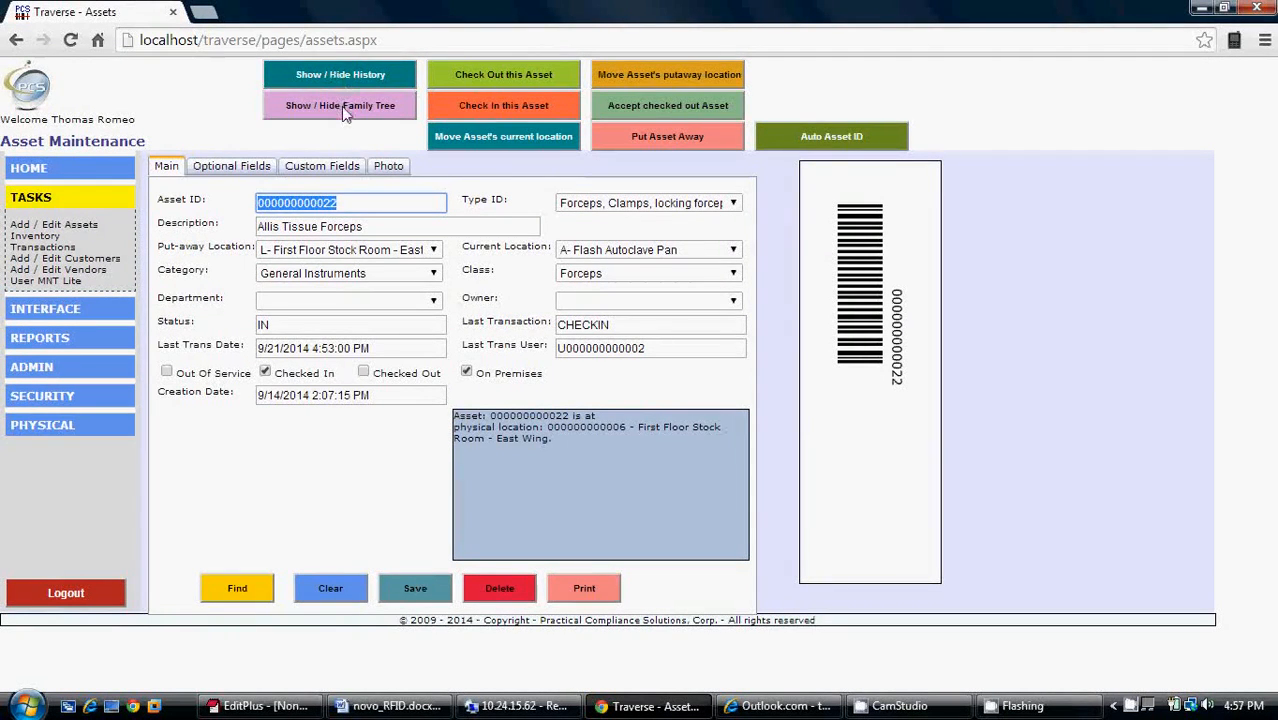
click(340, 104)
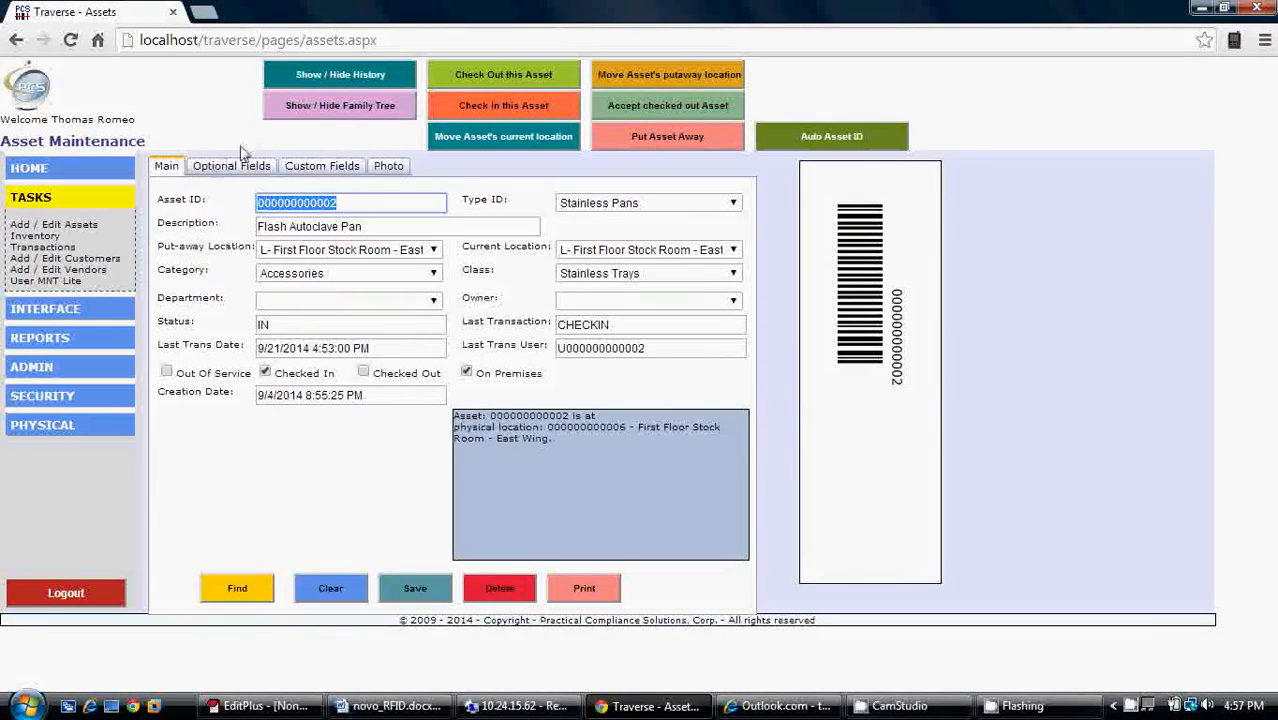
click(340, 104)
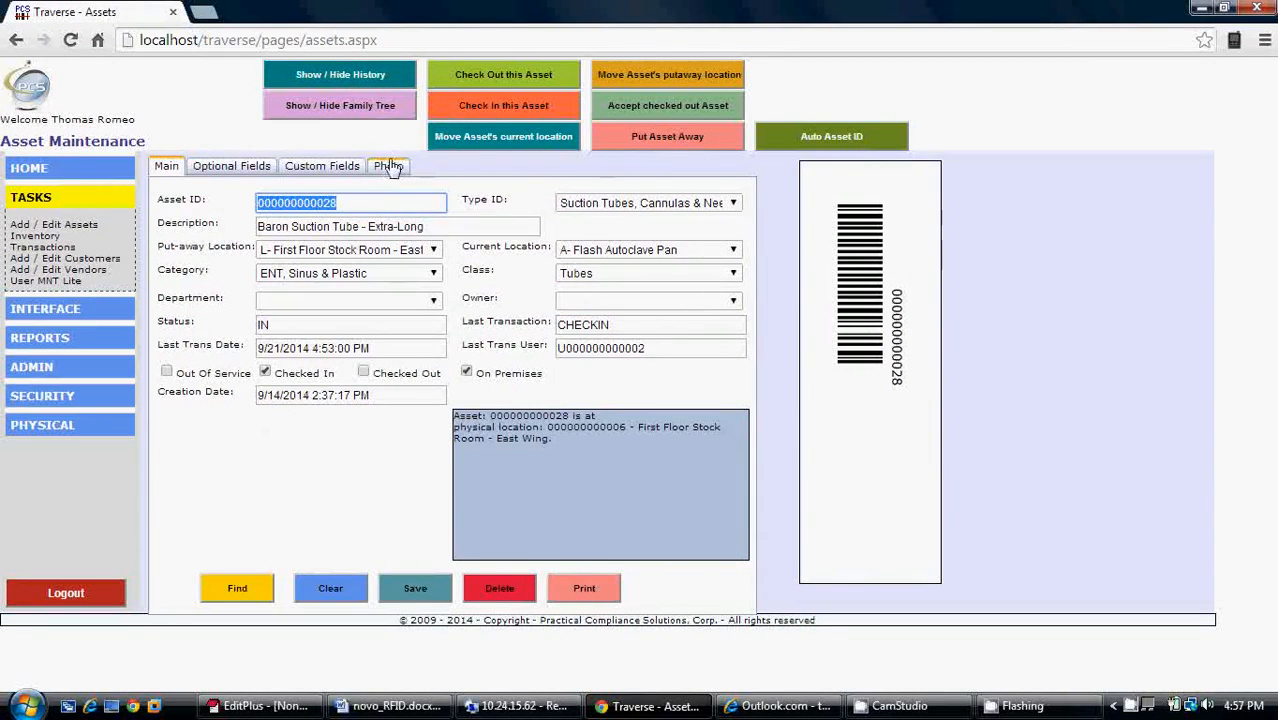
click(388, 164)
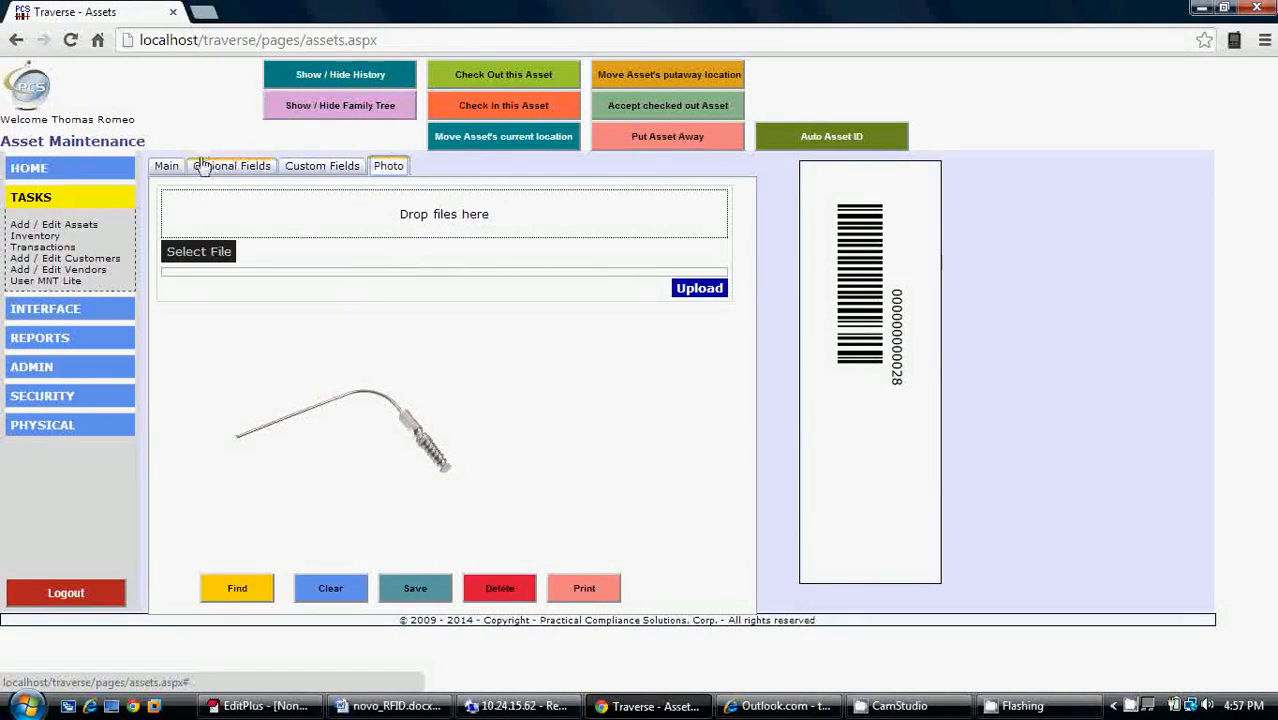
click(340, 104)
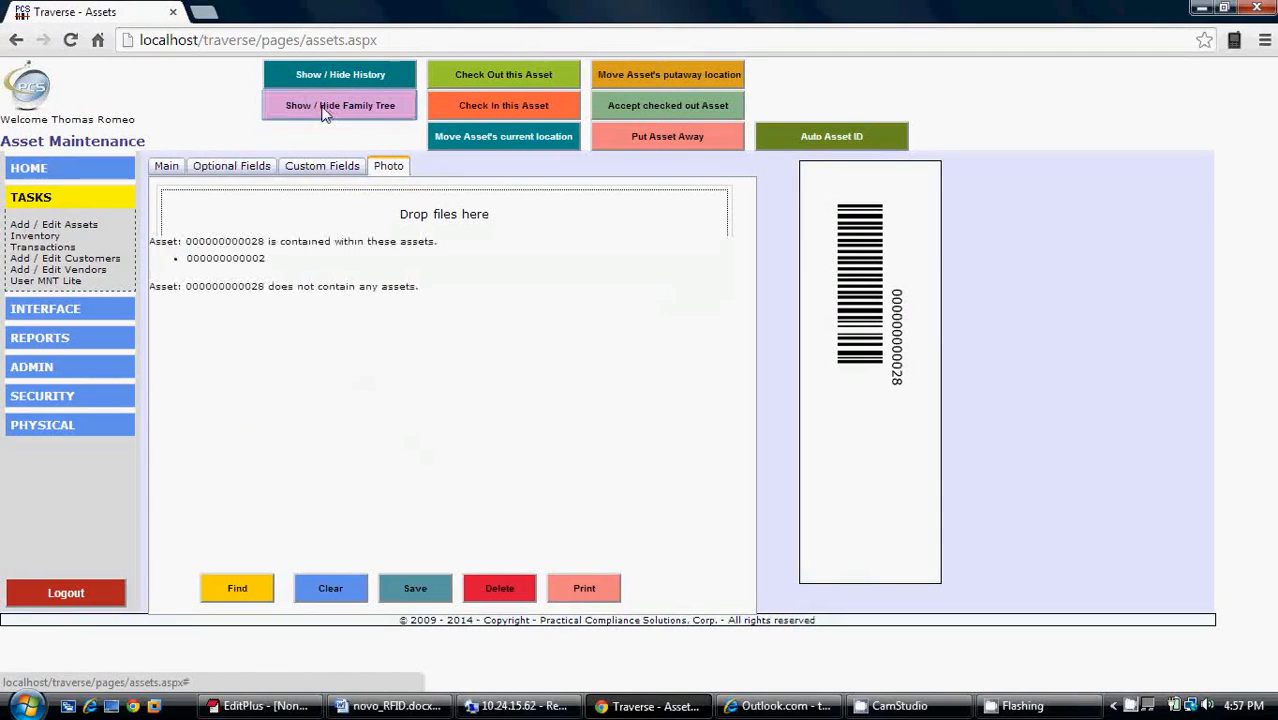
click(340, 104)
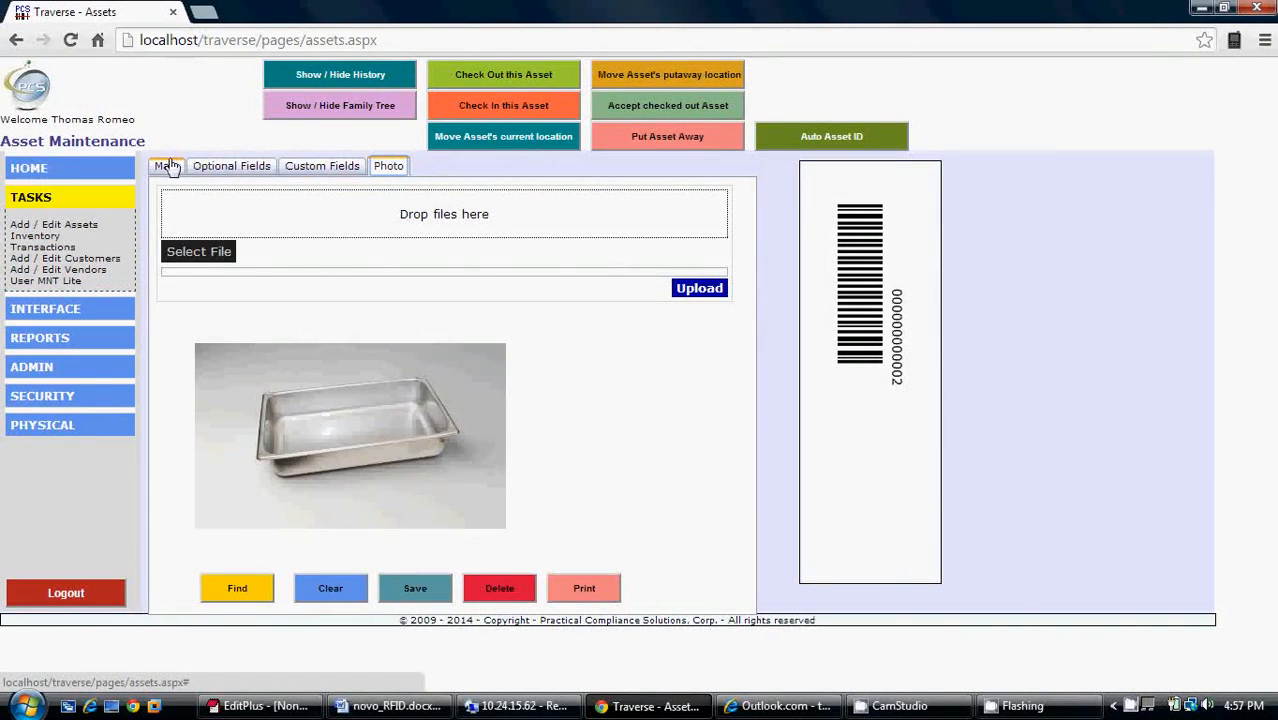
click(166, 166)
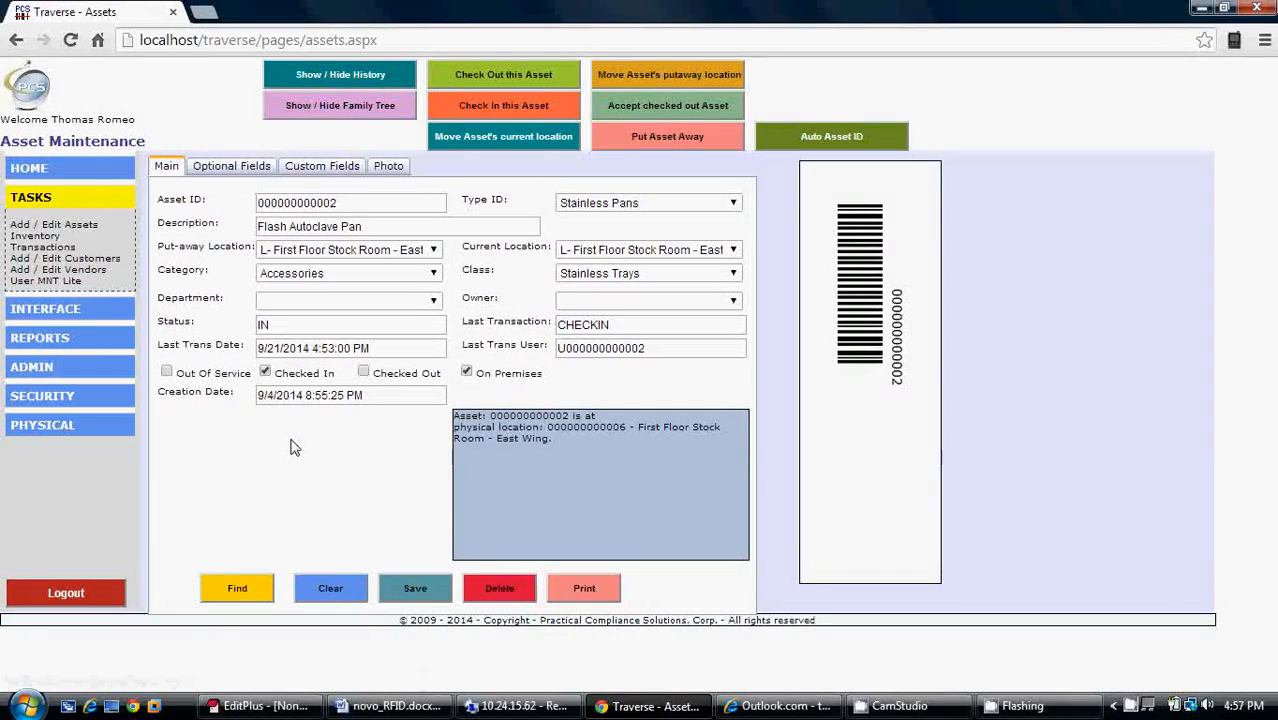
mouse_move(222, 204)
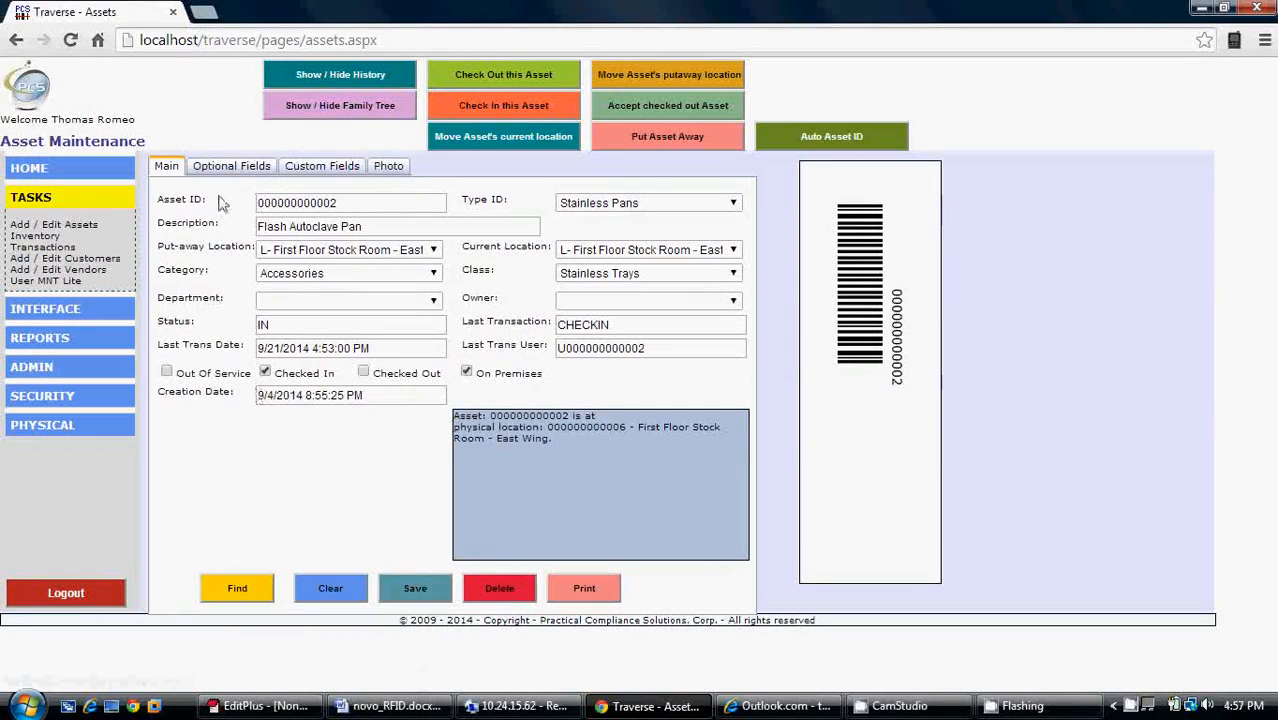
click(504, 74)
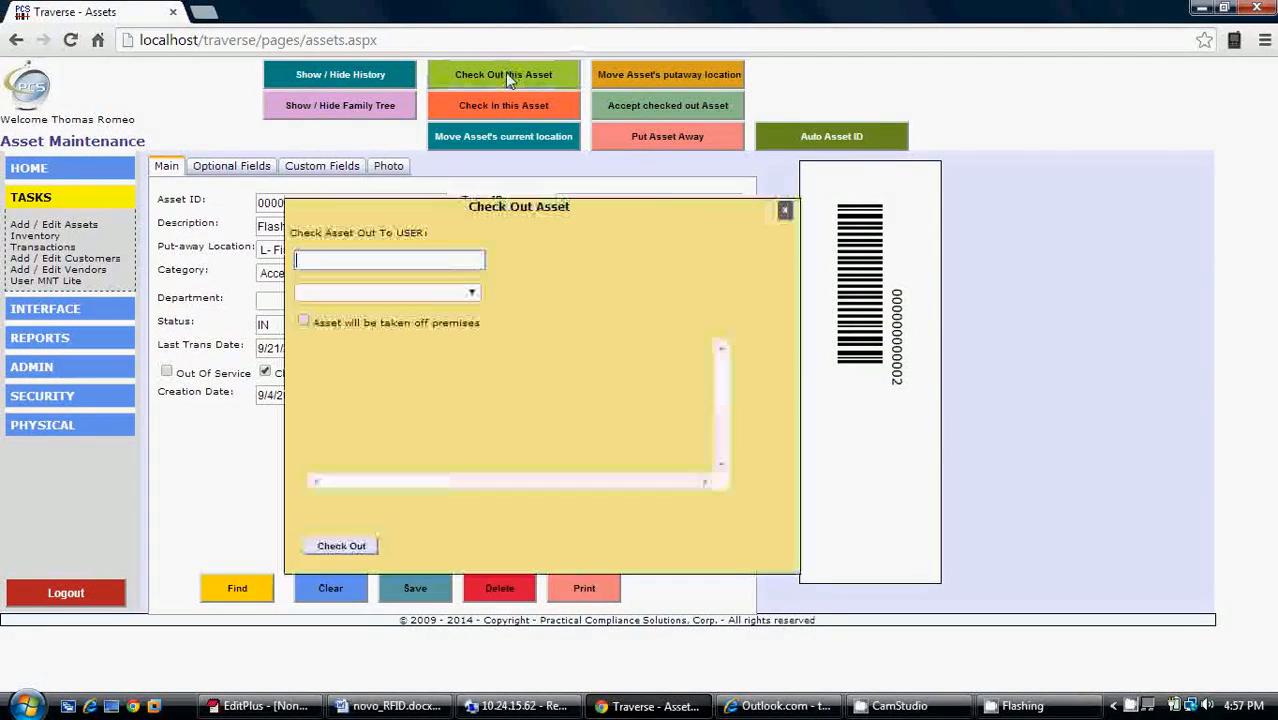
click(472, 292)
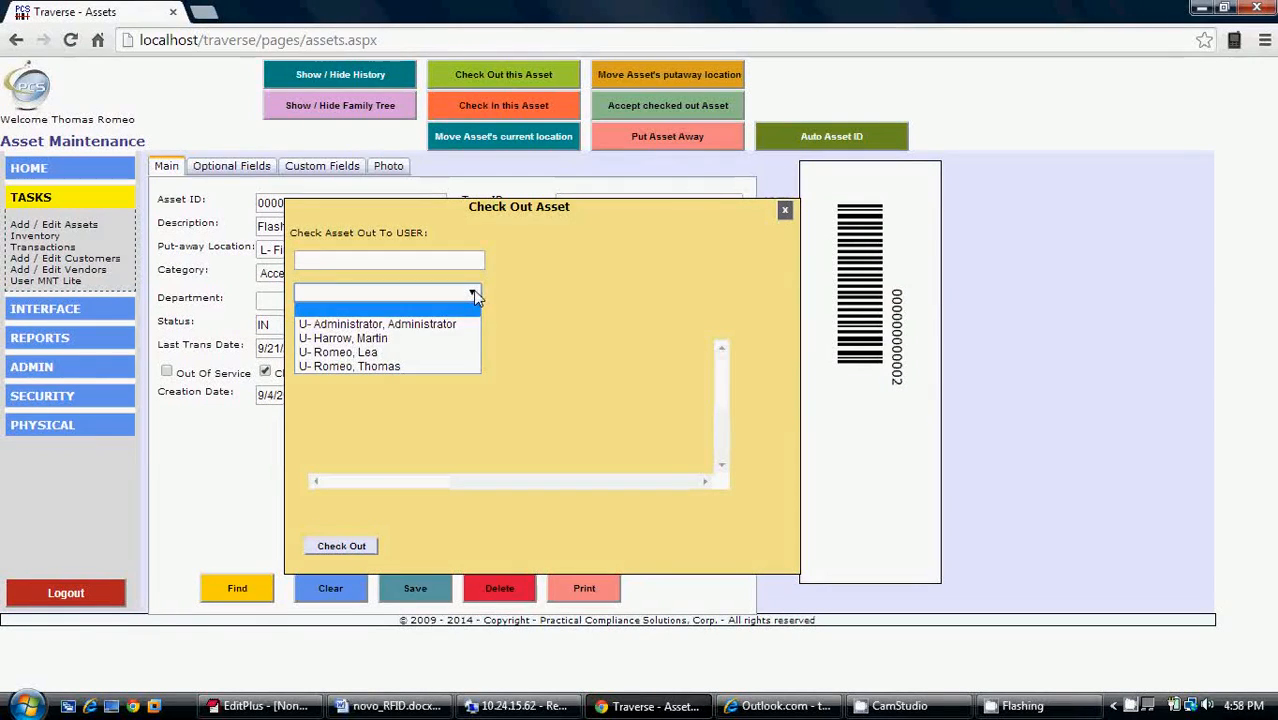
click(342, 336)
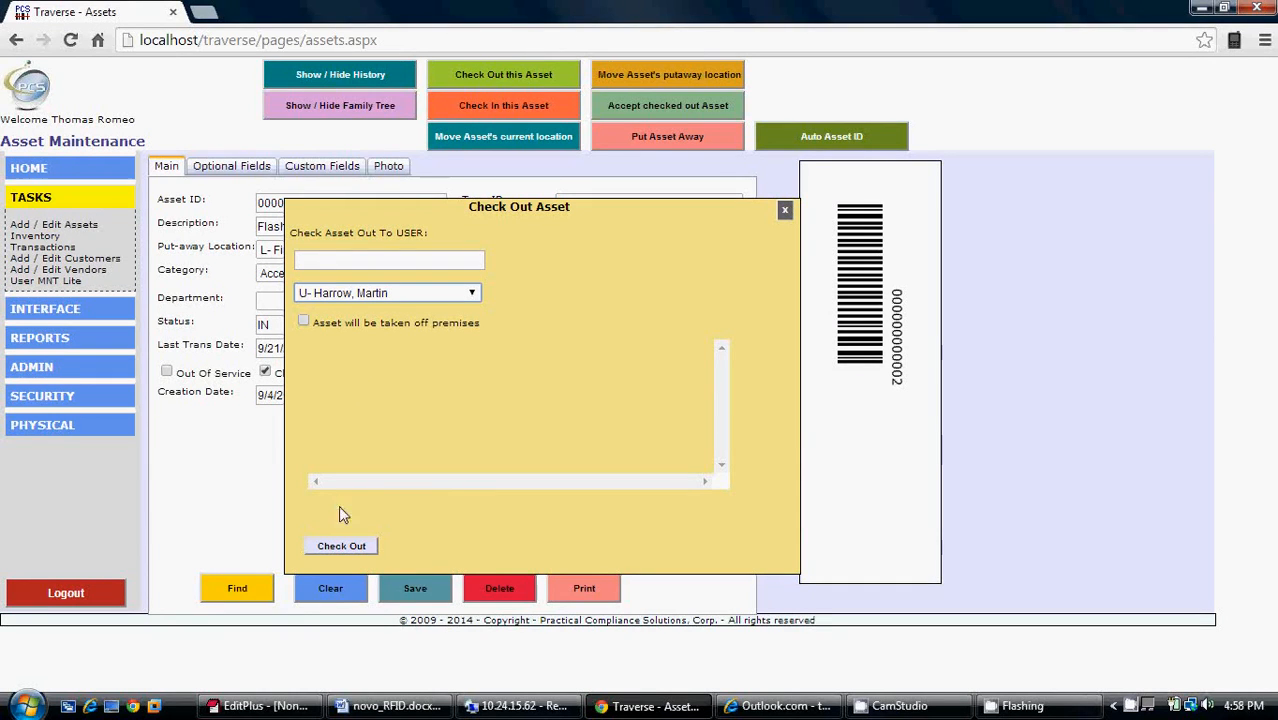
click(340, 546)
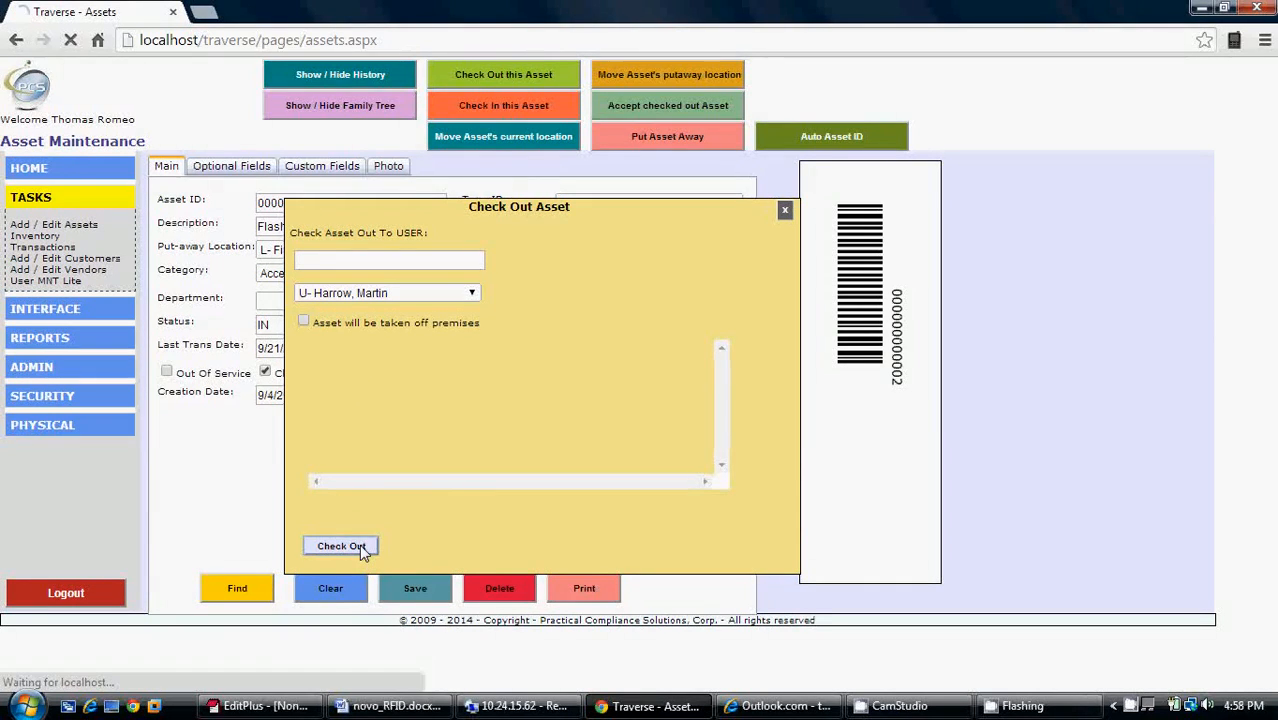
click(340, 546)
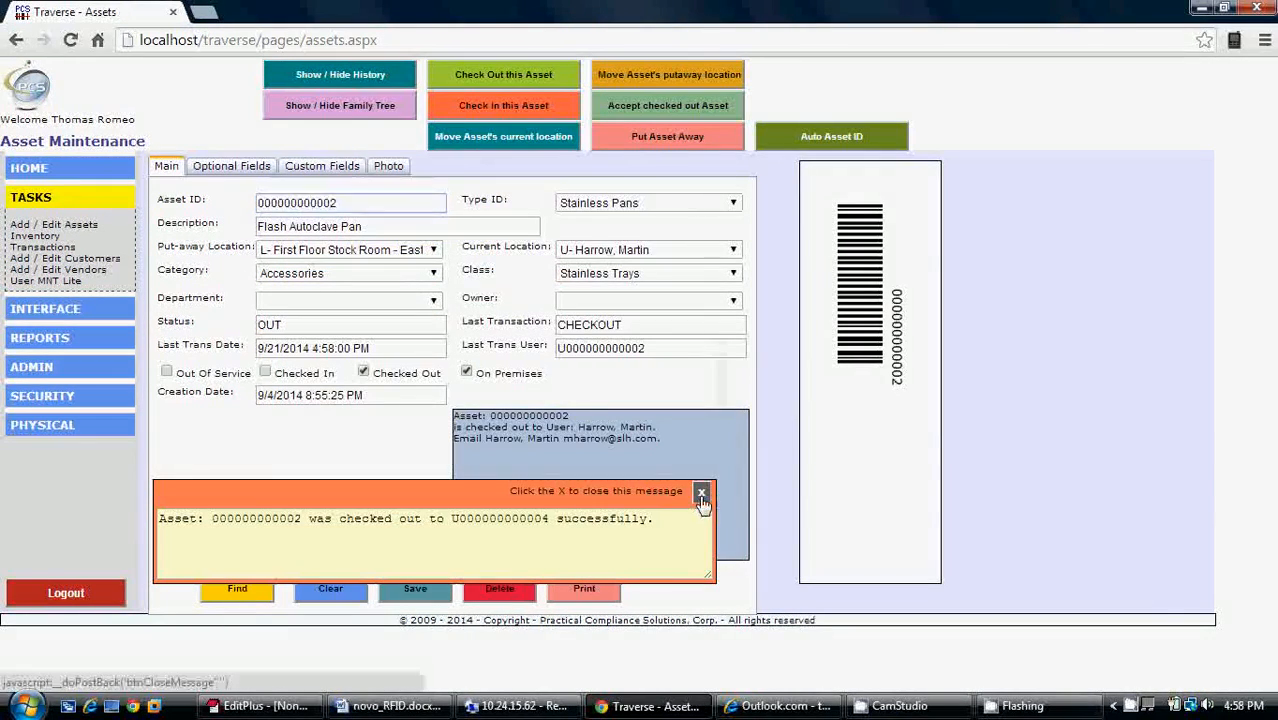
View the pan's family tree, open the Allis Tissue Forceps record, then go home.
click(702, 494)
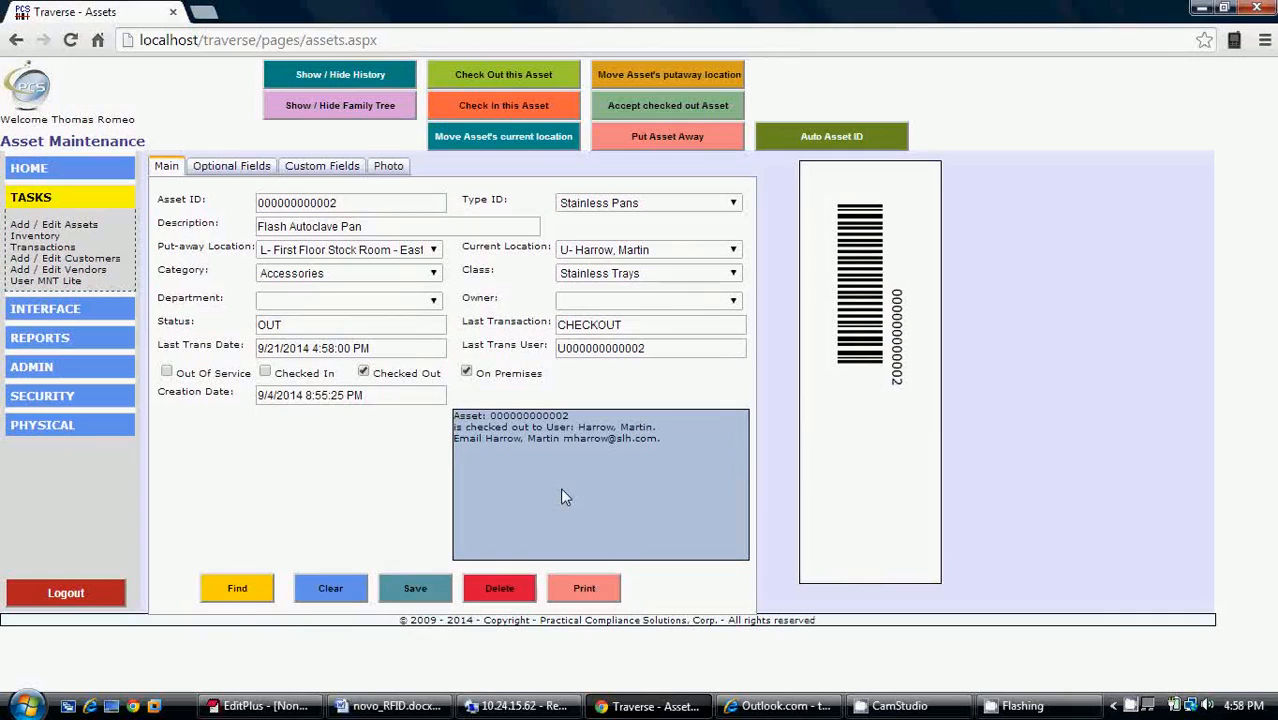
mouse_move(408, 412)
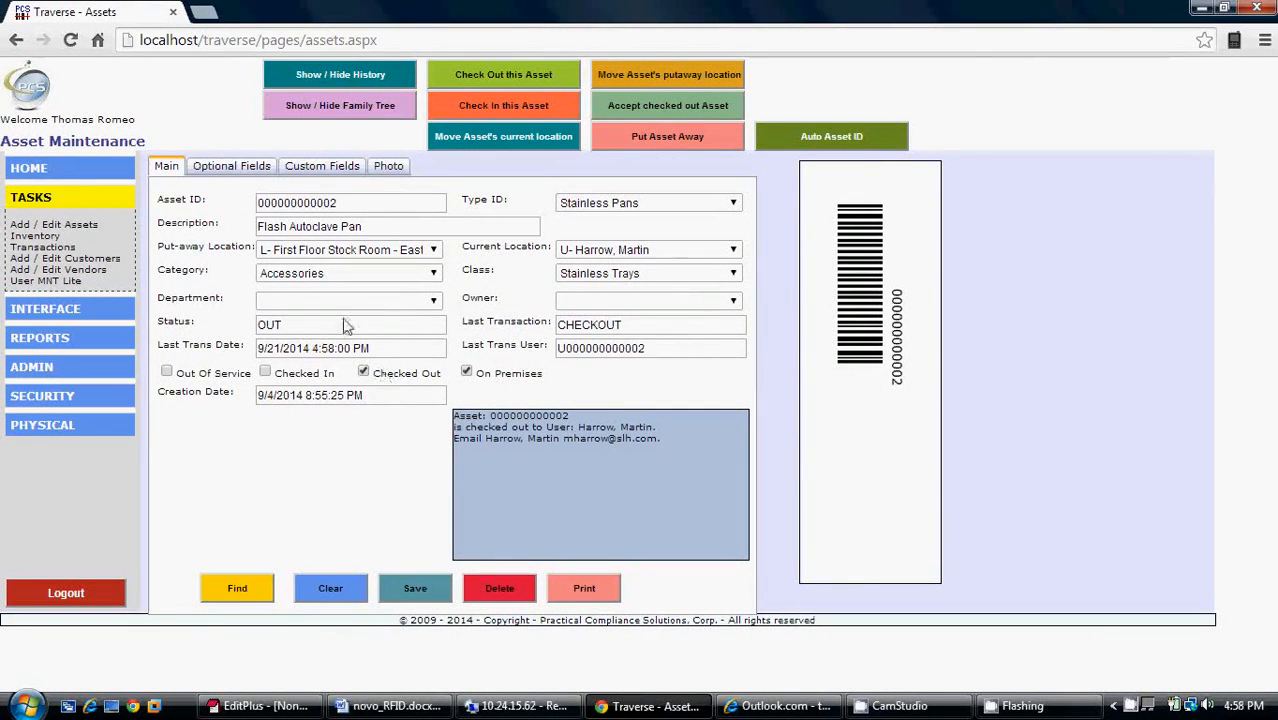
click(232, 164)
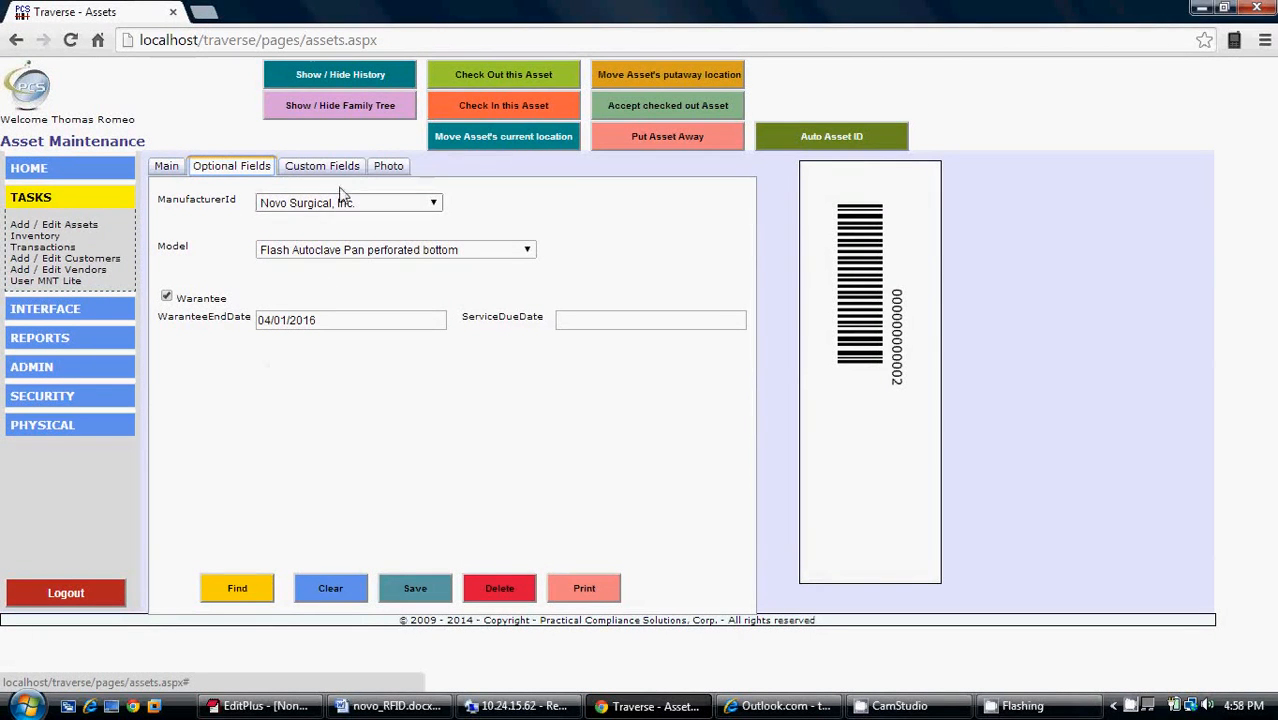
click(166, 164)
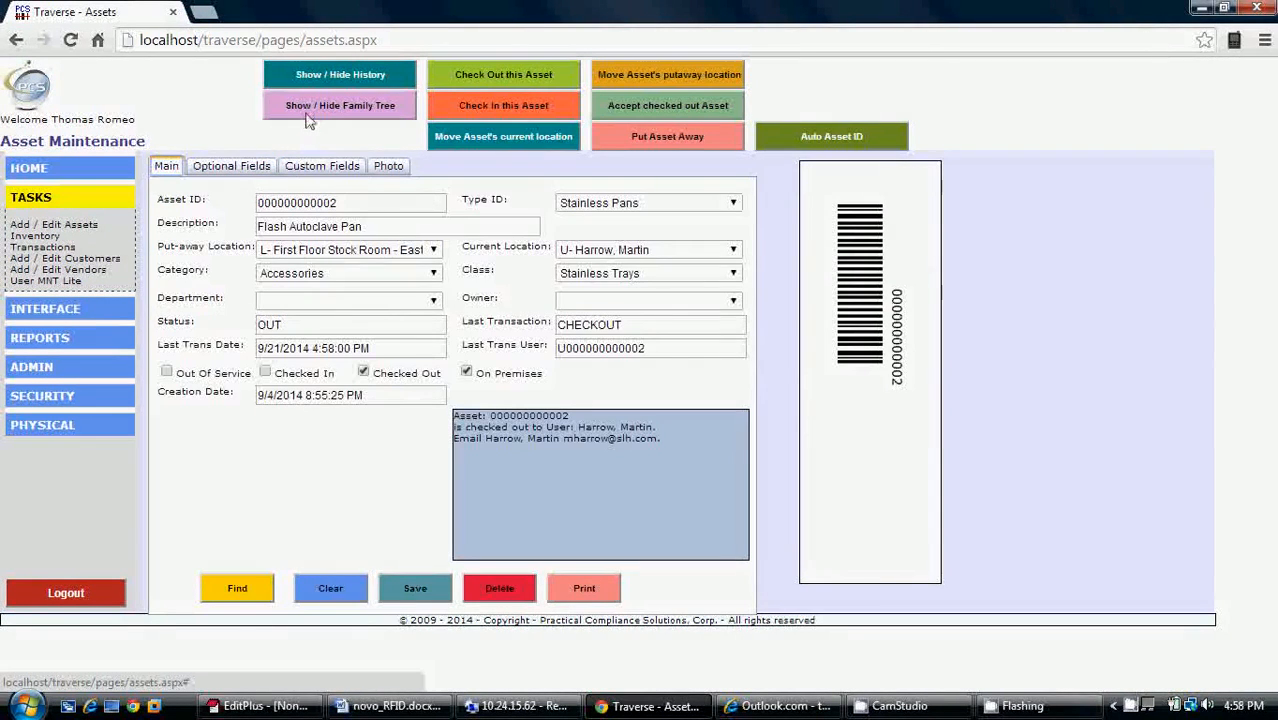
click(340, 104)
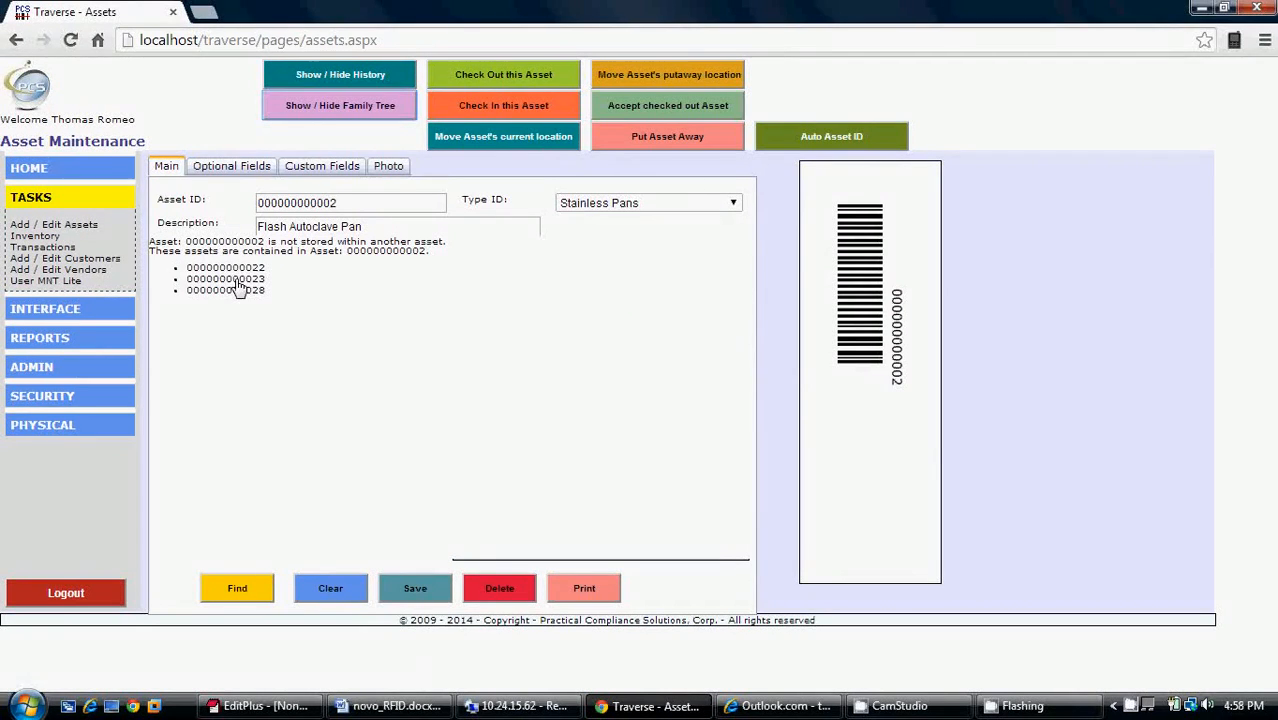
click(224, 280)
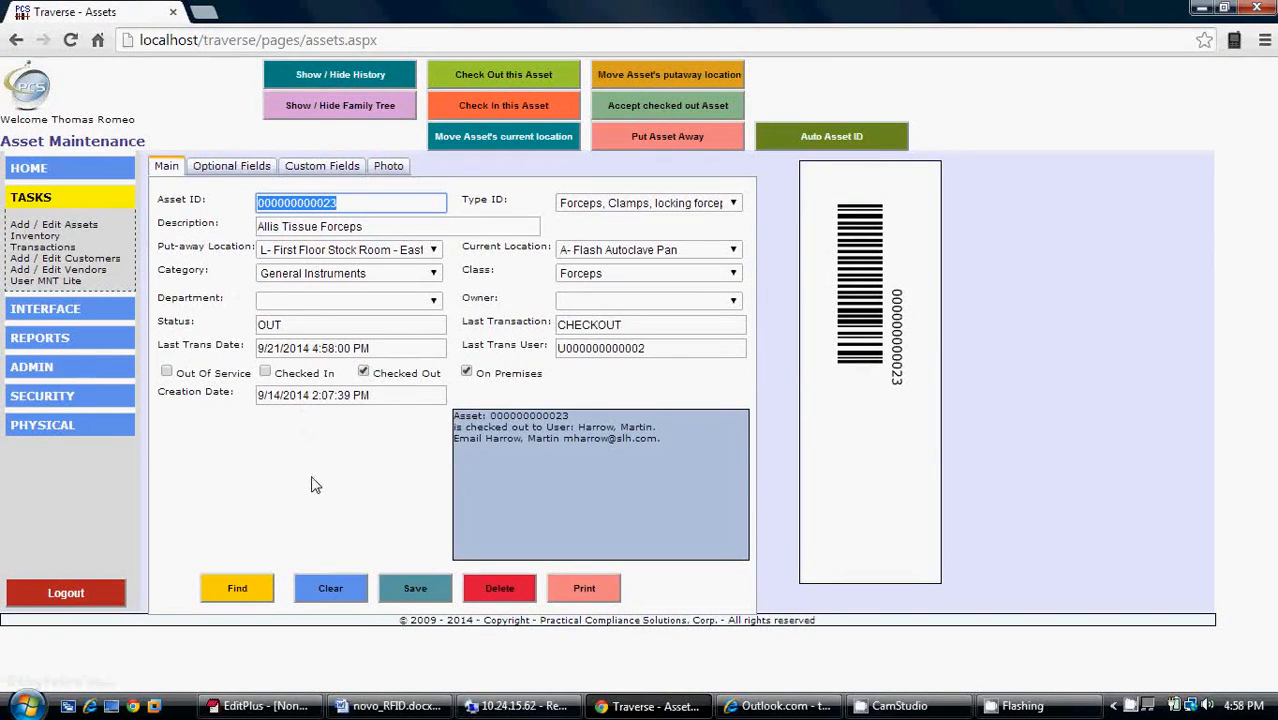
mouse_move(330, 466)
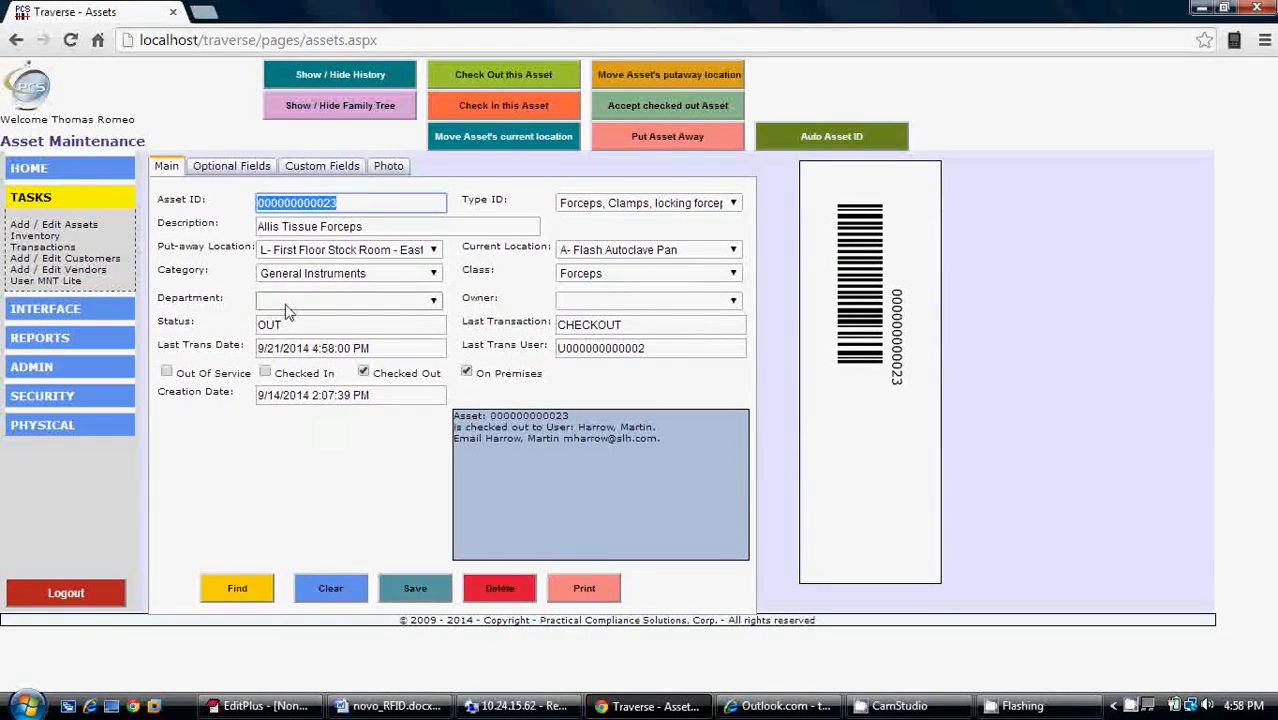
mouse_move(228, 218)
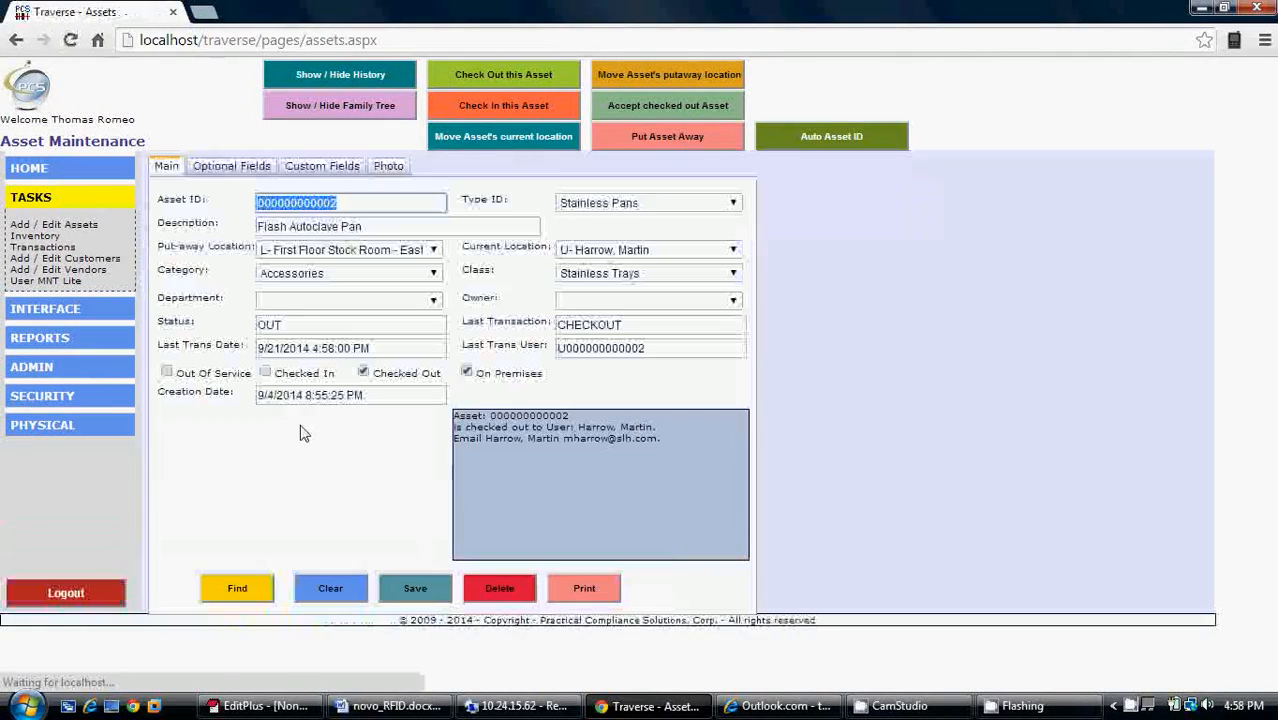
click(584, 588)
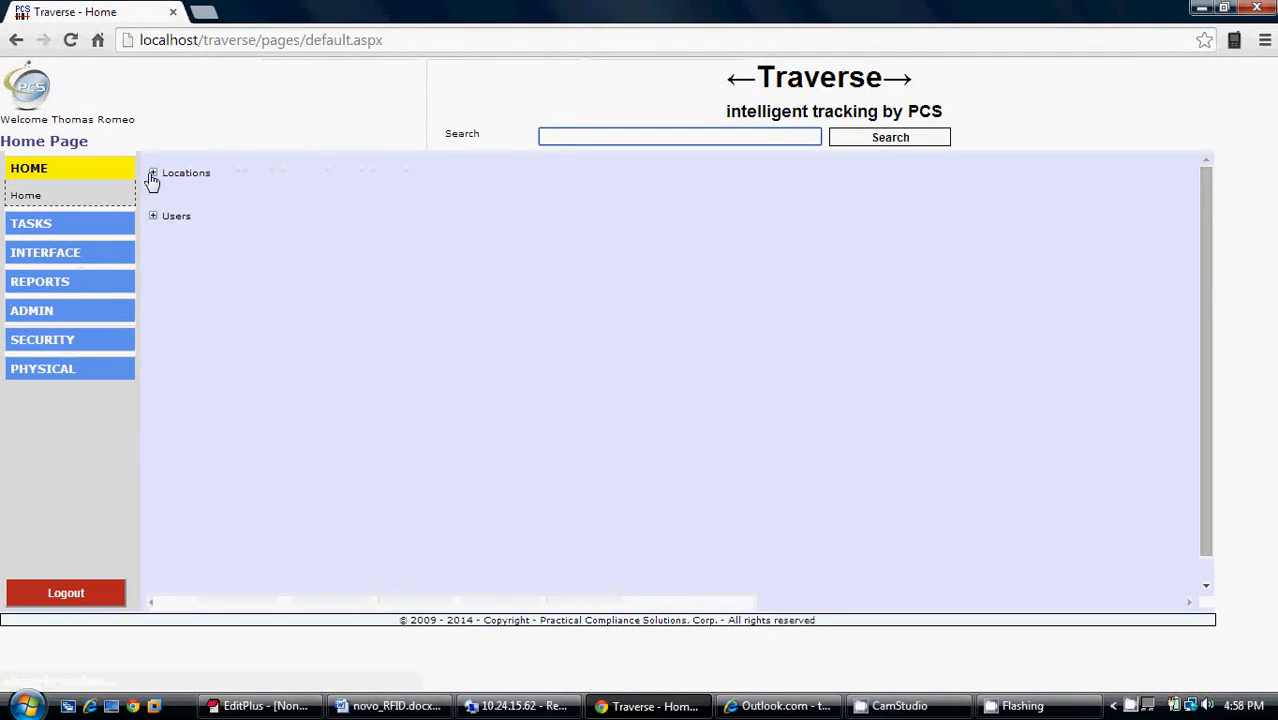
click(152, 172)
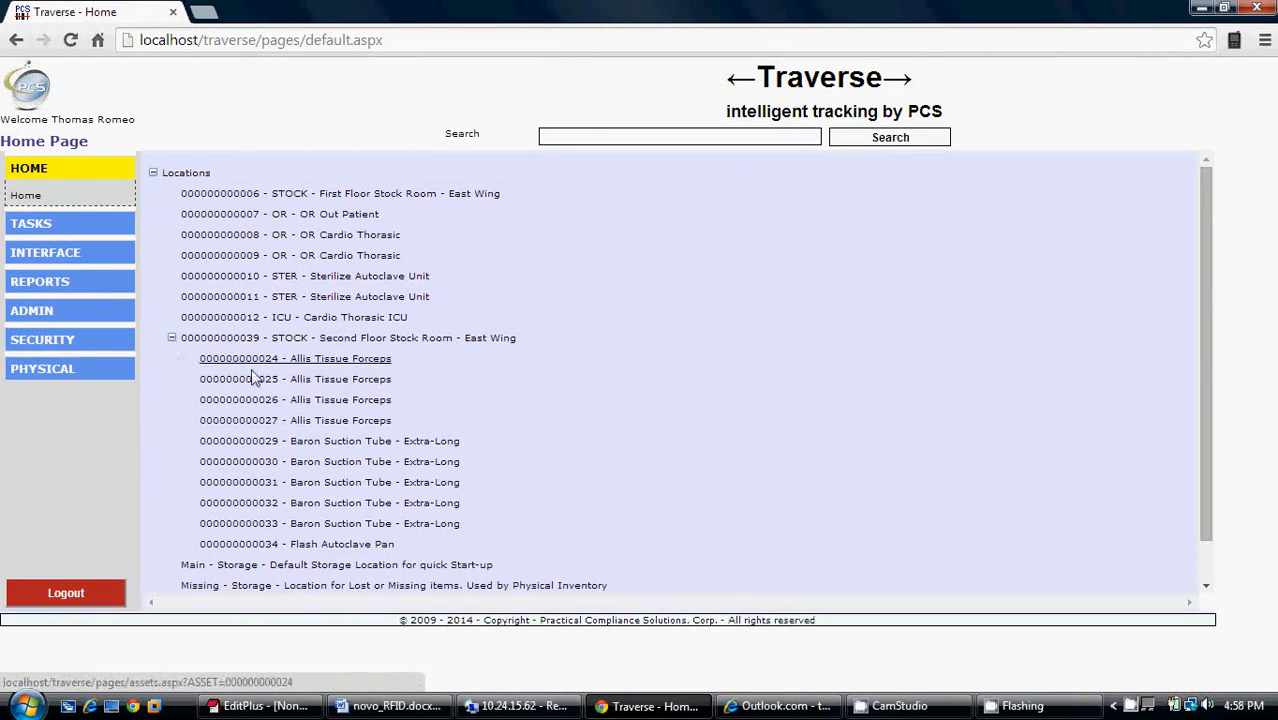
mouse_move(540, 474)
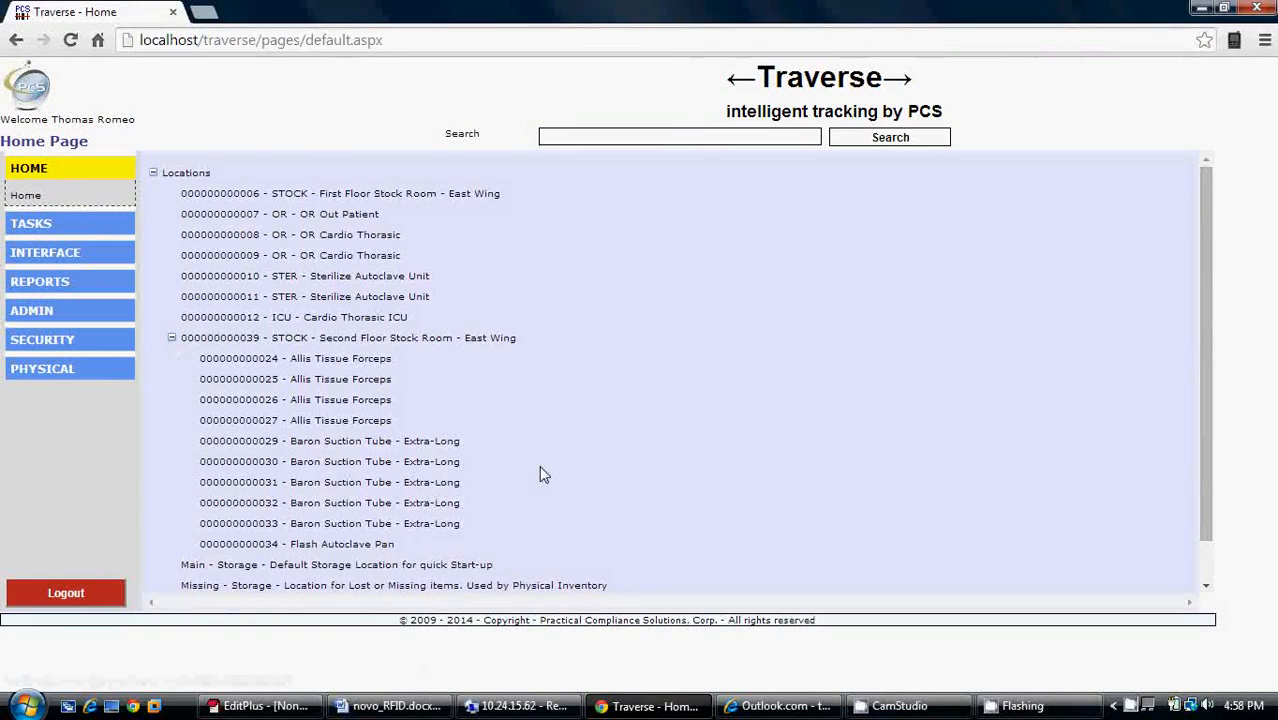
scroll(down, 3)
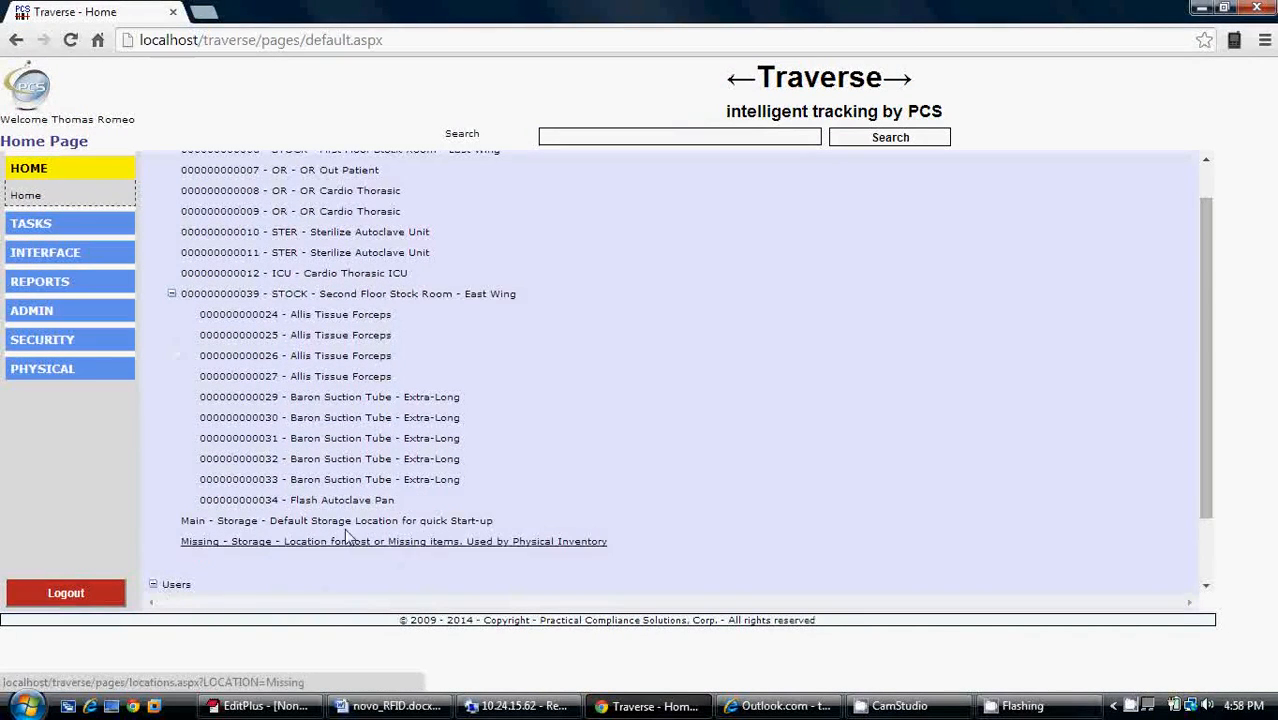
click(176, 584)
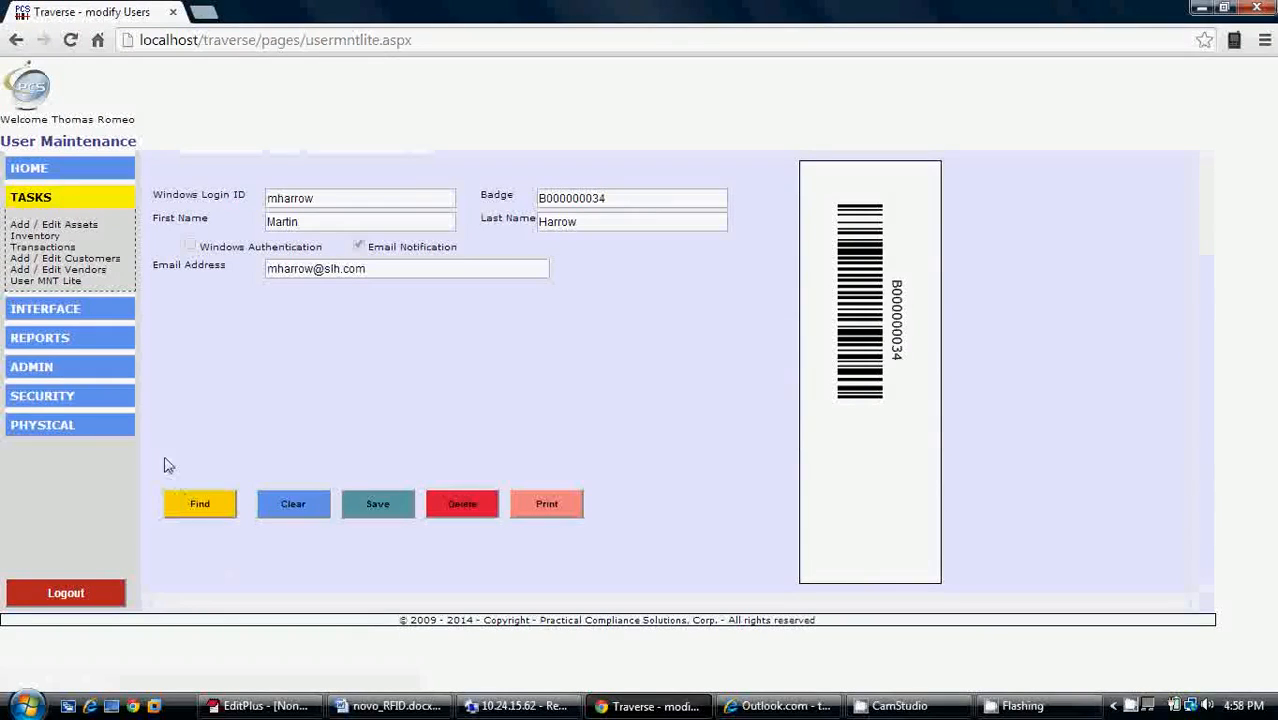
click(28, 168)
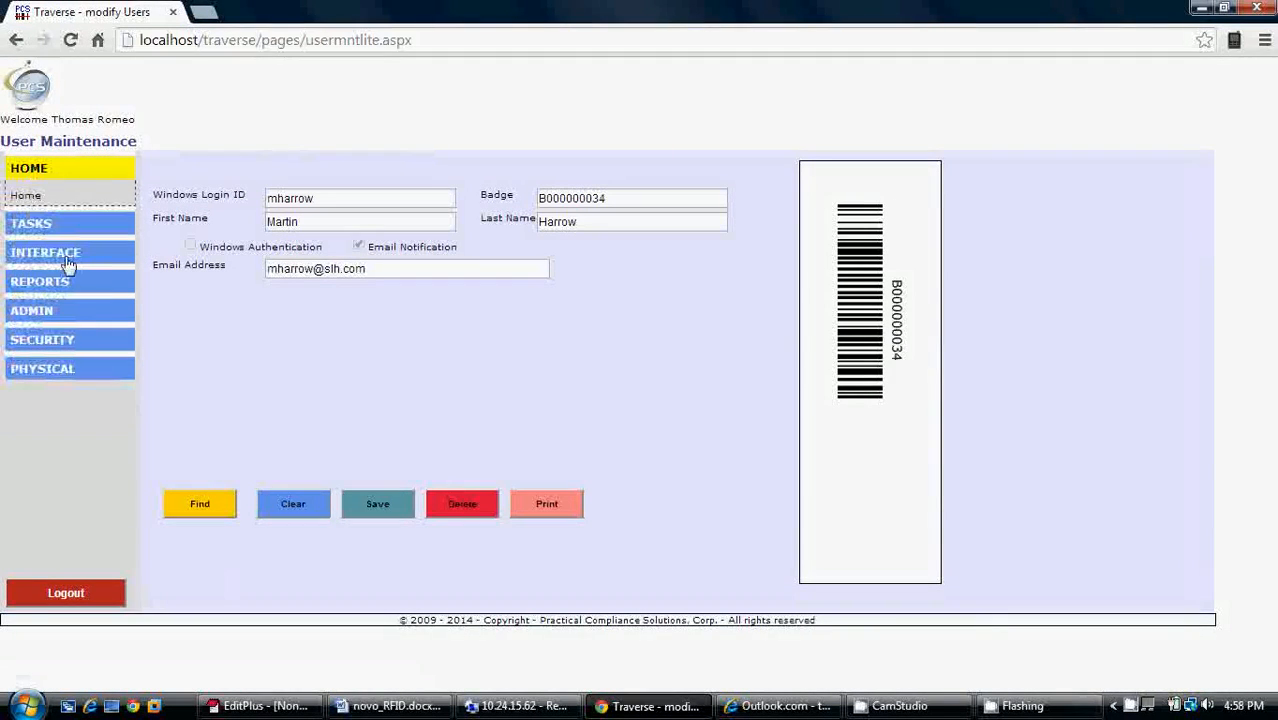
click(26, 196)
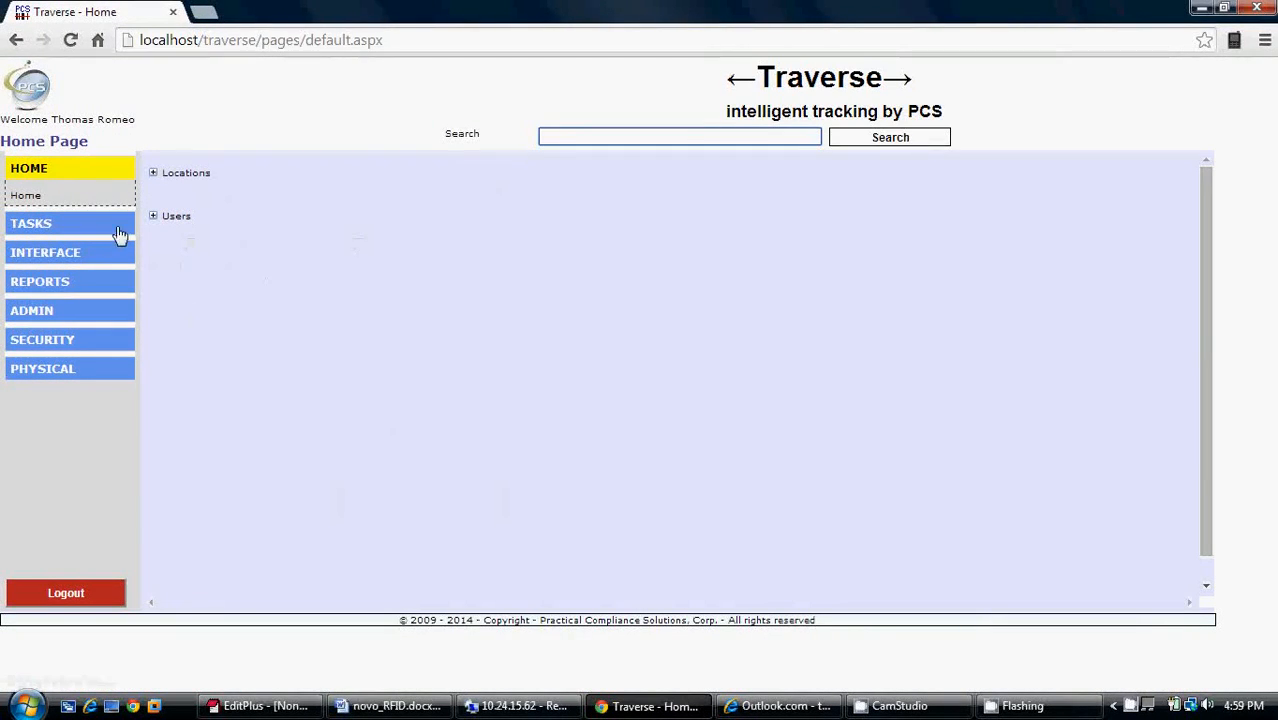
click(152, 216)
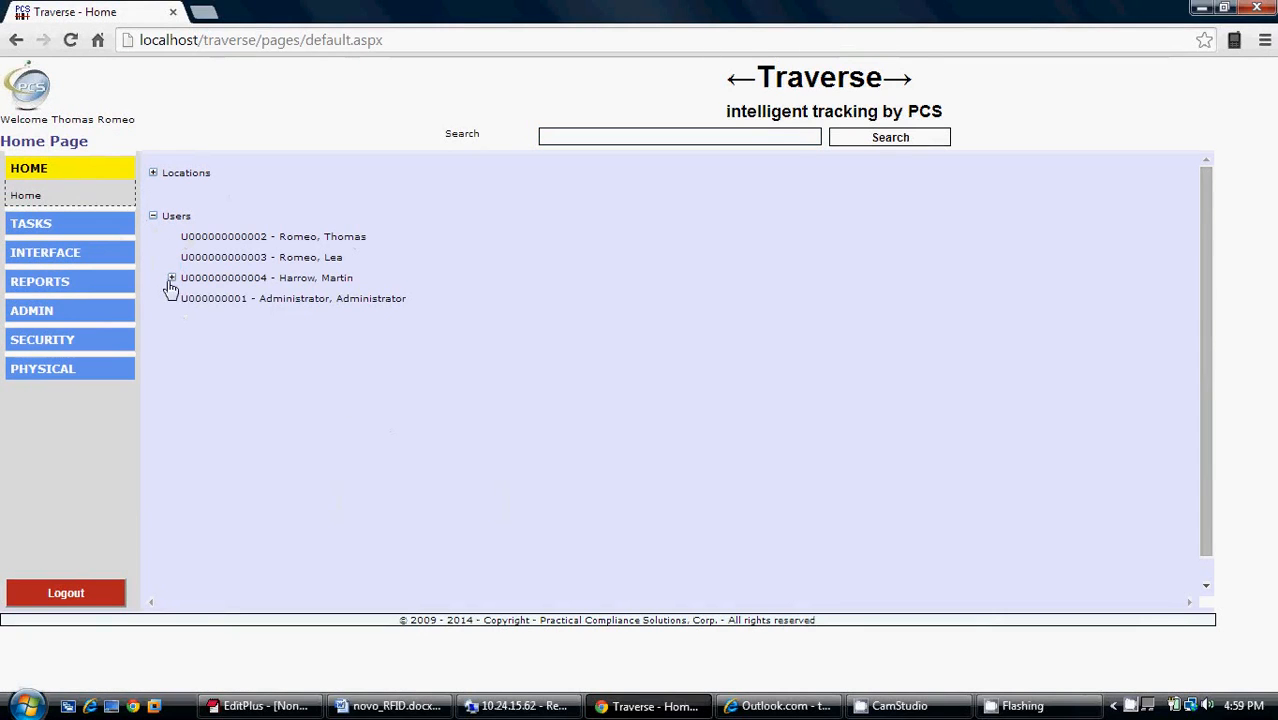
click(170, 276)
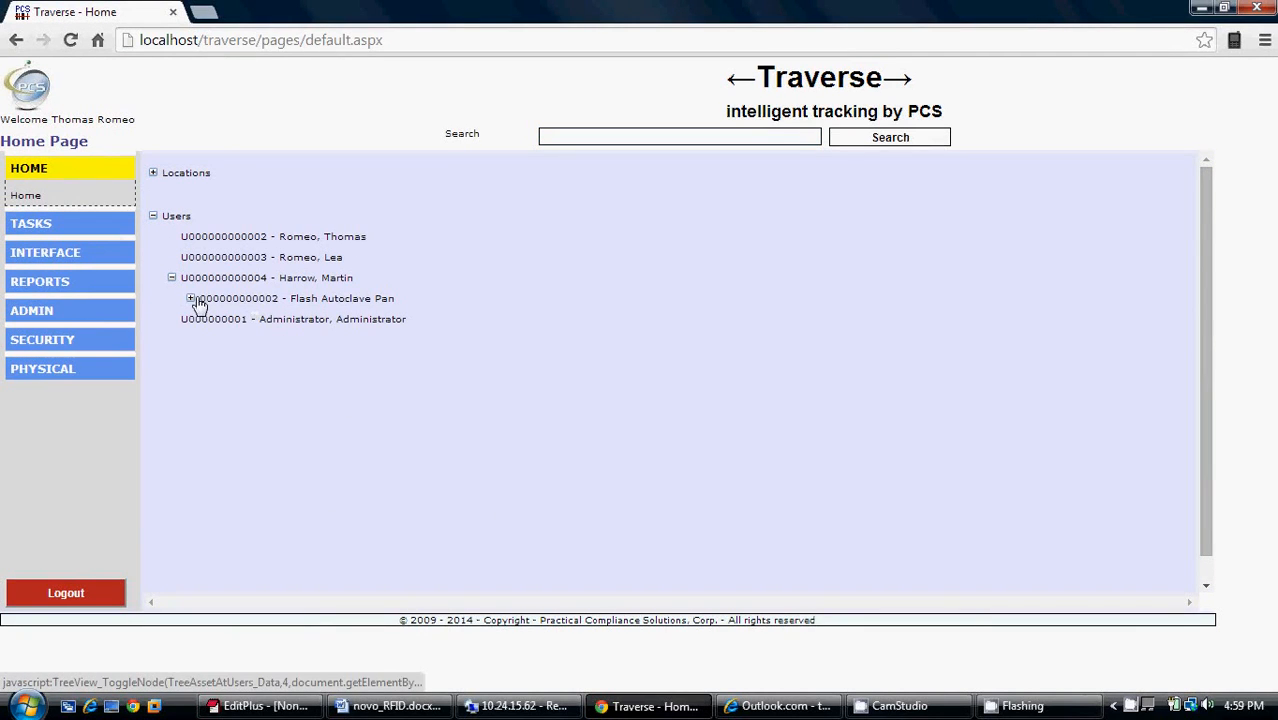
click(190, 298)
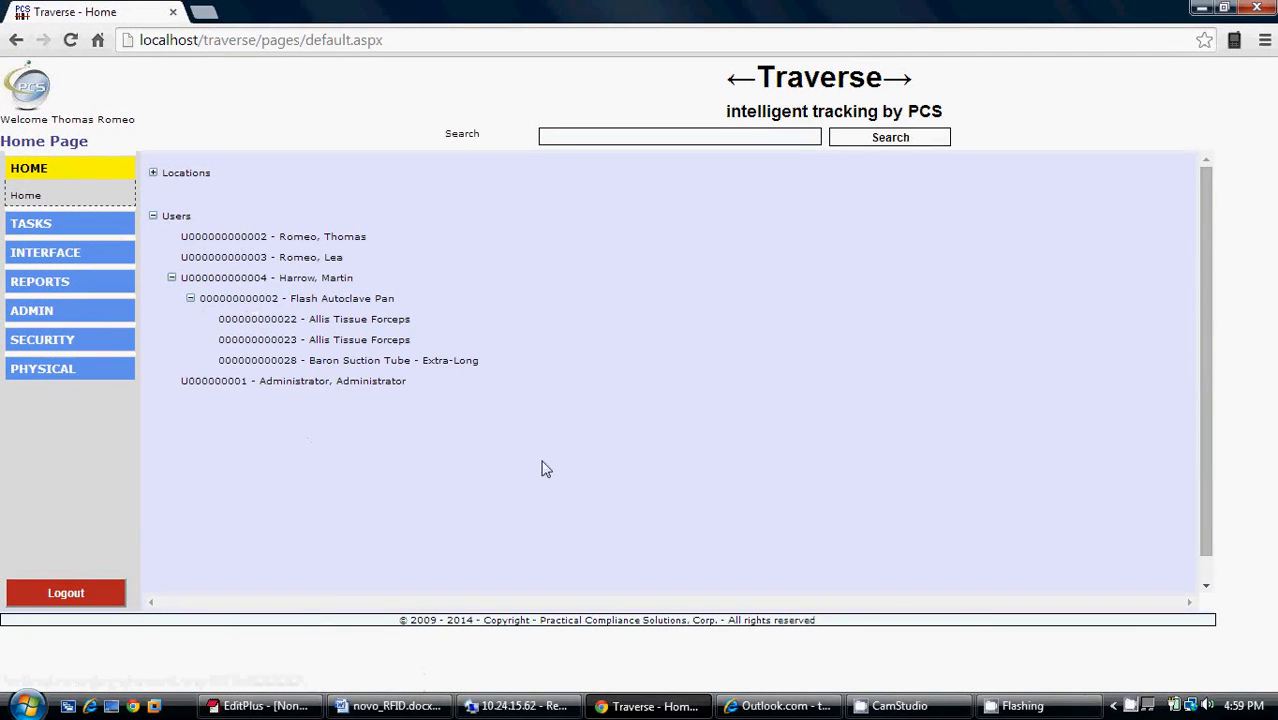
mouse_move(422, 344)
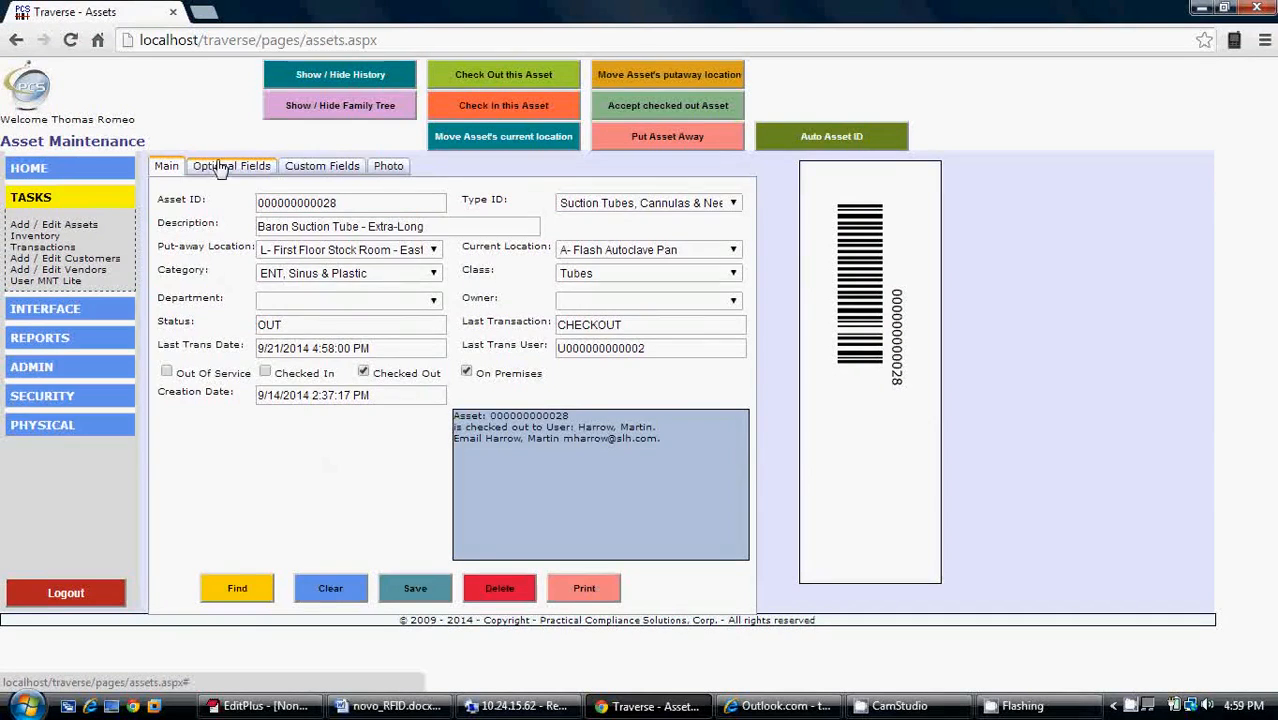
click(232, 164)
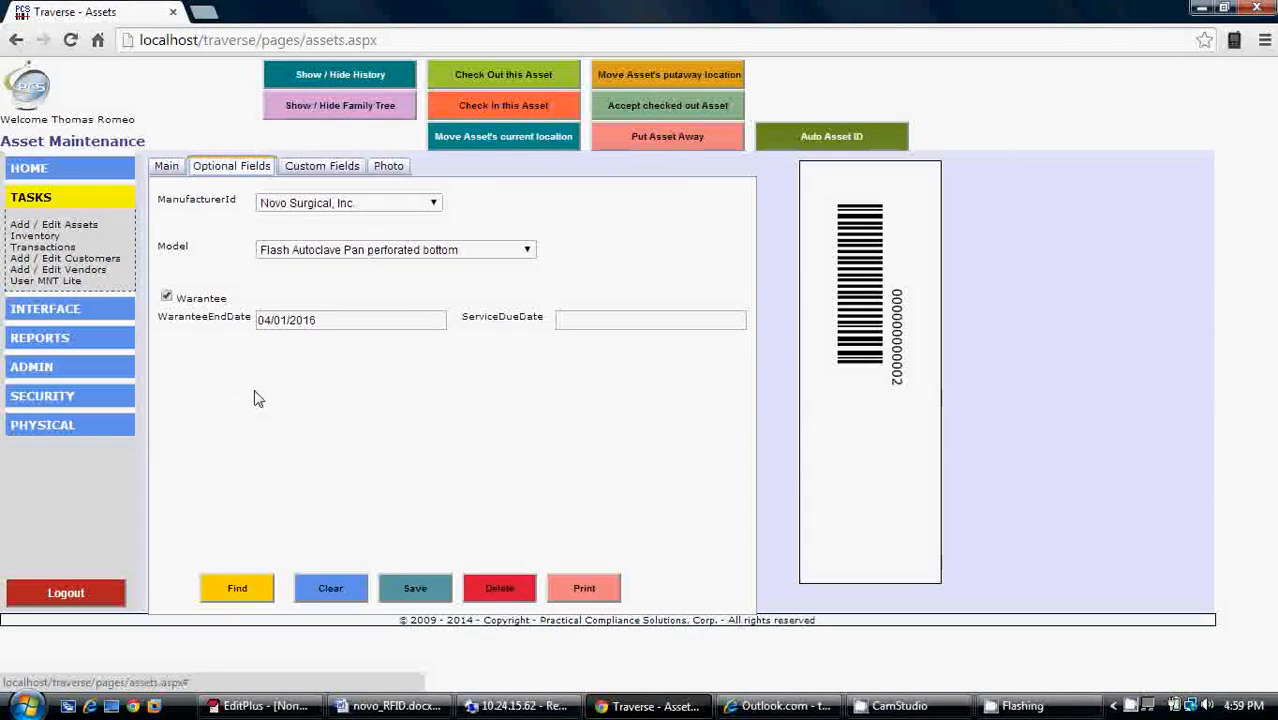
Check the pan in to the Sterilize Autoclave Unit with Sterilize Failed = True.
click(166, 164)
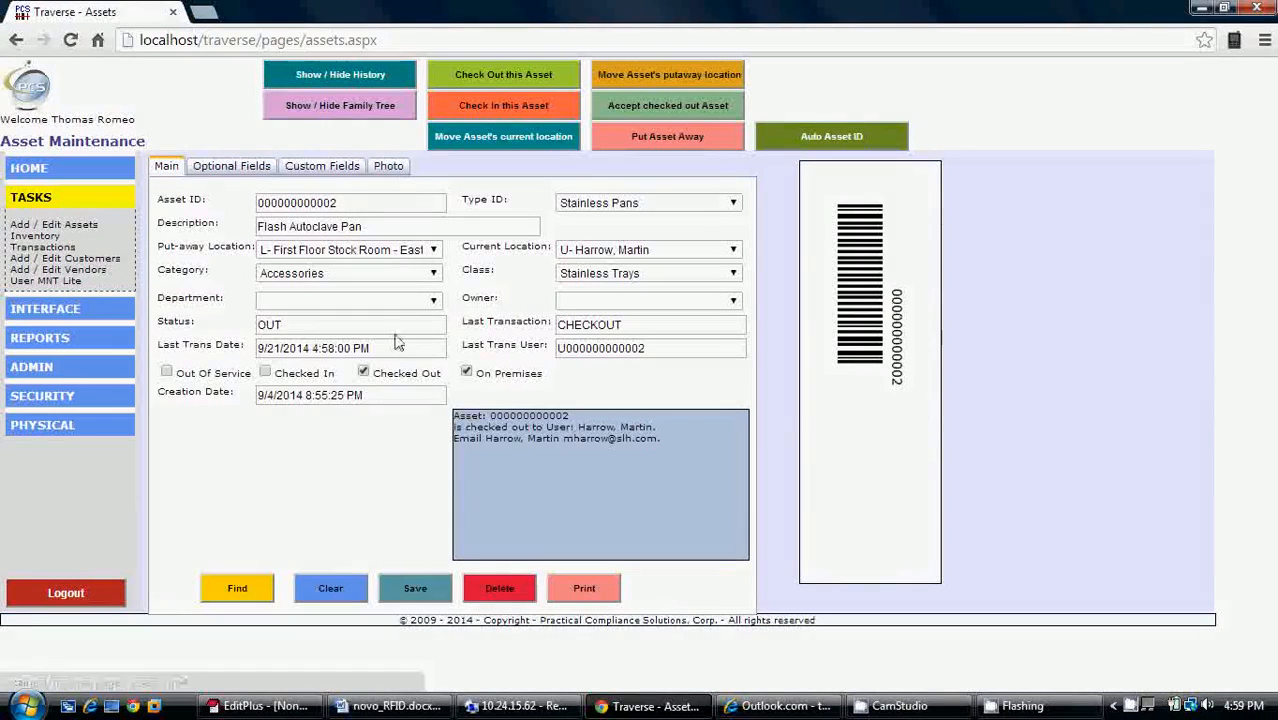
click(504, 104)
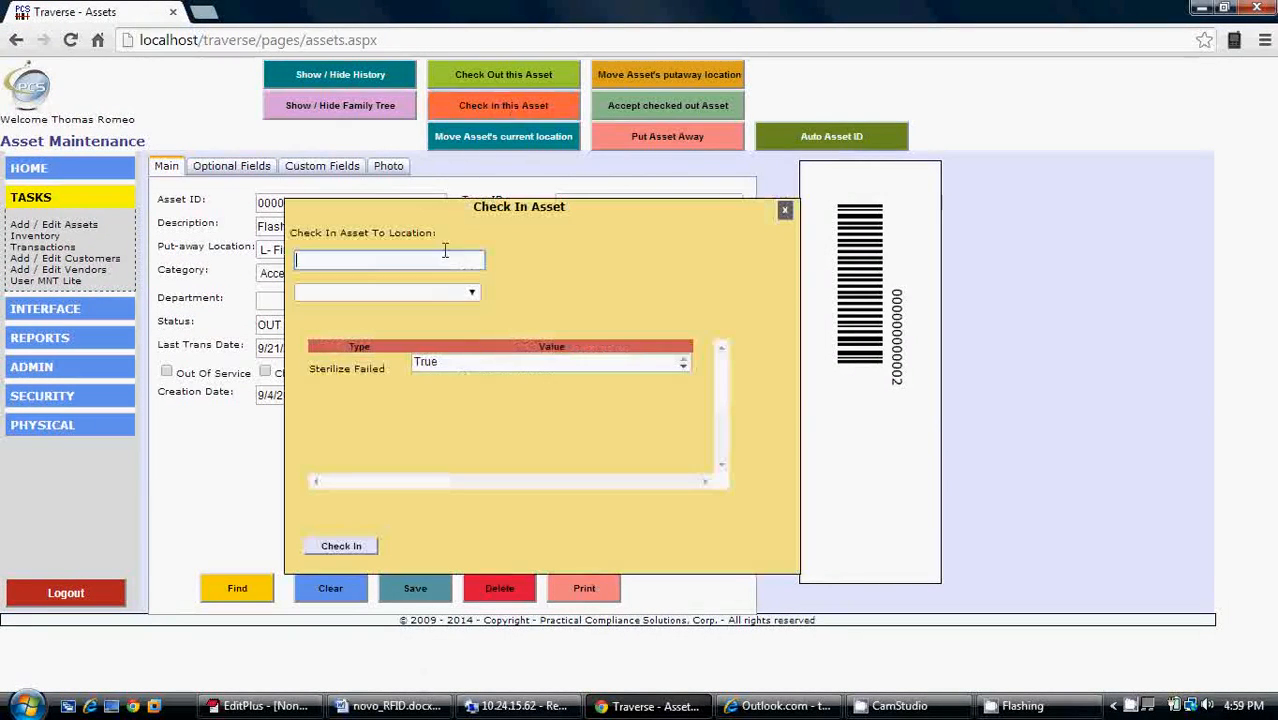
click(472, 292)
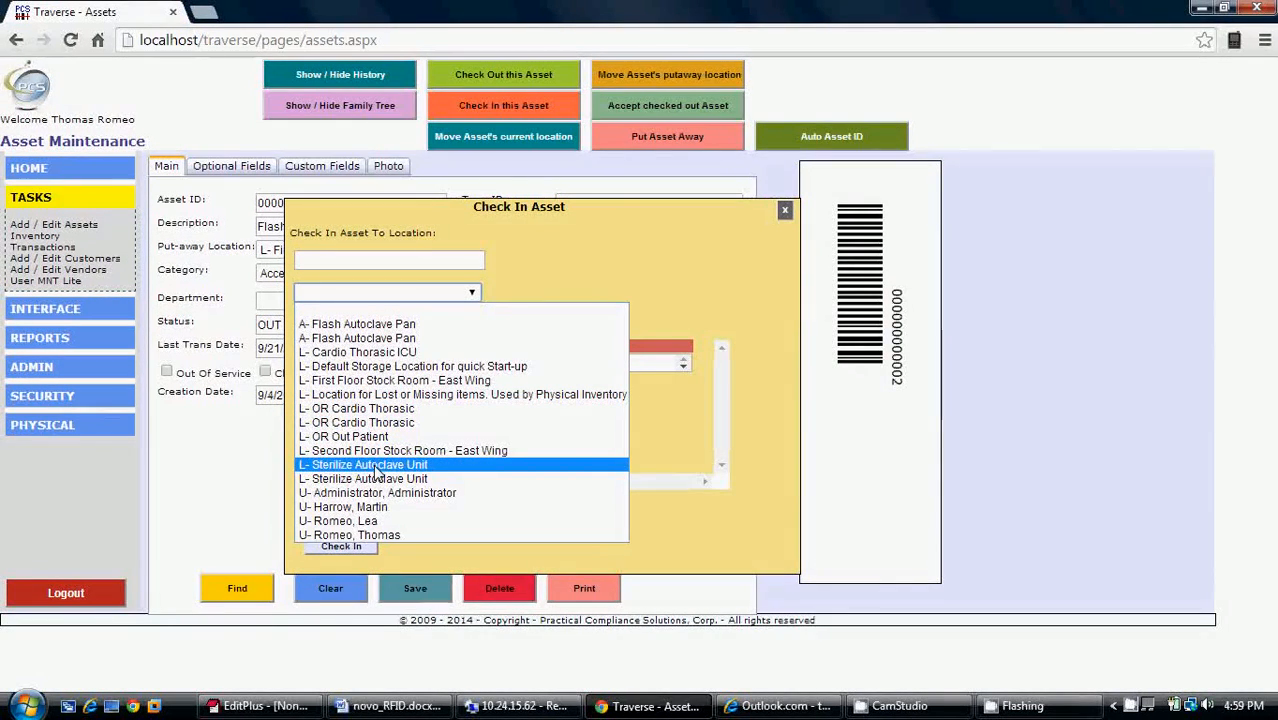
click(362, 464)
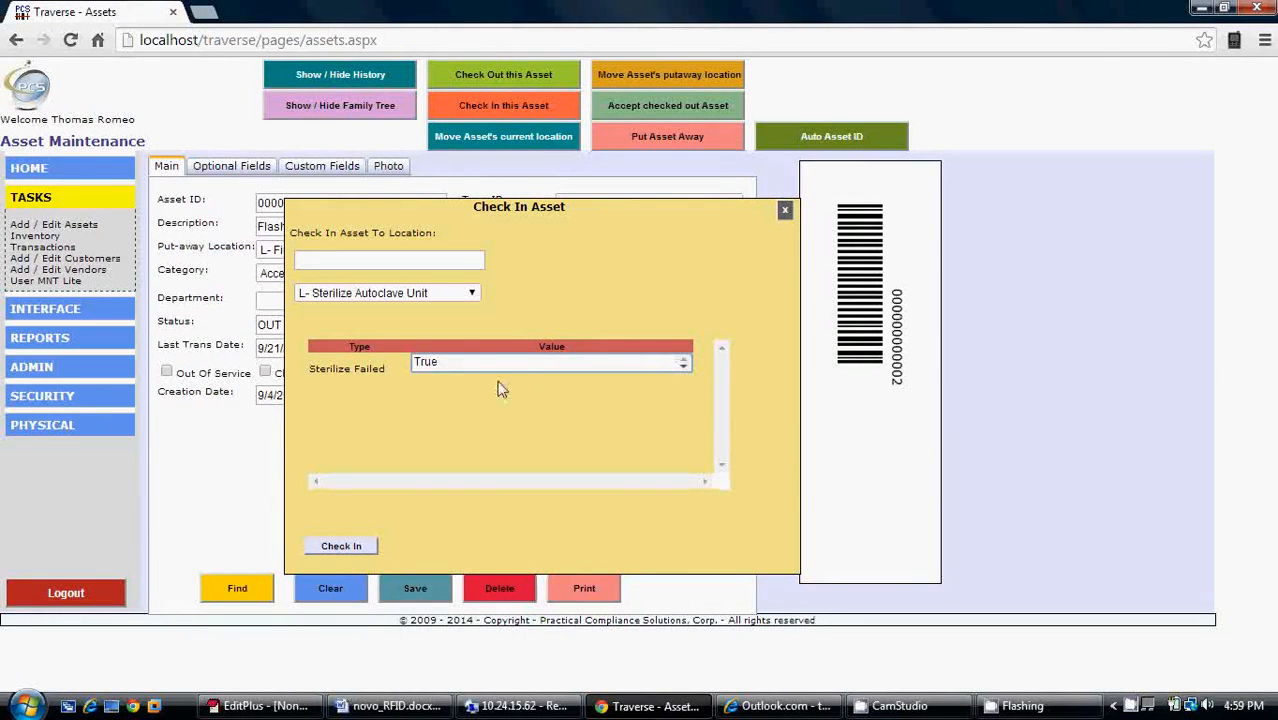
click(544, 362)
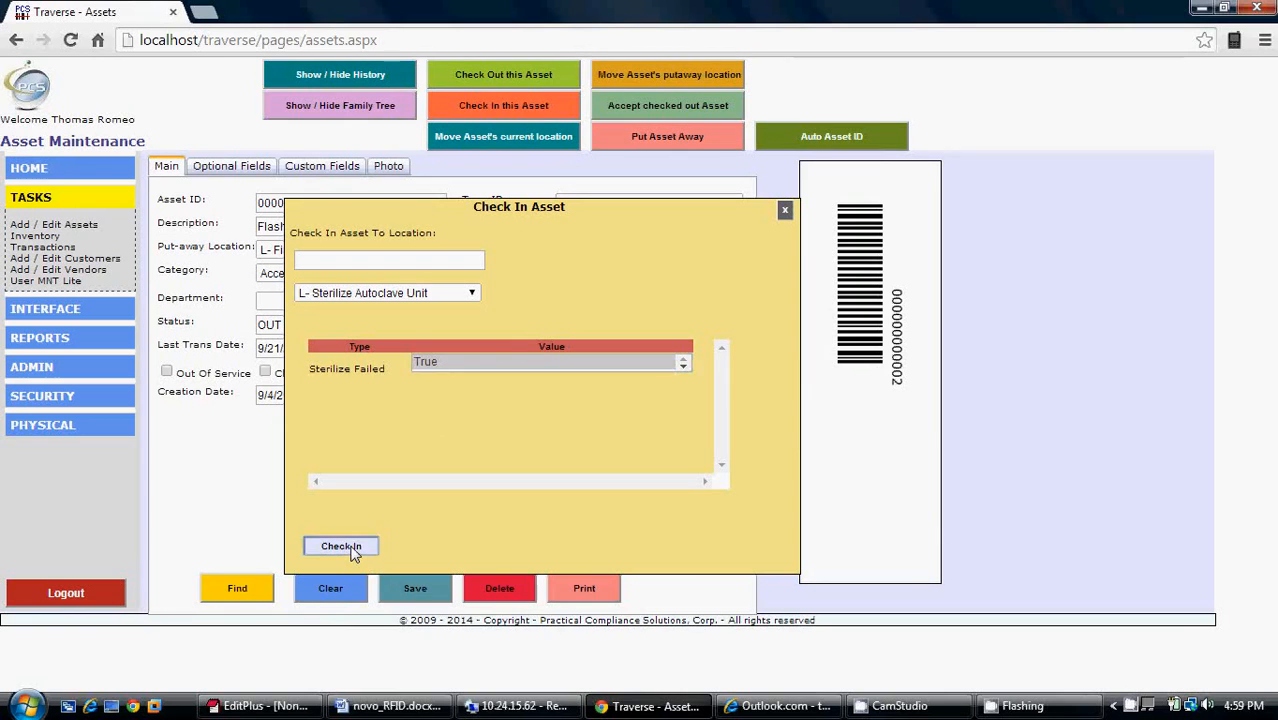
click(340, 546)
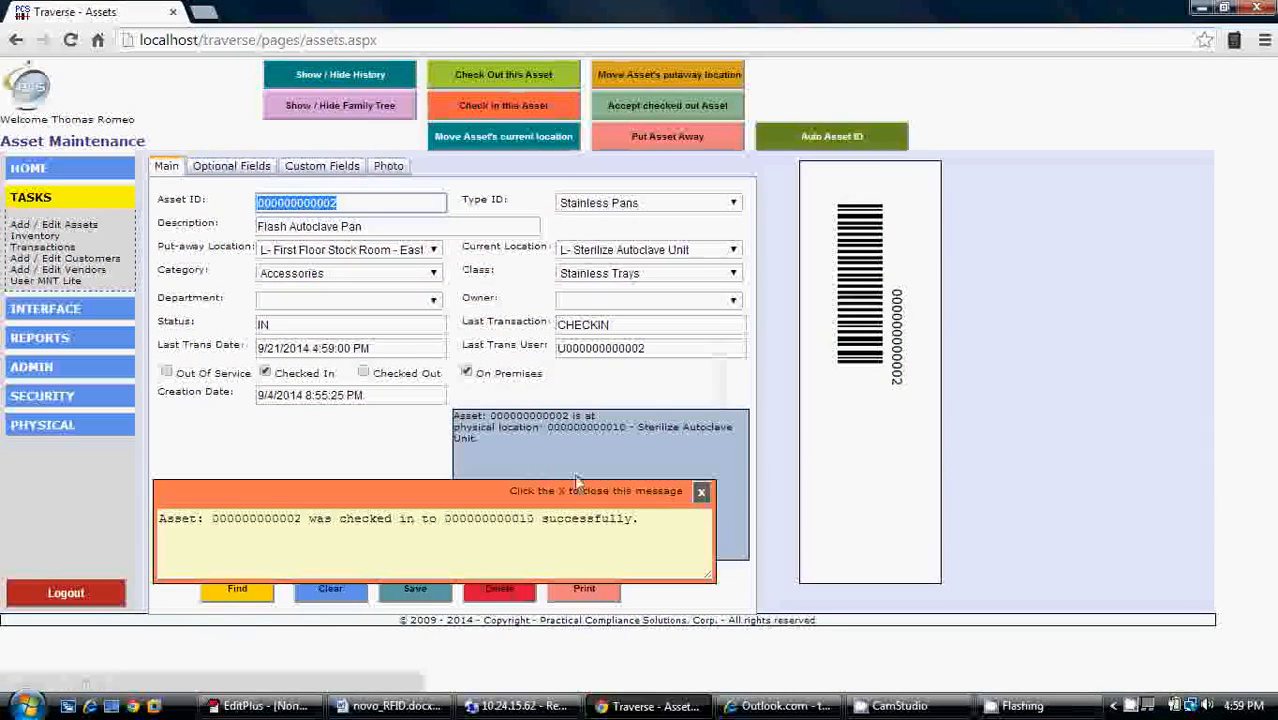
View the Sterilization Failed notification on the home page and switch to Outlook.com.
click(700, 492)
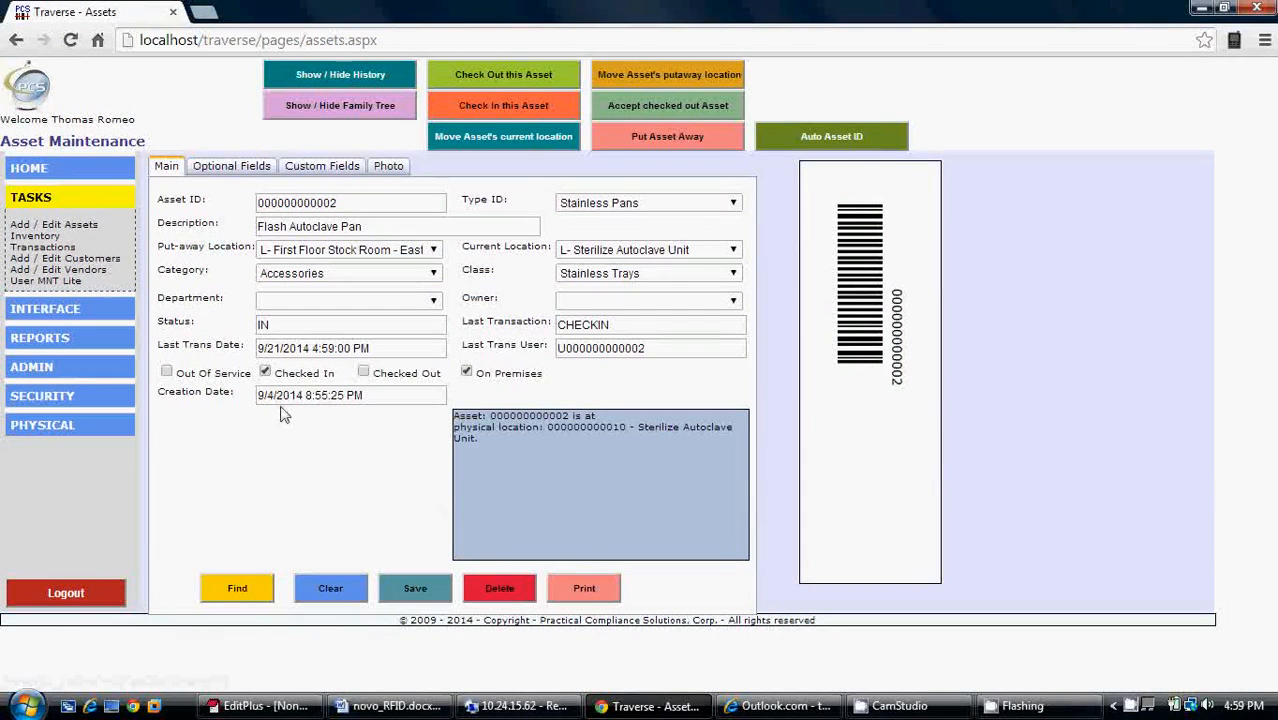
click(28, 168)
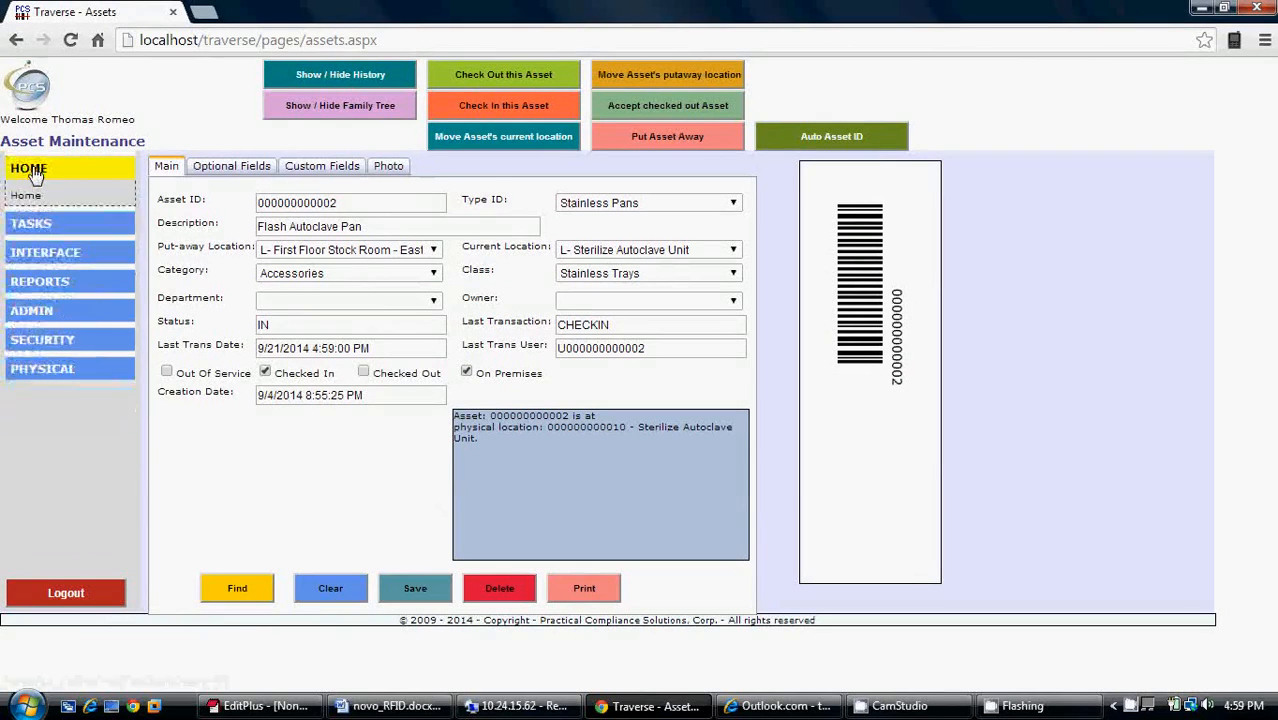
click(28, 168)
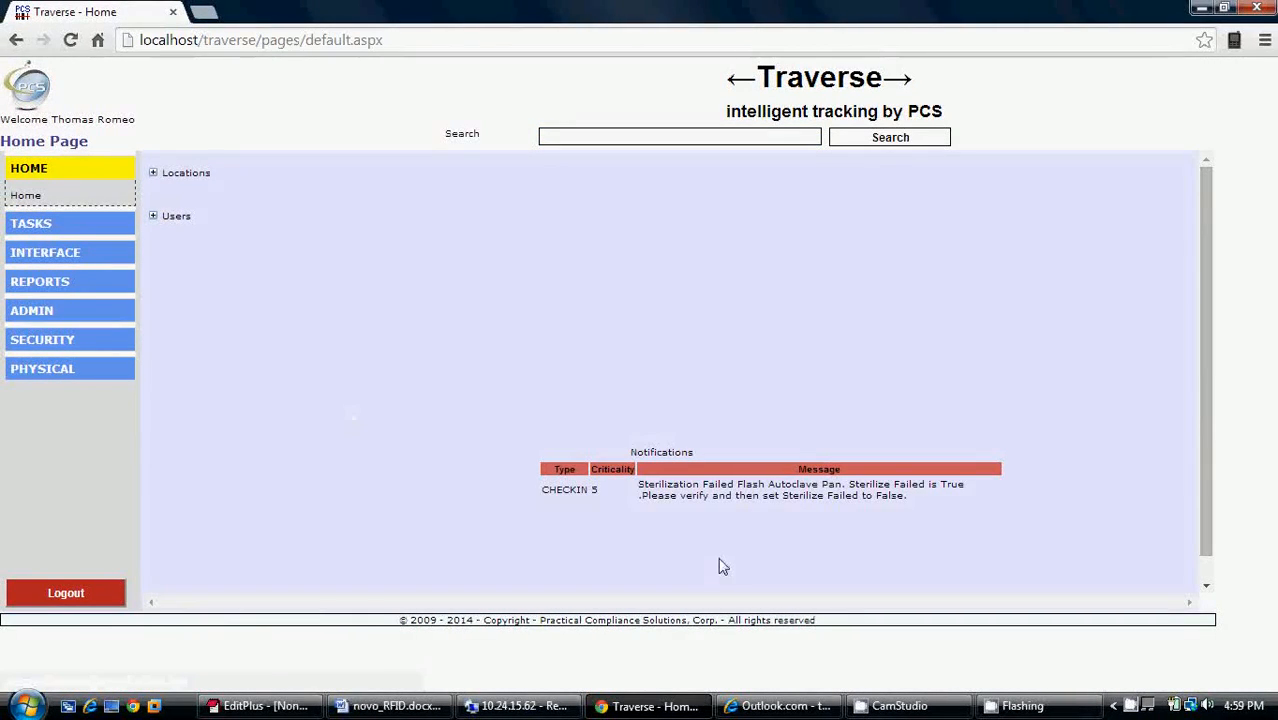
mouse_move(796, 692)
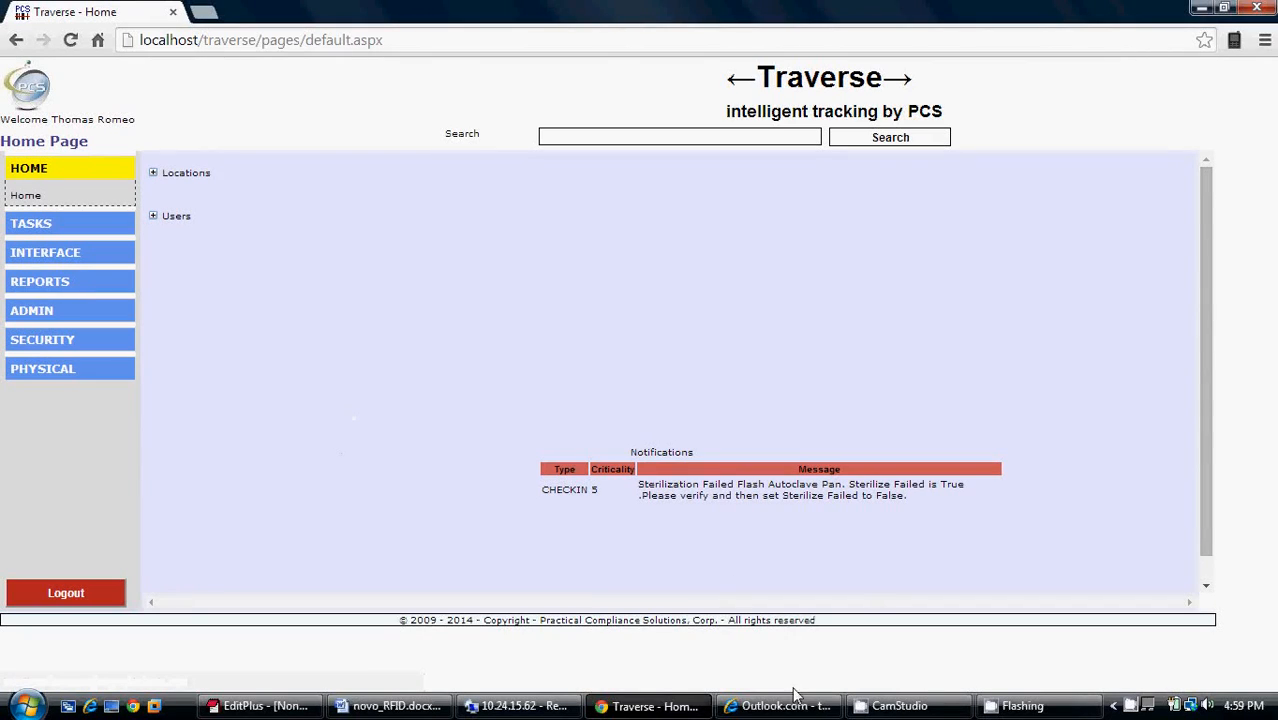
click(778, 706)
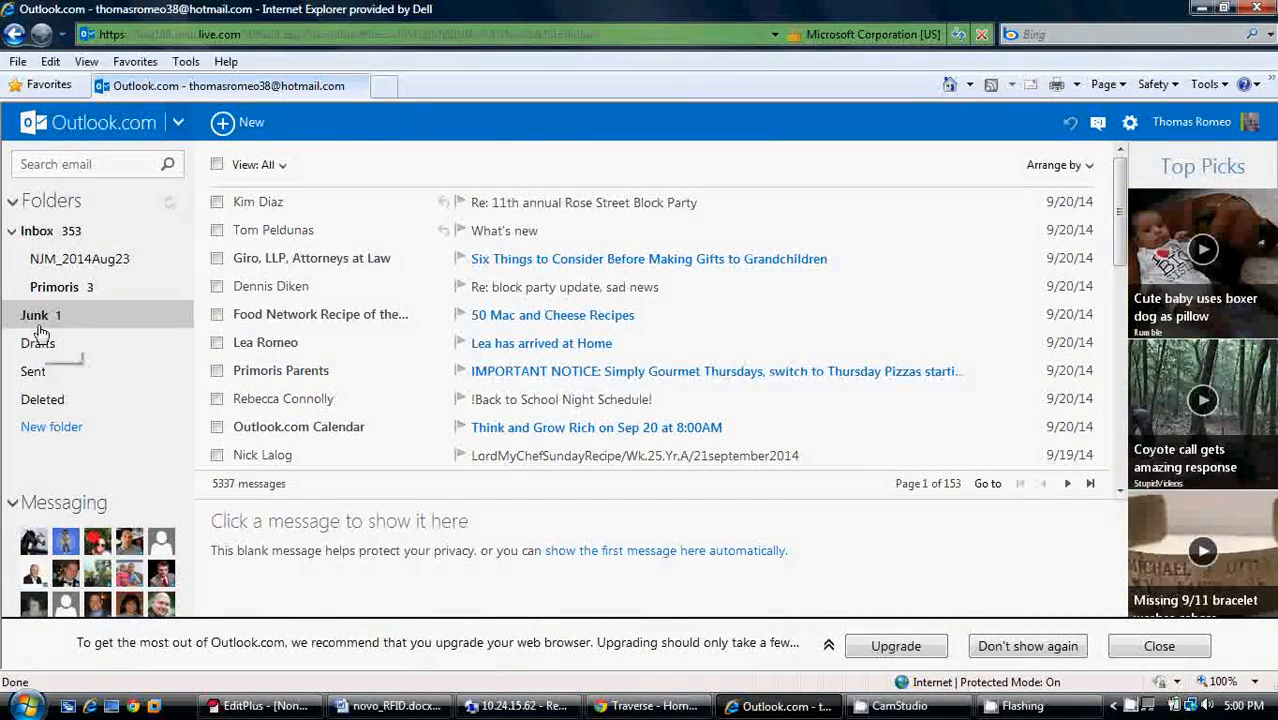
Move the Sterilization Failed email from Junk to Inbox, accept the invitation, and return to Traverse.
click(36, 316)
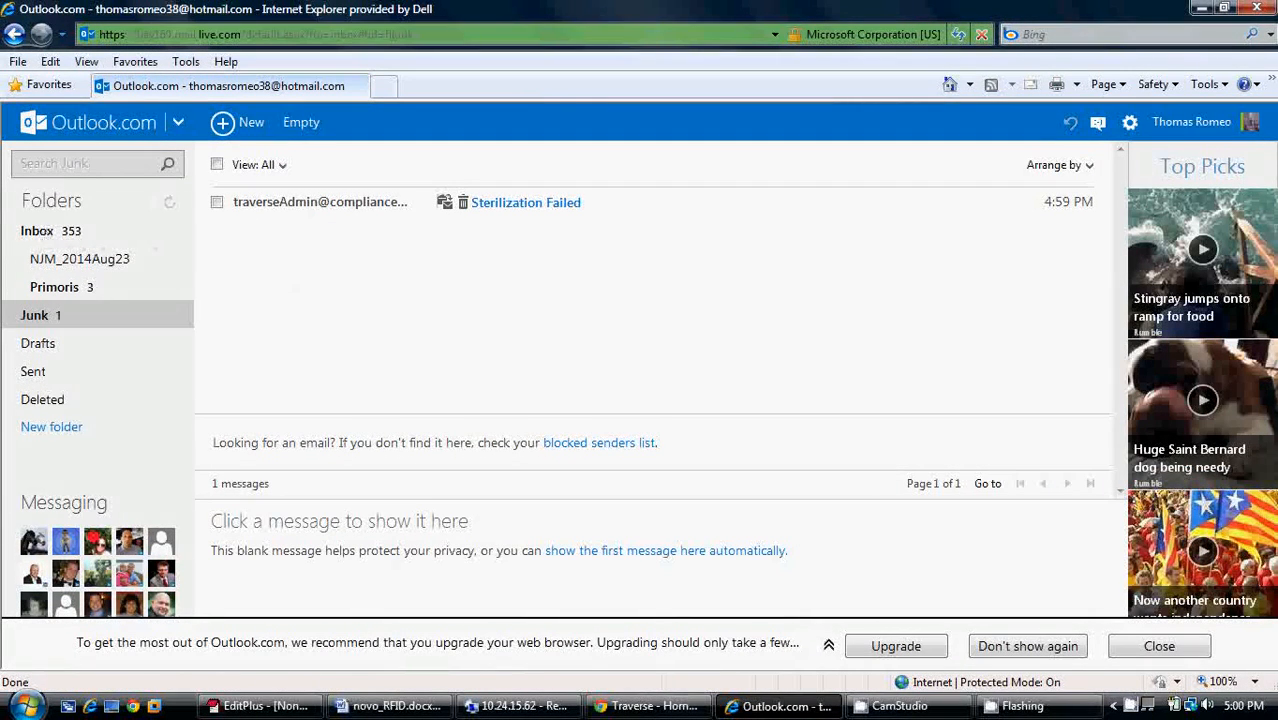
click(300, 122)
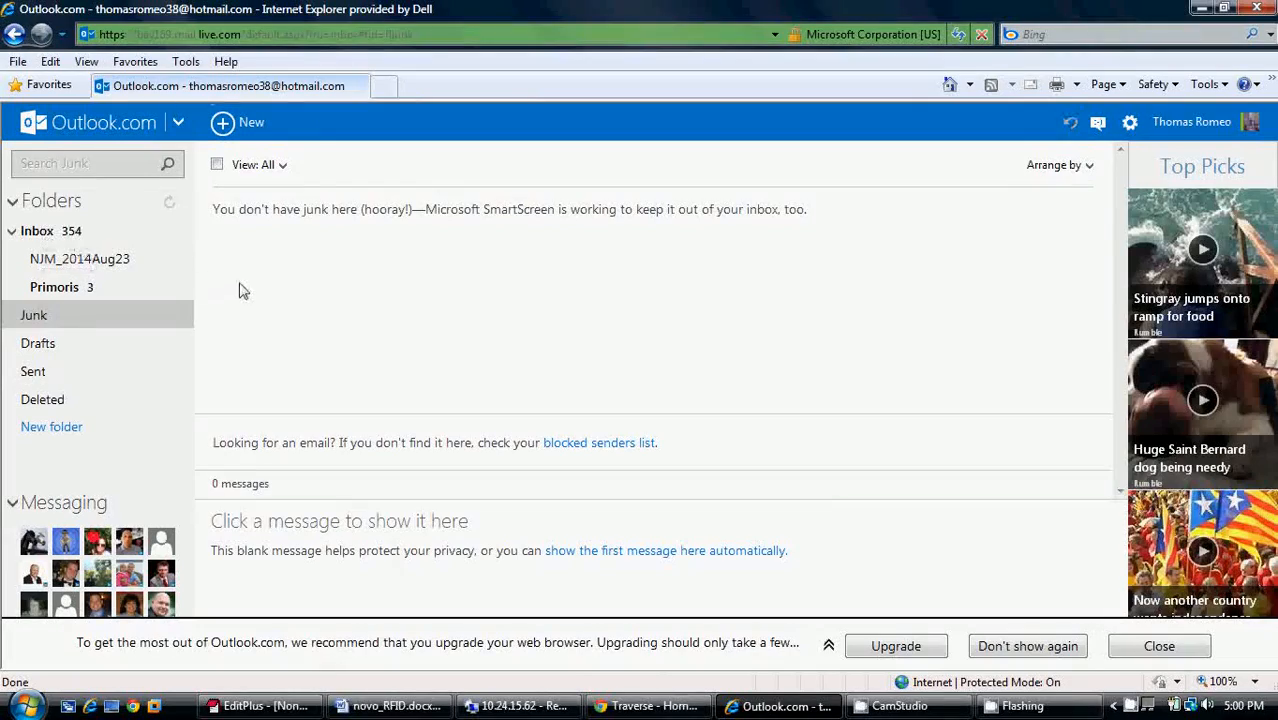
click(36, 230)
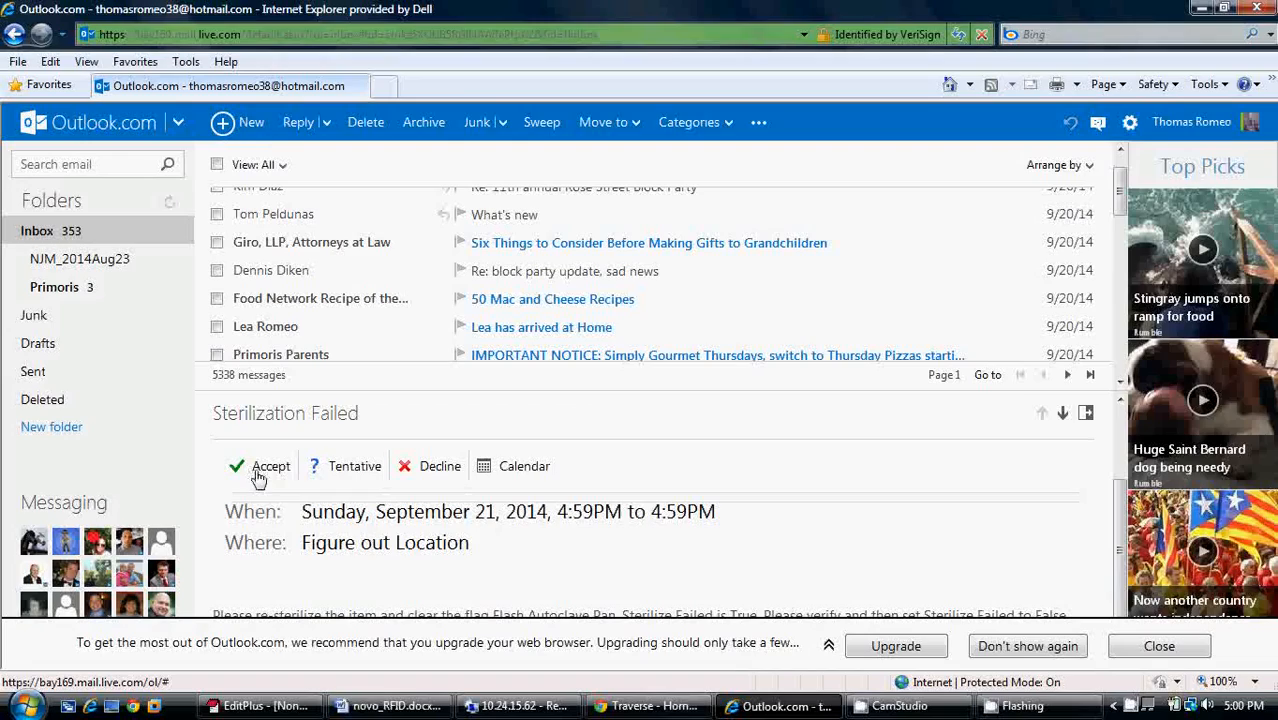
click(270, 464)
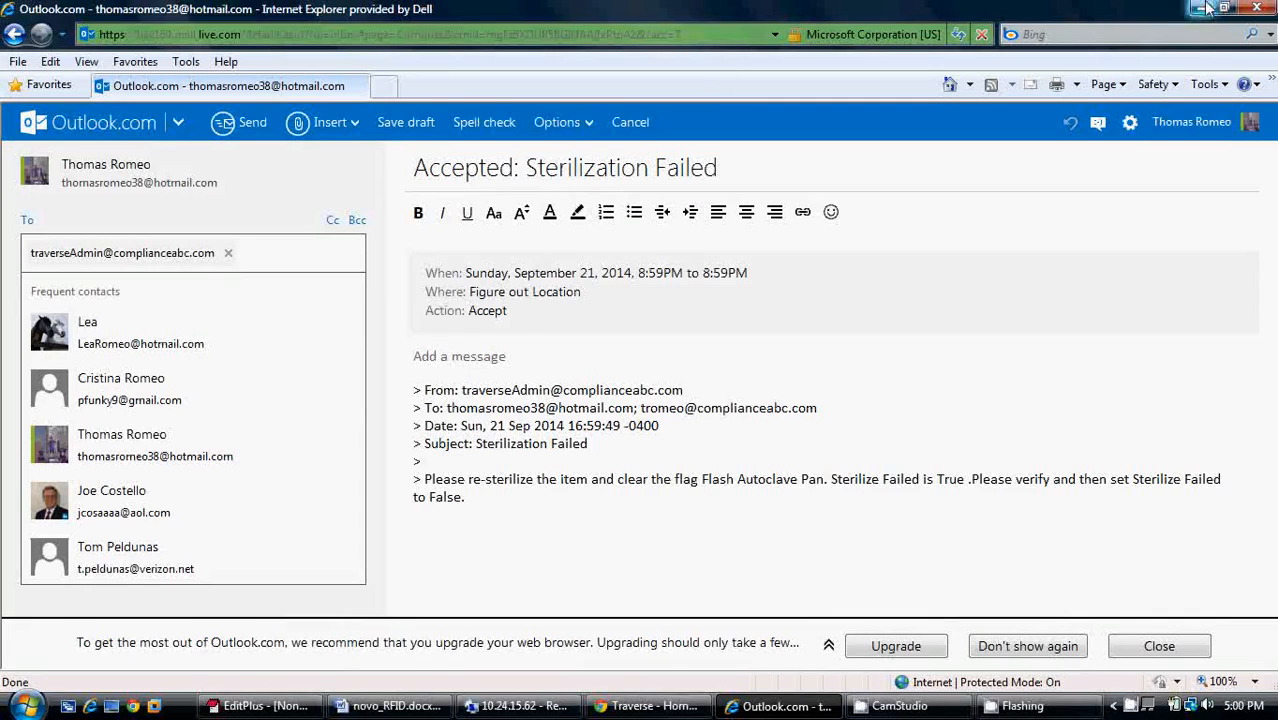
click(648, 704)
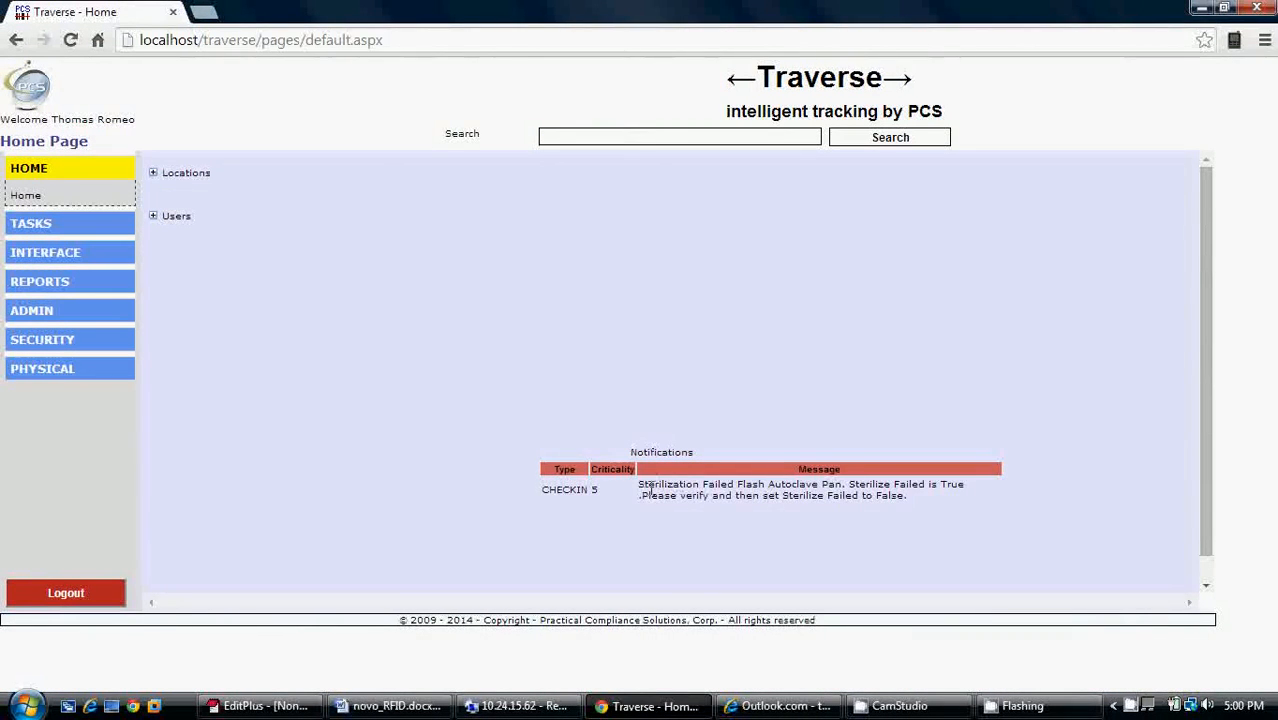
mouse_move(112, 312)
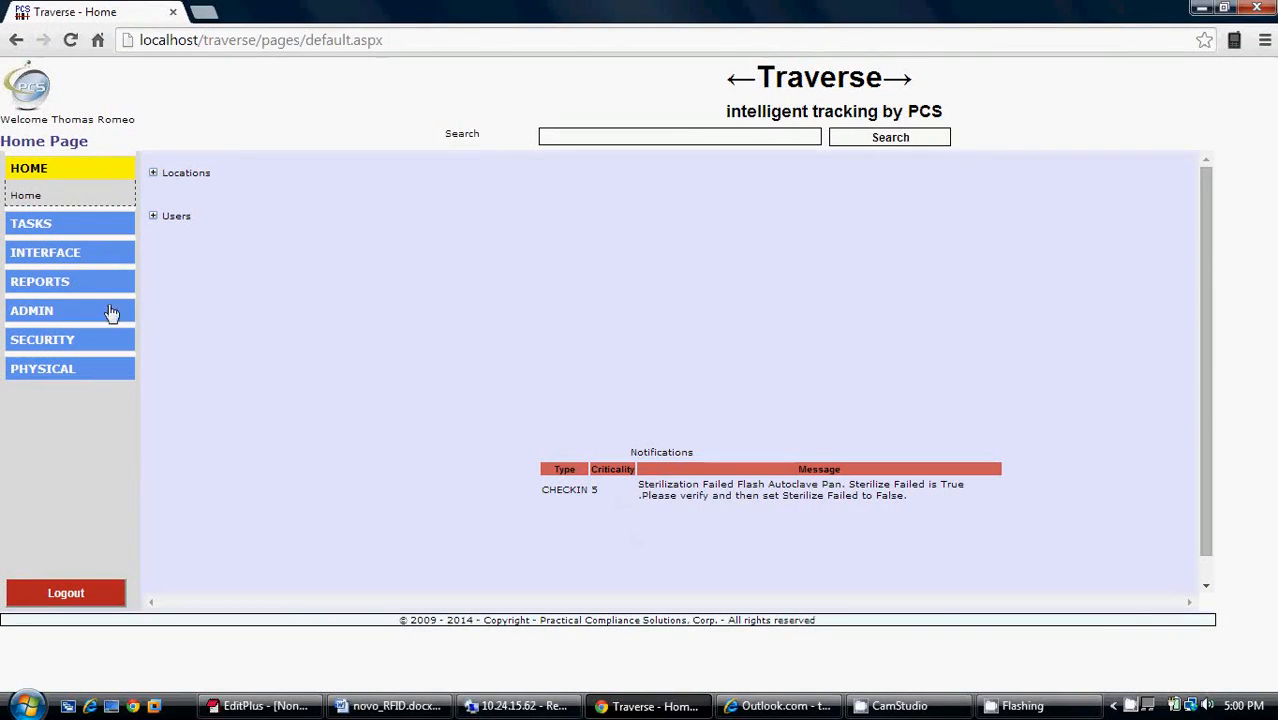
mouse_move(436, 388)
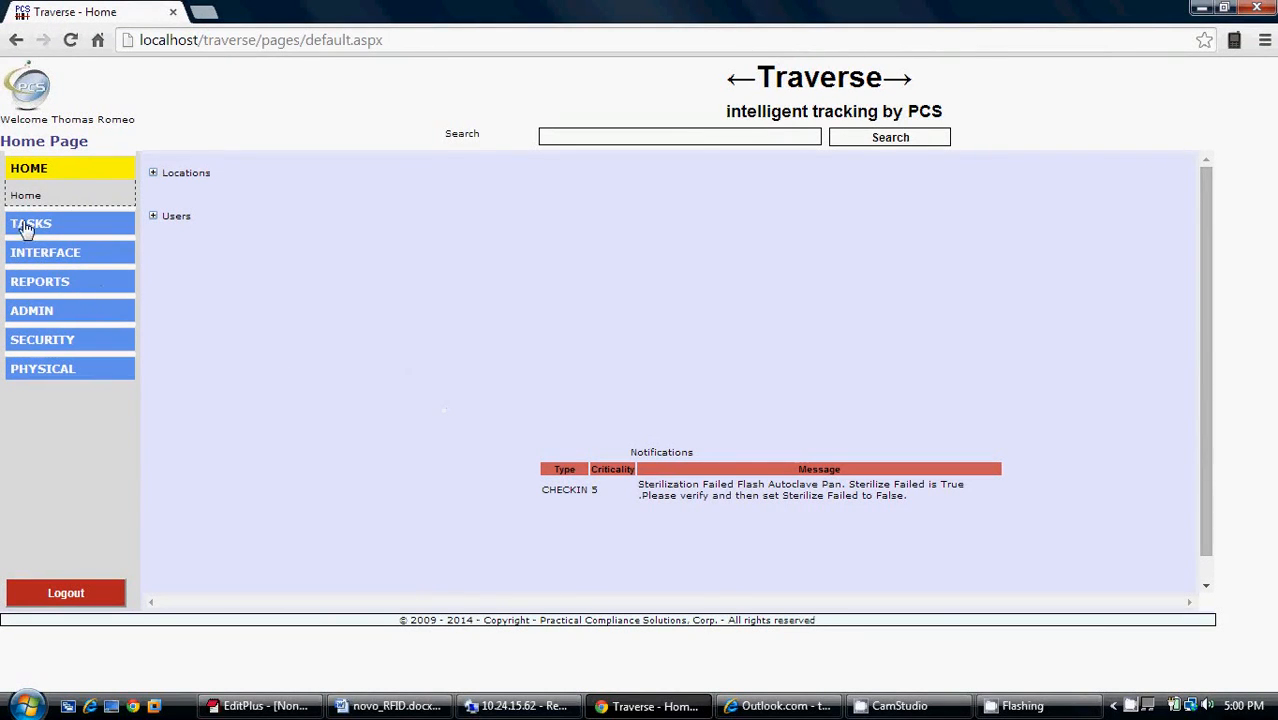
mouse_move(28, 200)
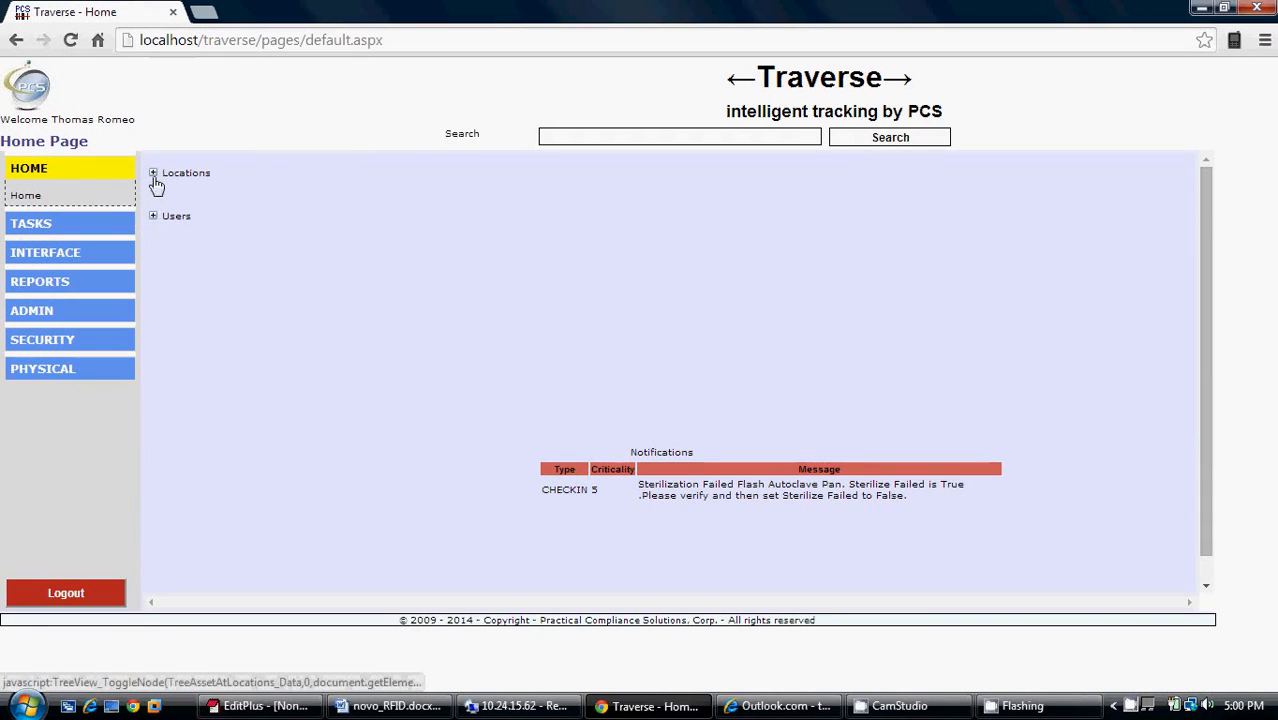
View the pan's Optional and Custom Fields showing Sterilize Failed, then the forceps' Main tab.
click(152, 172)
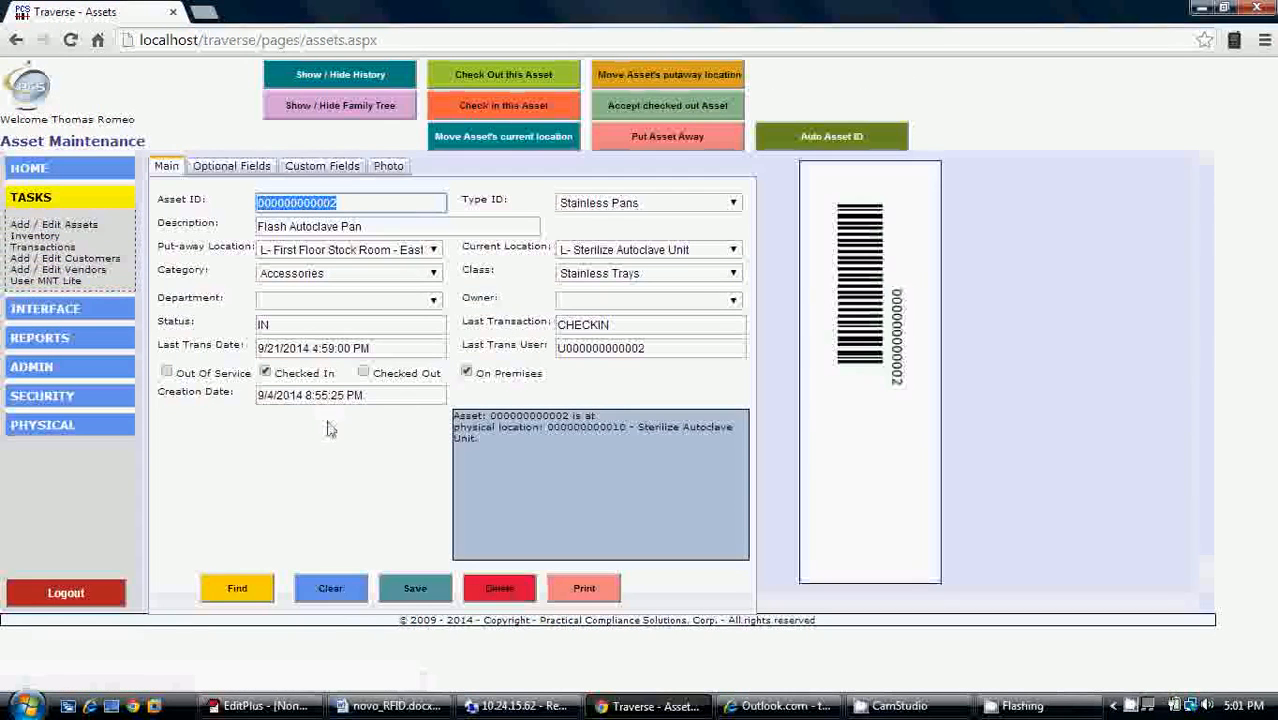
click(232, 166)
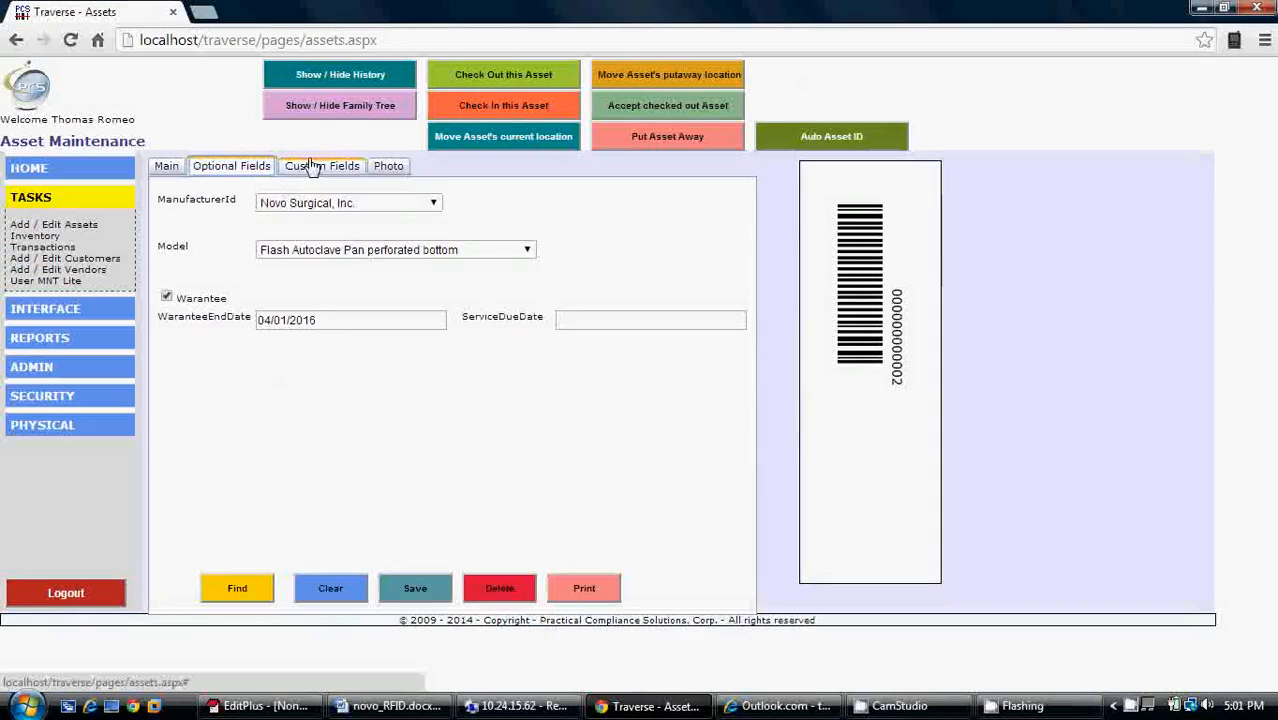
click(320, 164)
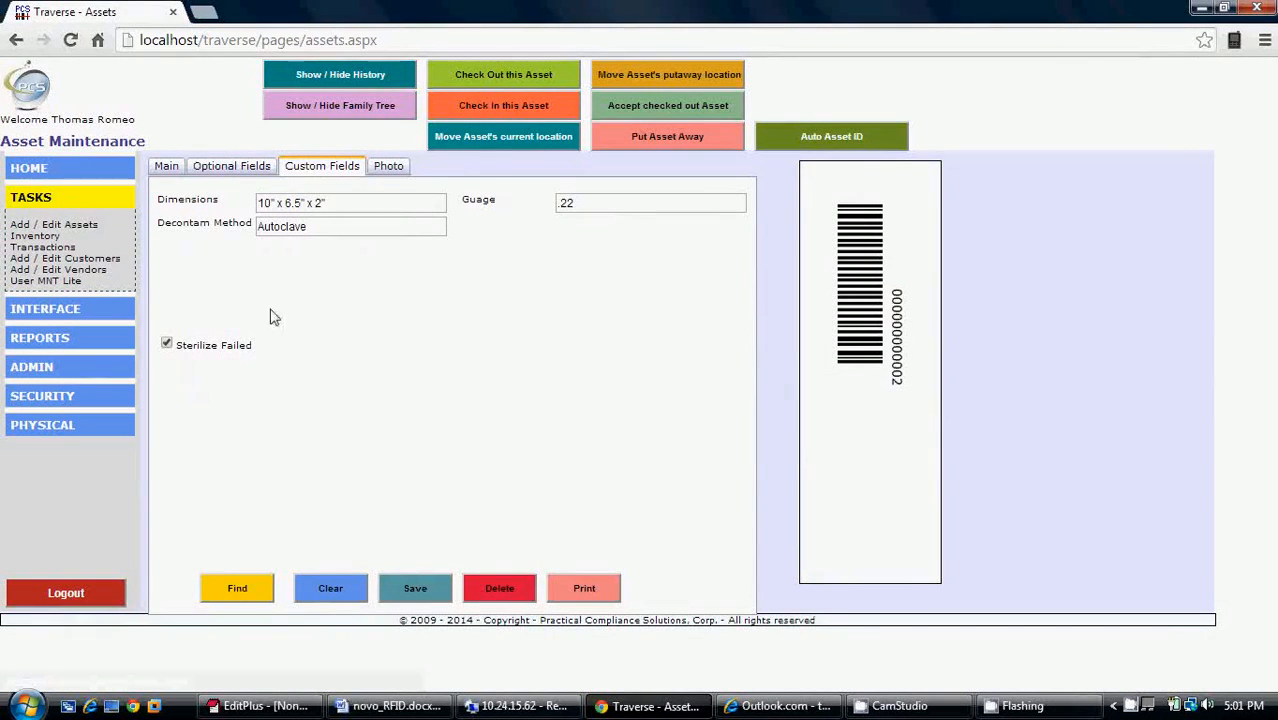
mouse_move(340, 104)
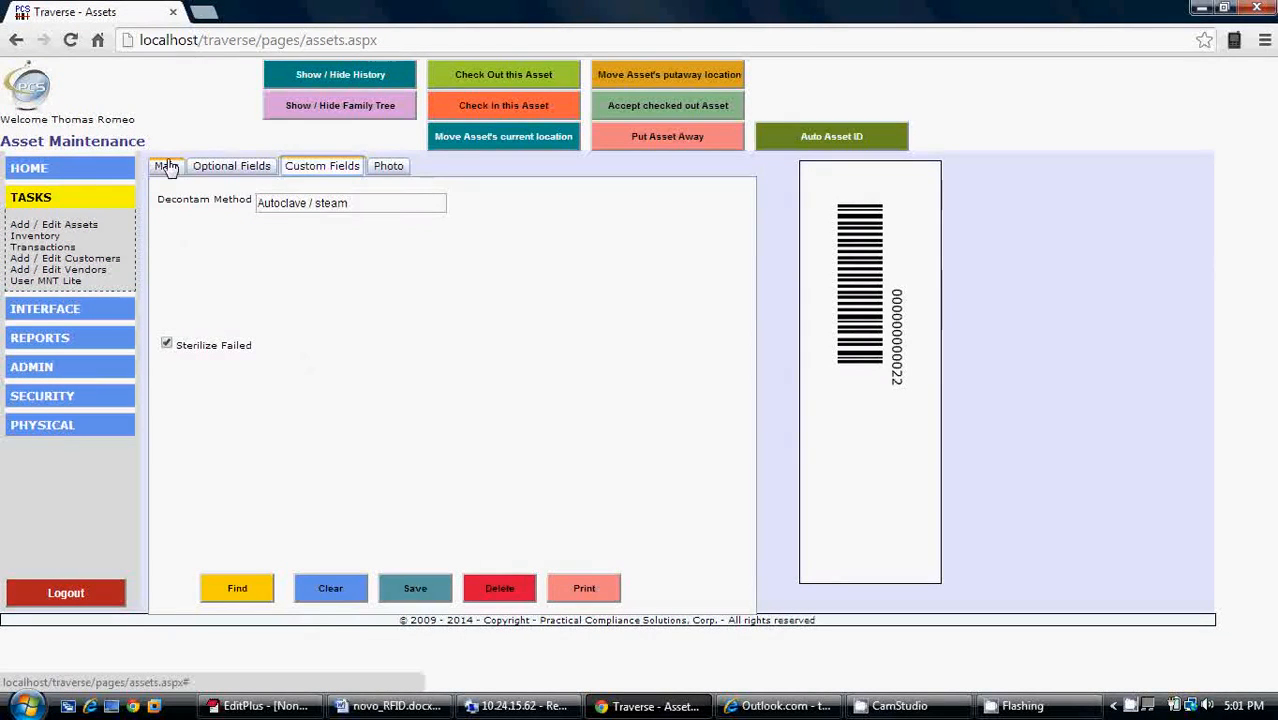
click(166, 164)
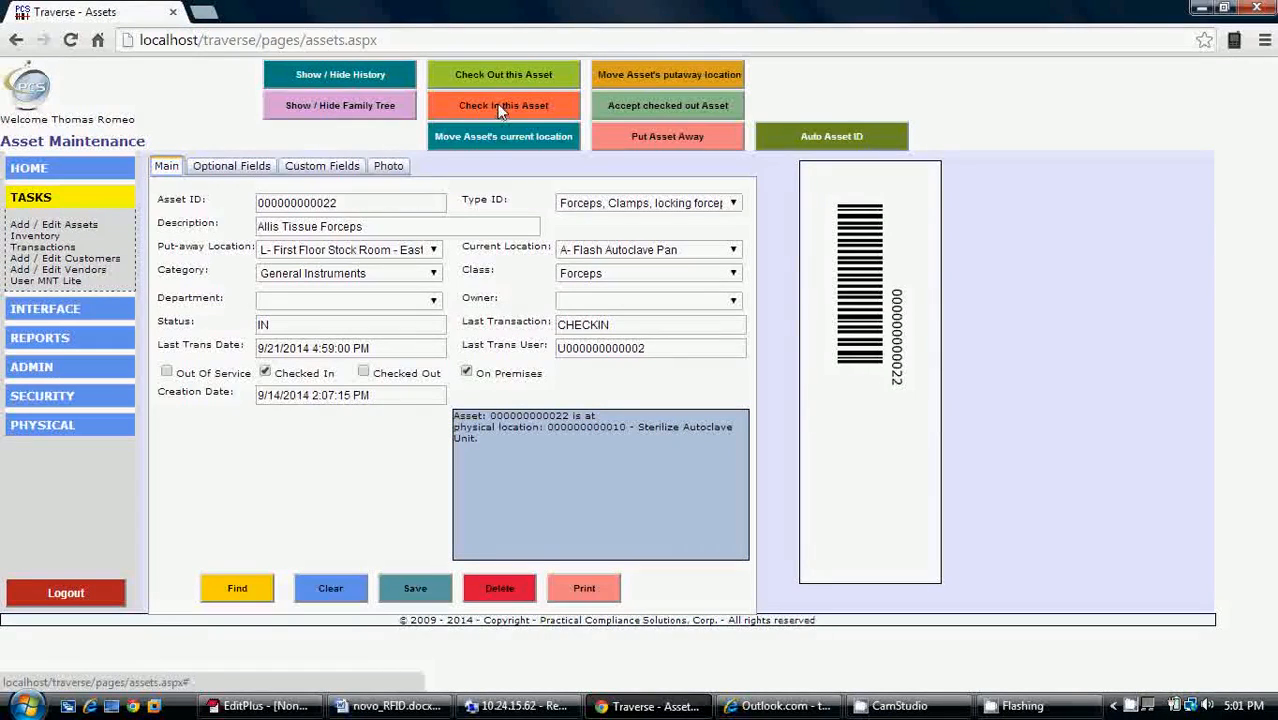
Check the forceps in to L- OR Cardio Thoracic with Sterilize Failed set to False.
click(504, 104)
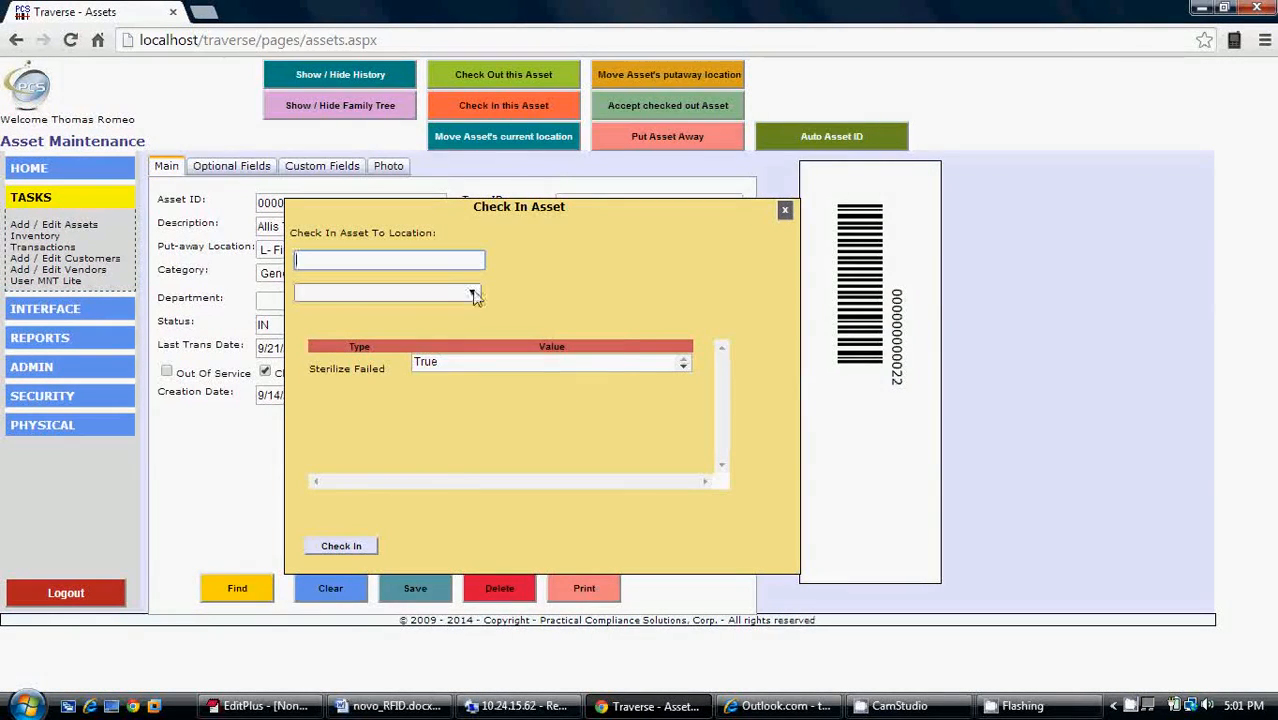
click(472, 292)
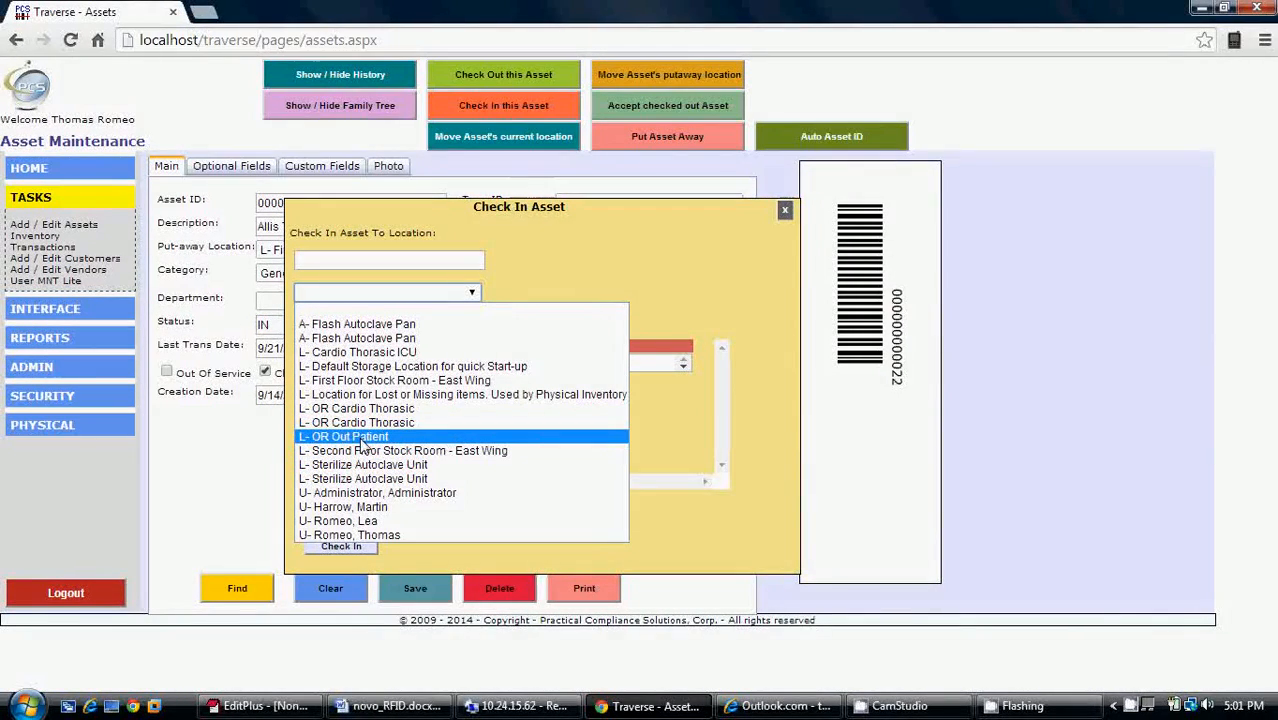
click(356, 408)
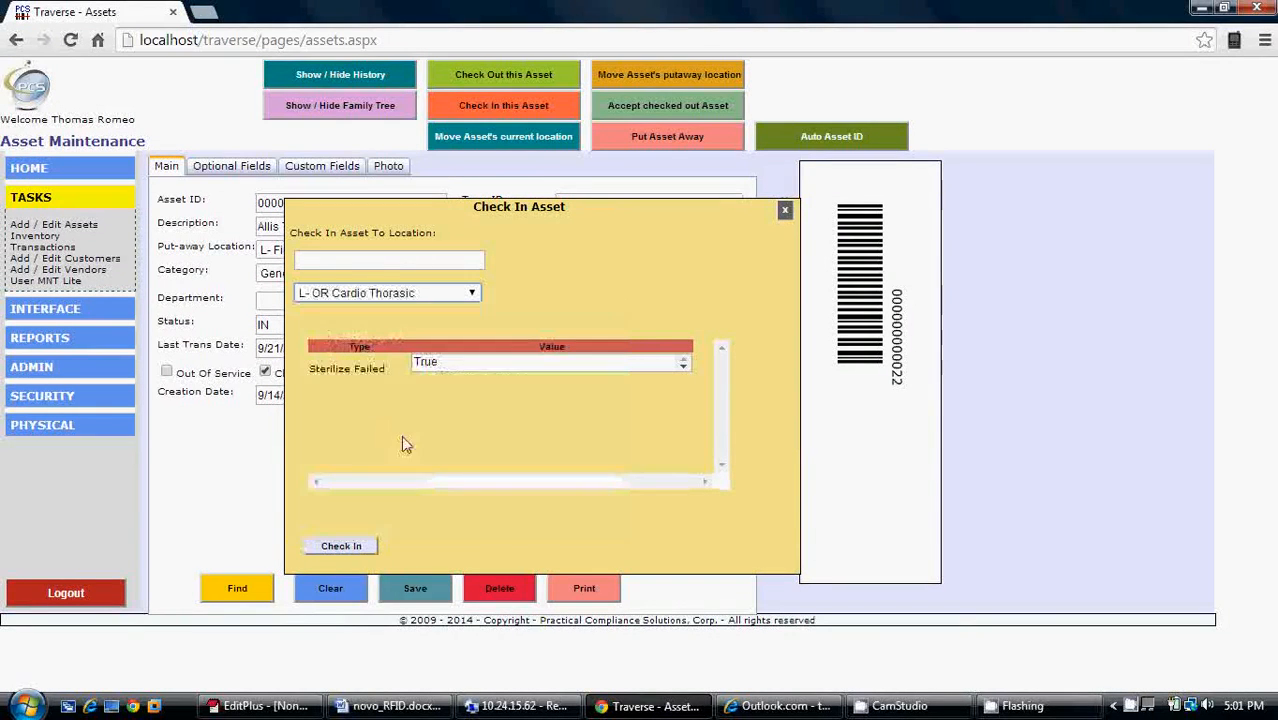
click(472, 292)
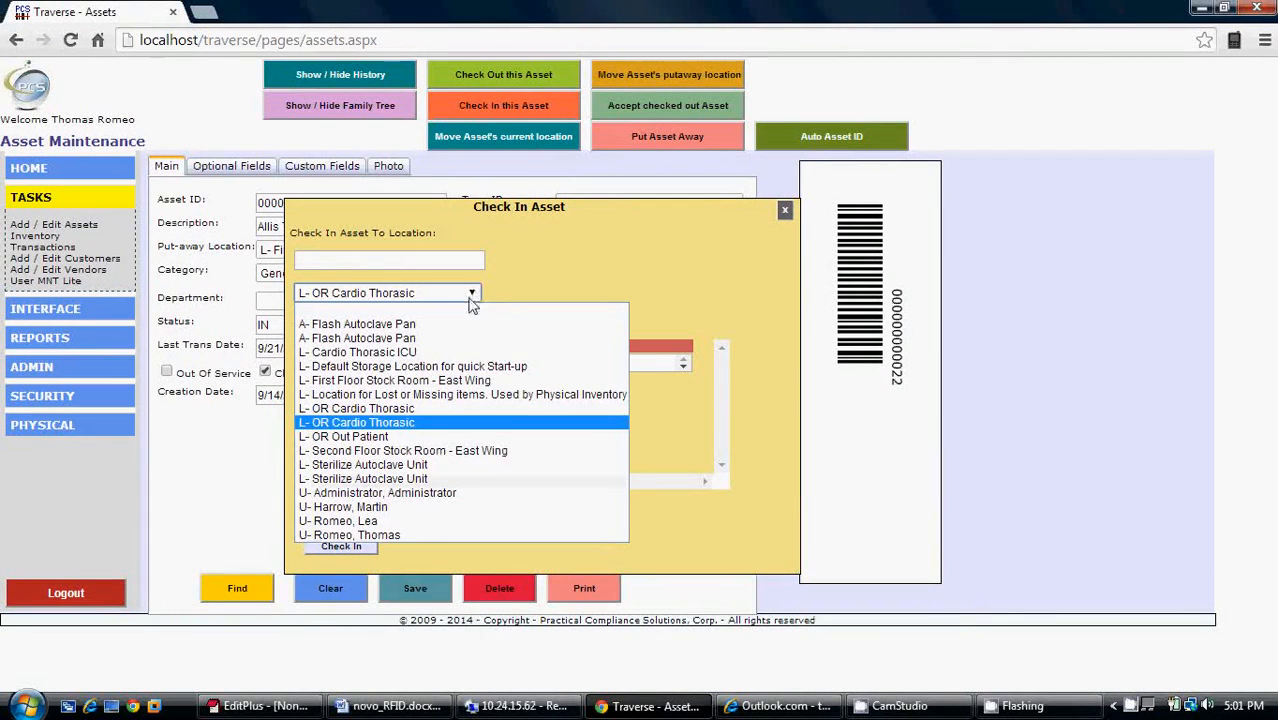
click(356, 422)
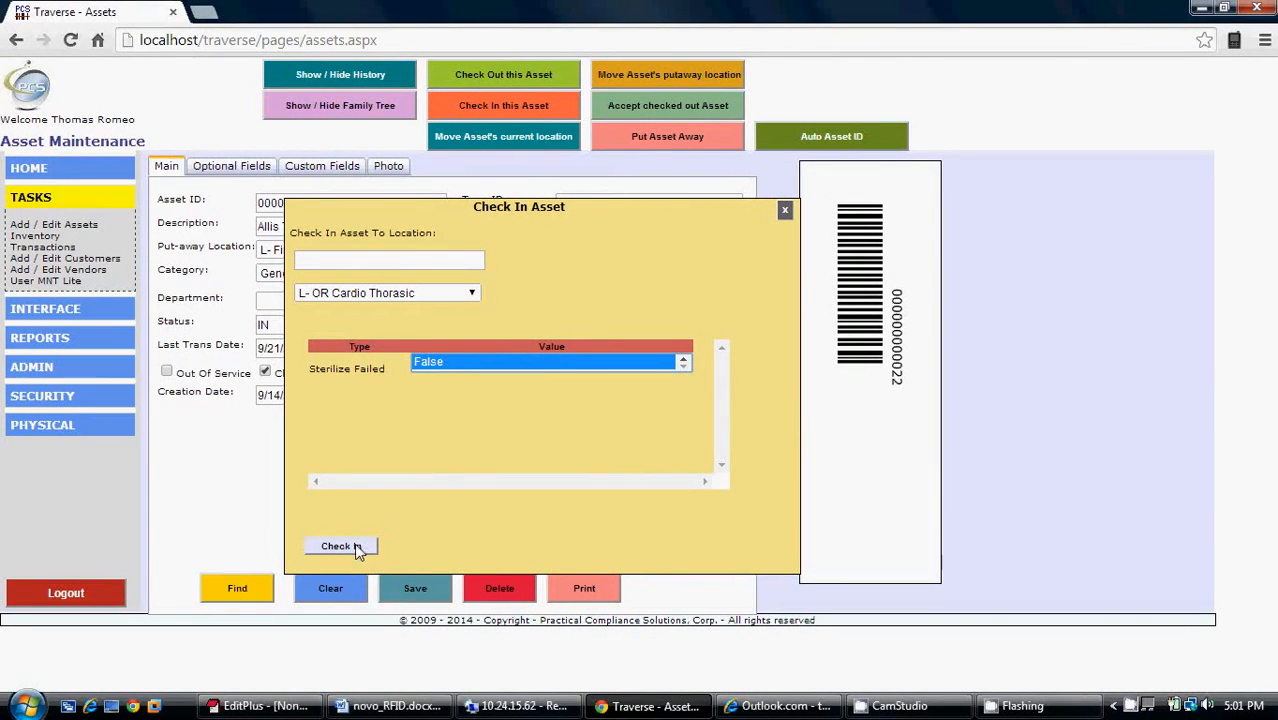
click(340, 544)
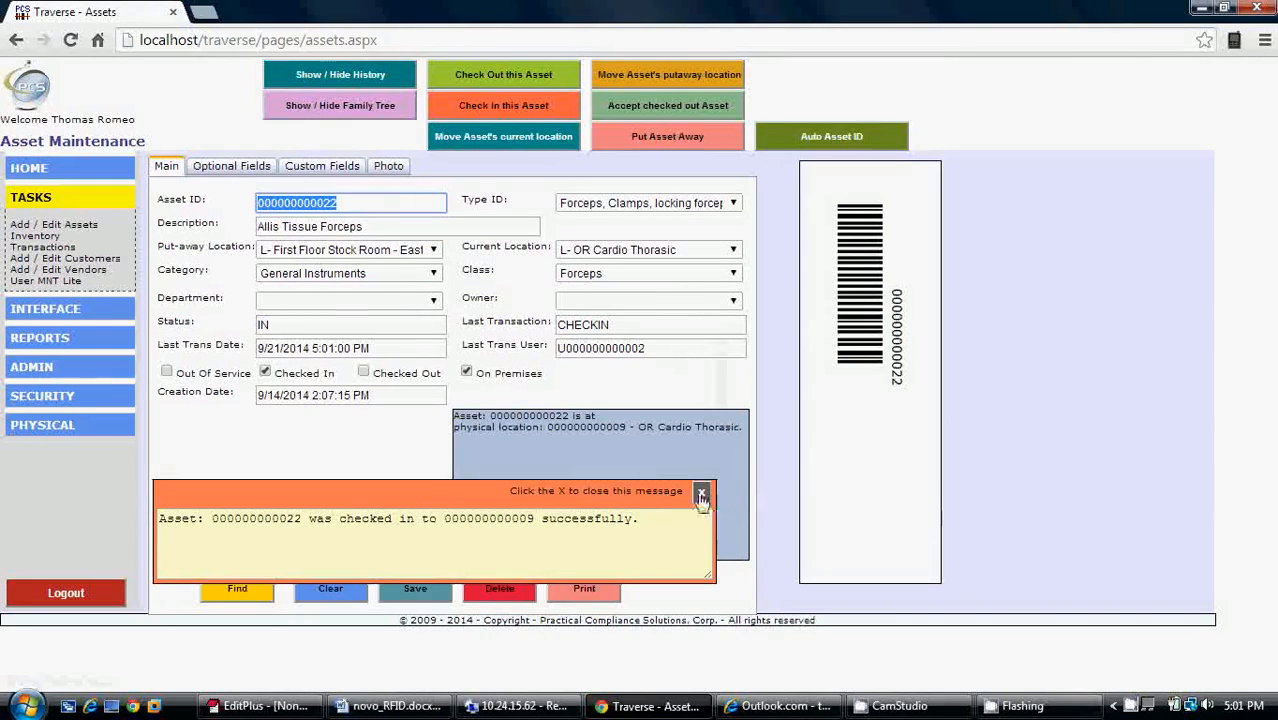
Dismiss the success message and verify Sterilize Failed is unchecked in Custom Fields, returning to Main.
click(700, 496)
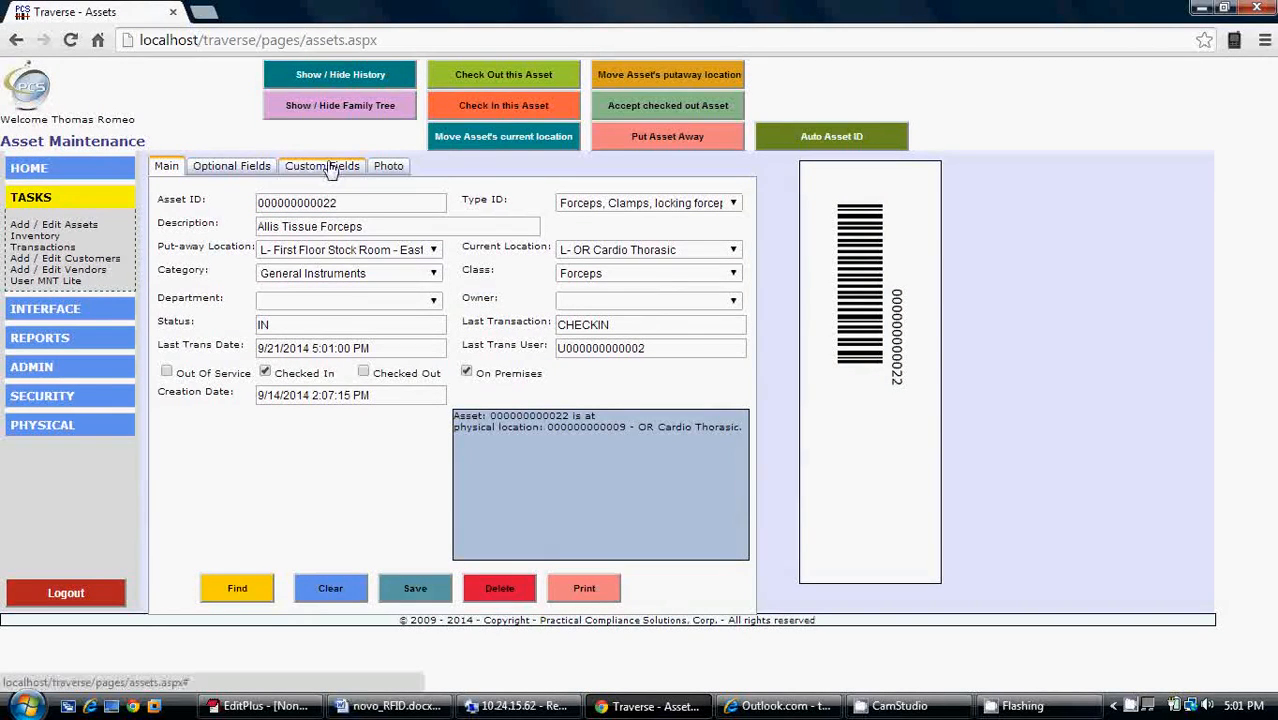
click(320, 166)
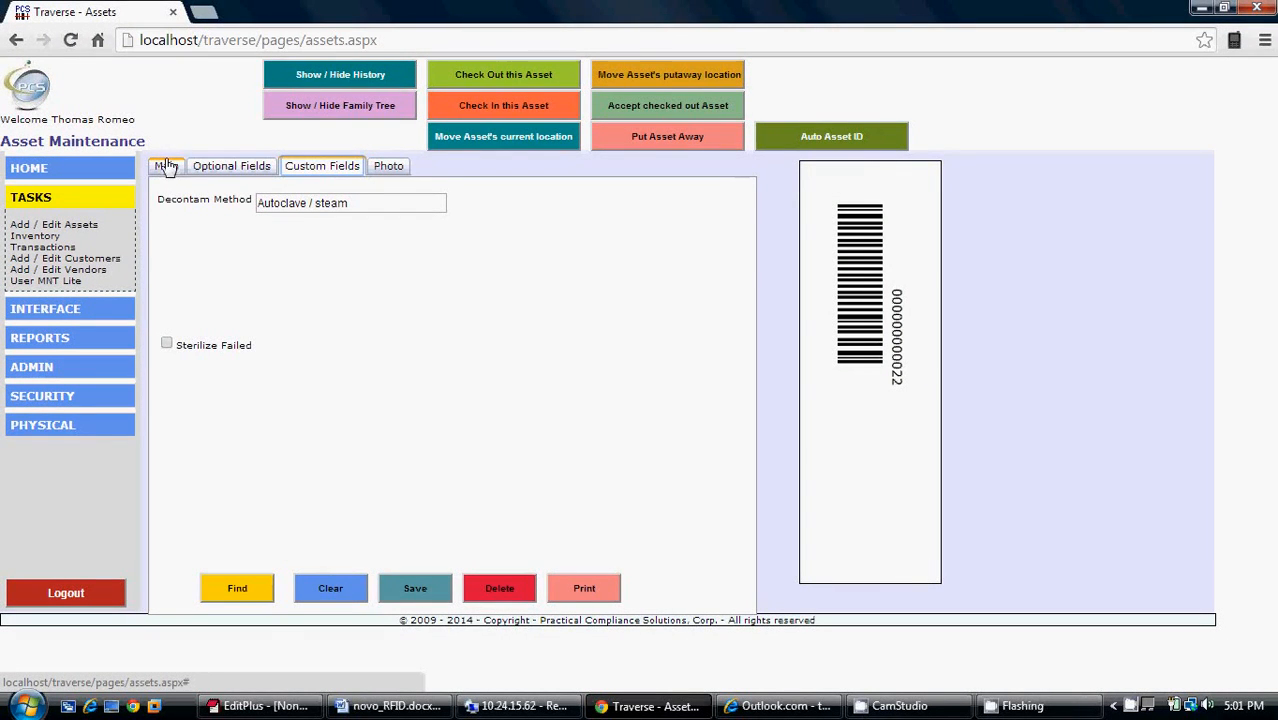
click(166, 164)
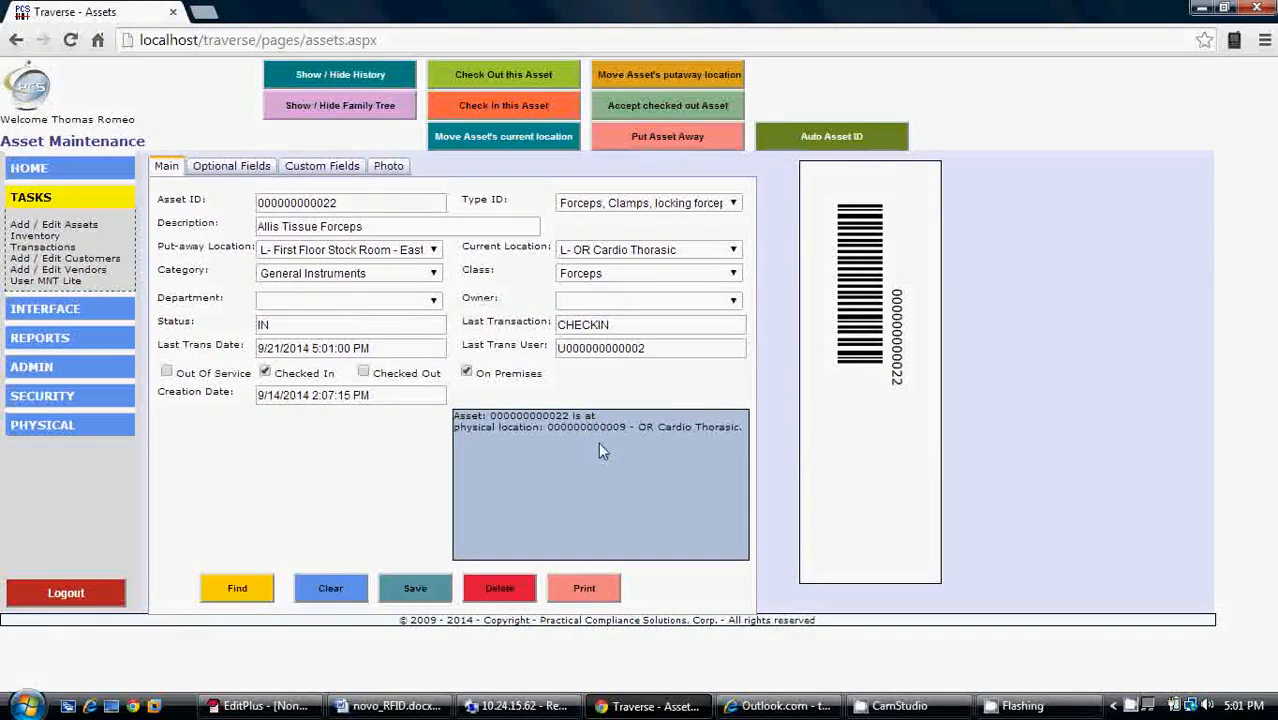
mouse_move(370, 490)
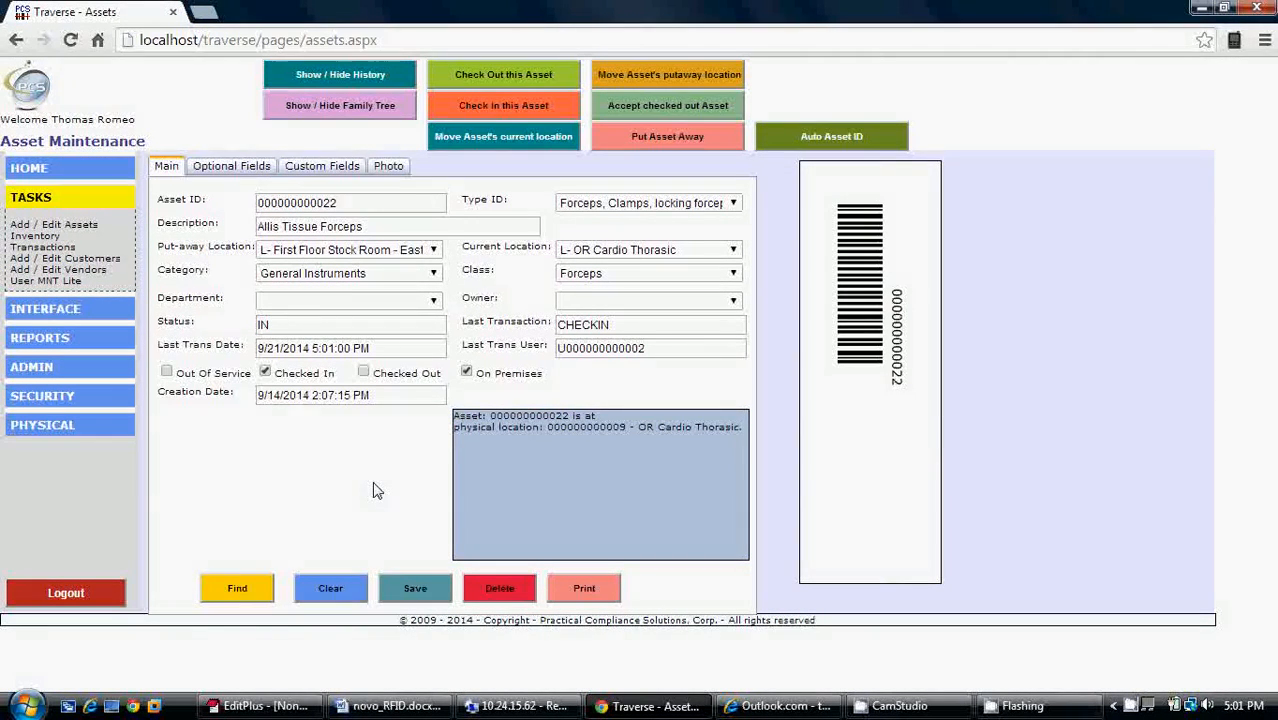
click(388, 164)
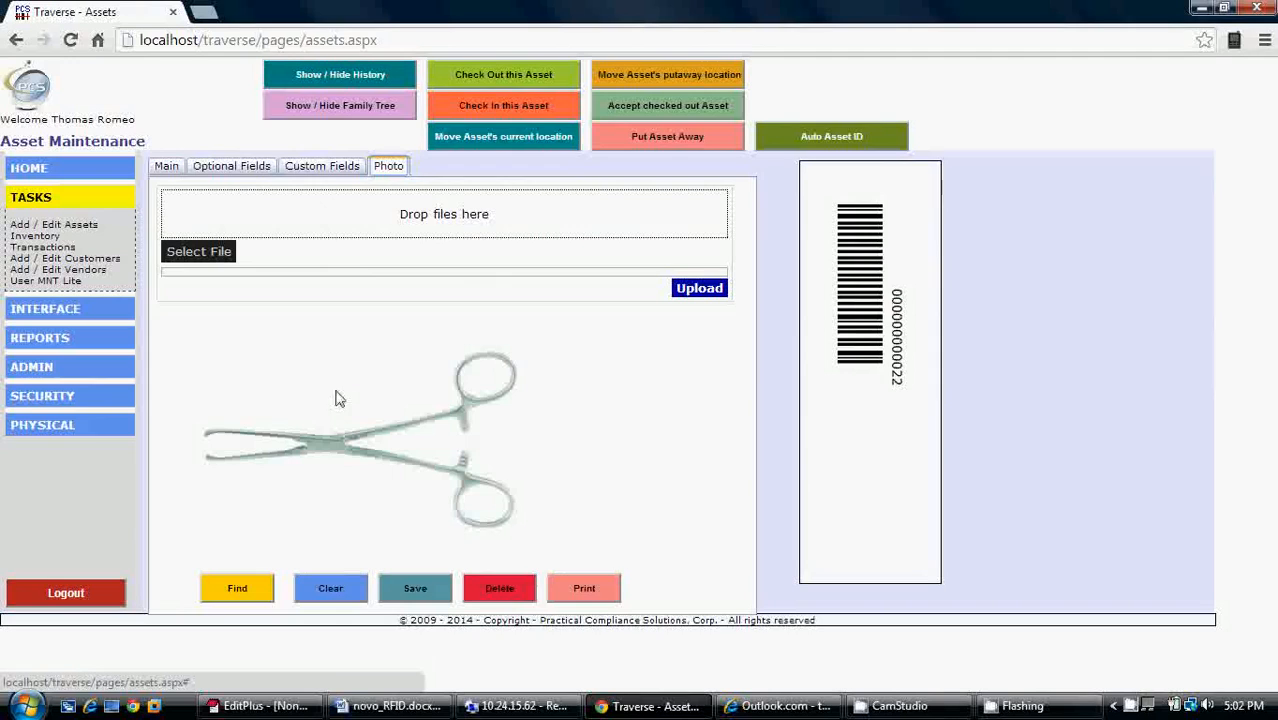
mouse_move(428, 418)
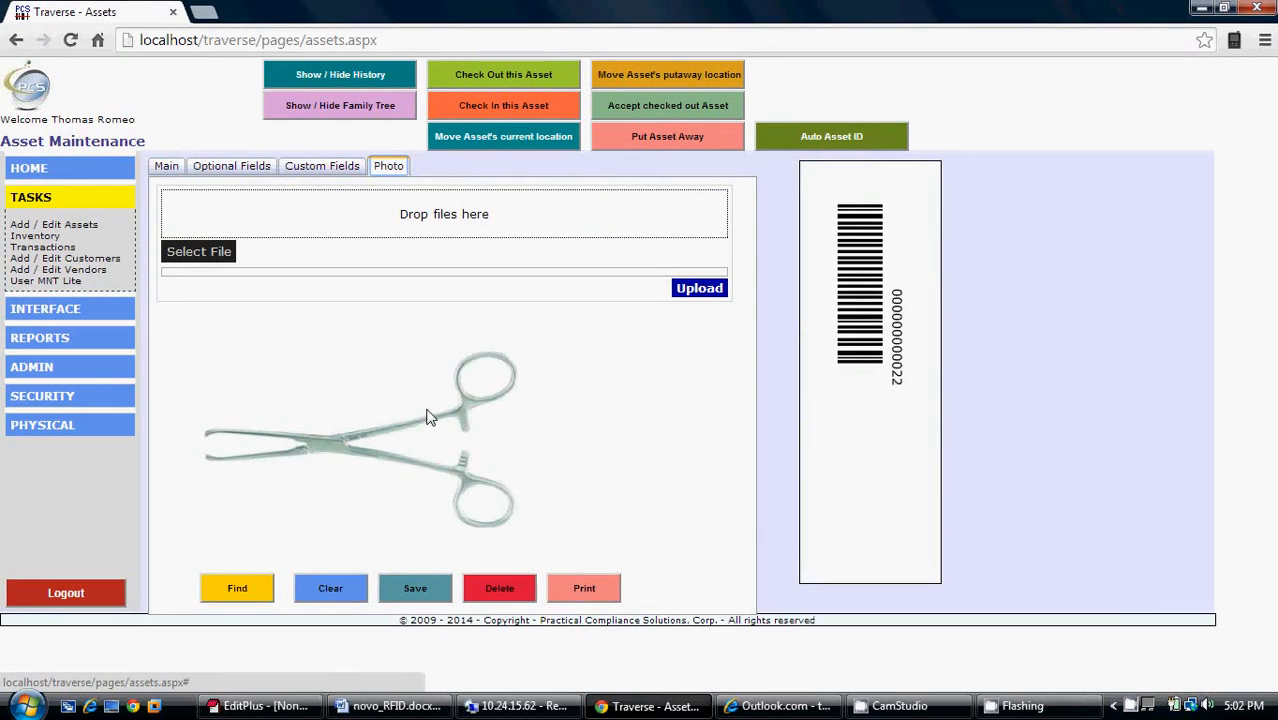
mouse_move(172, 160)
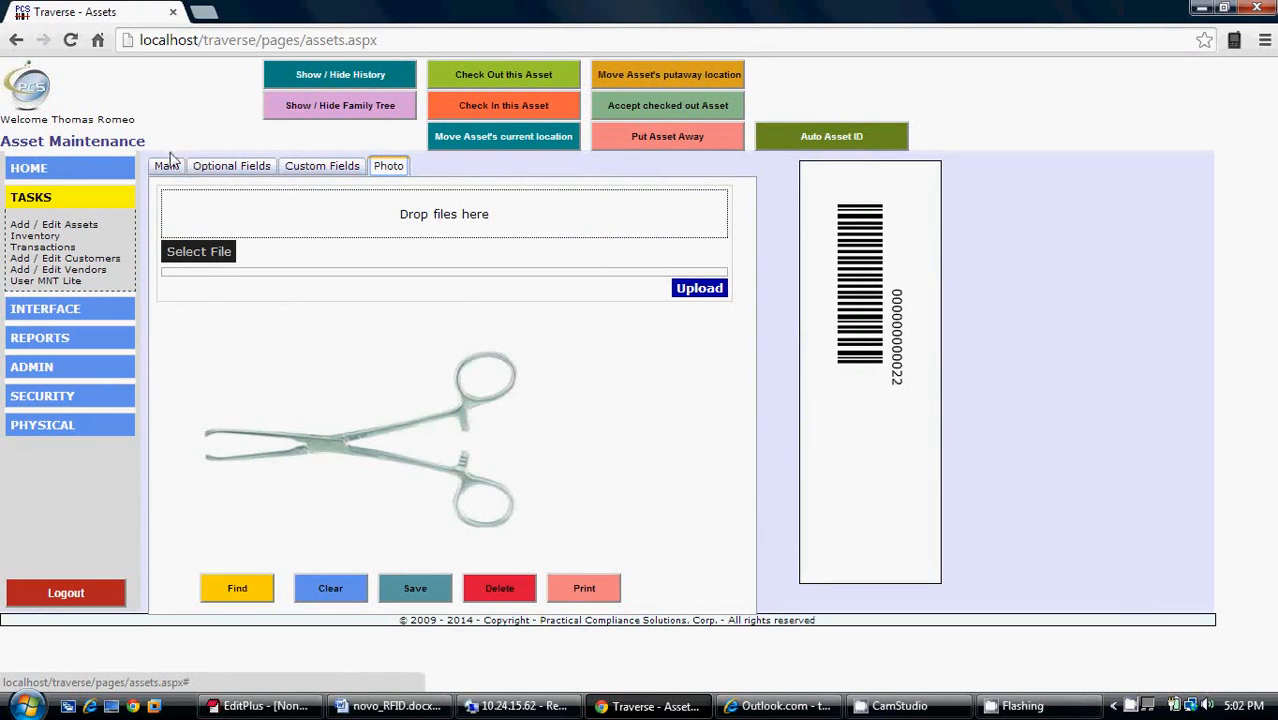
click(166, 164)
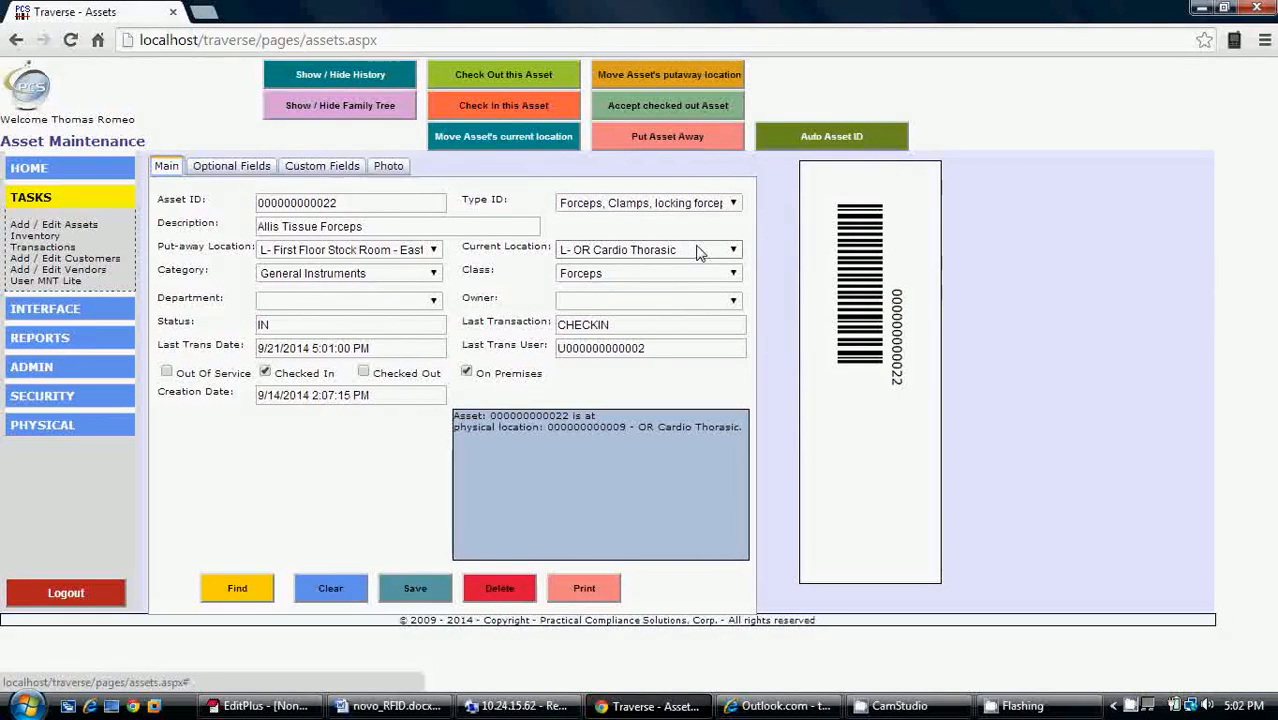
mouse_move(360, 514)
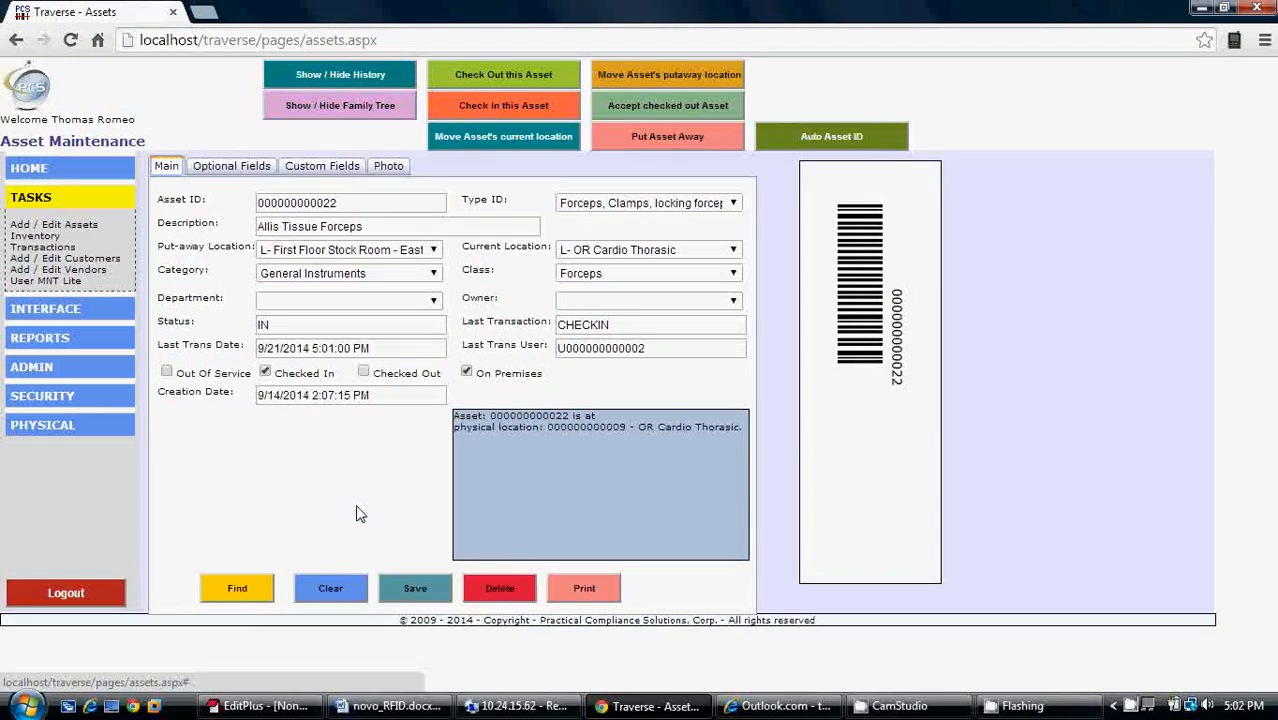
mouse_move(328, 516)
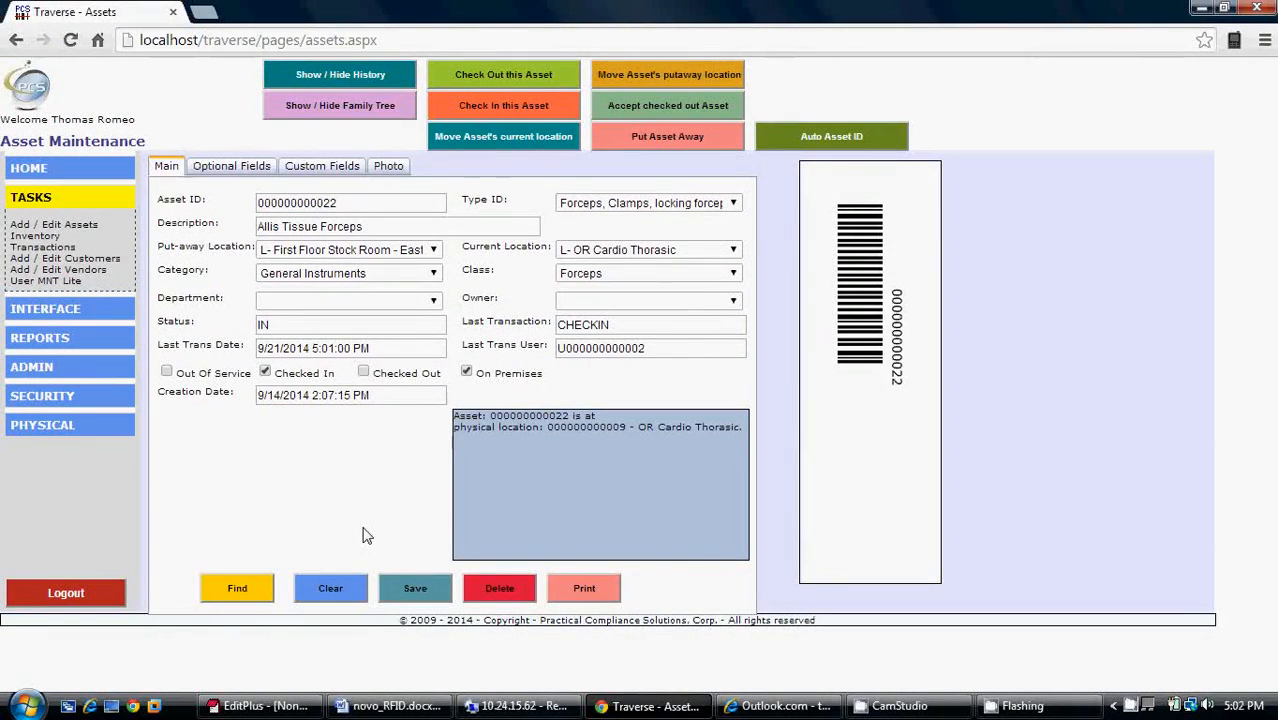
mouse_move(350, 504)
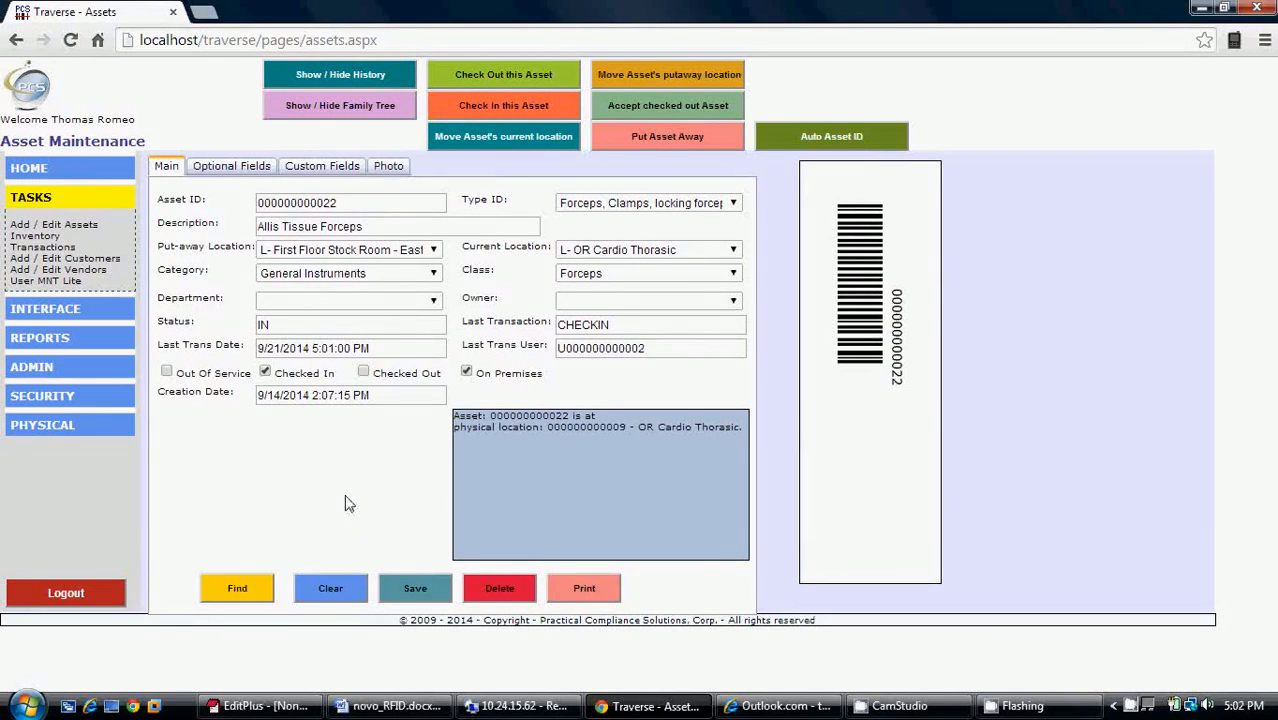
mouse_move(832, 408)
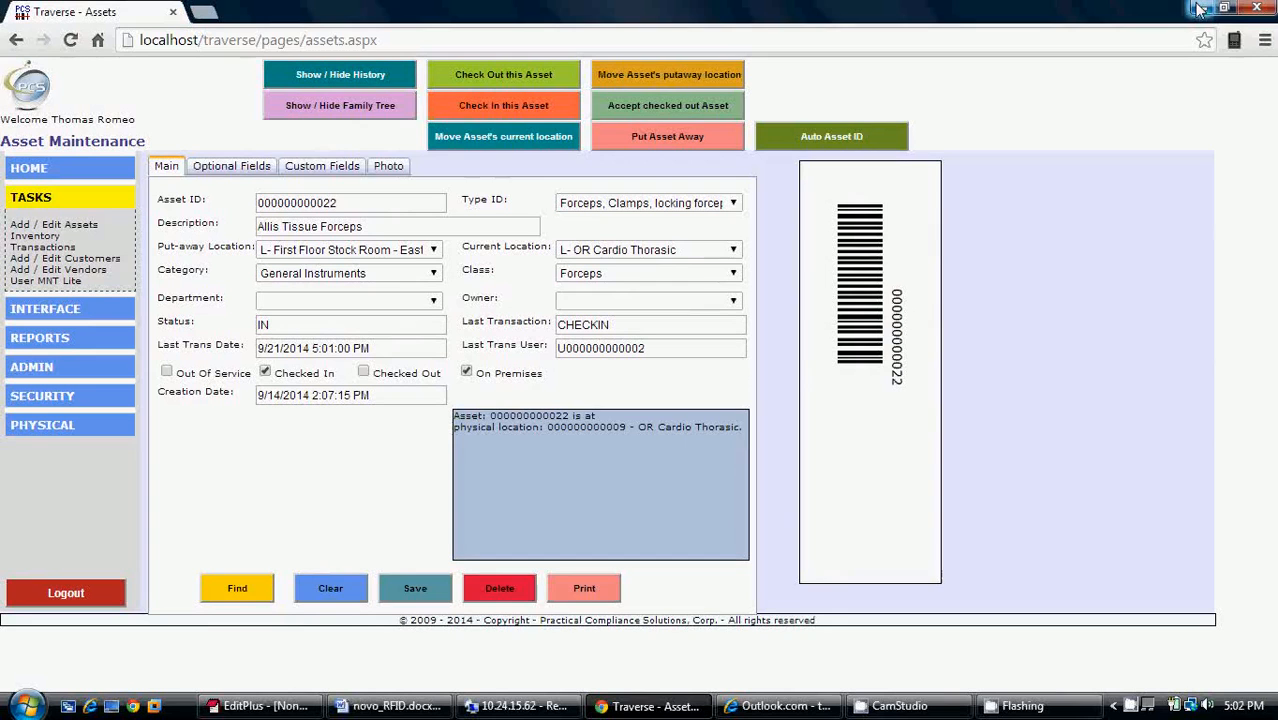
mouse_move(1200, 8)
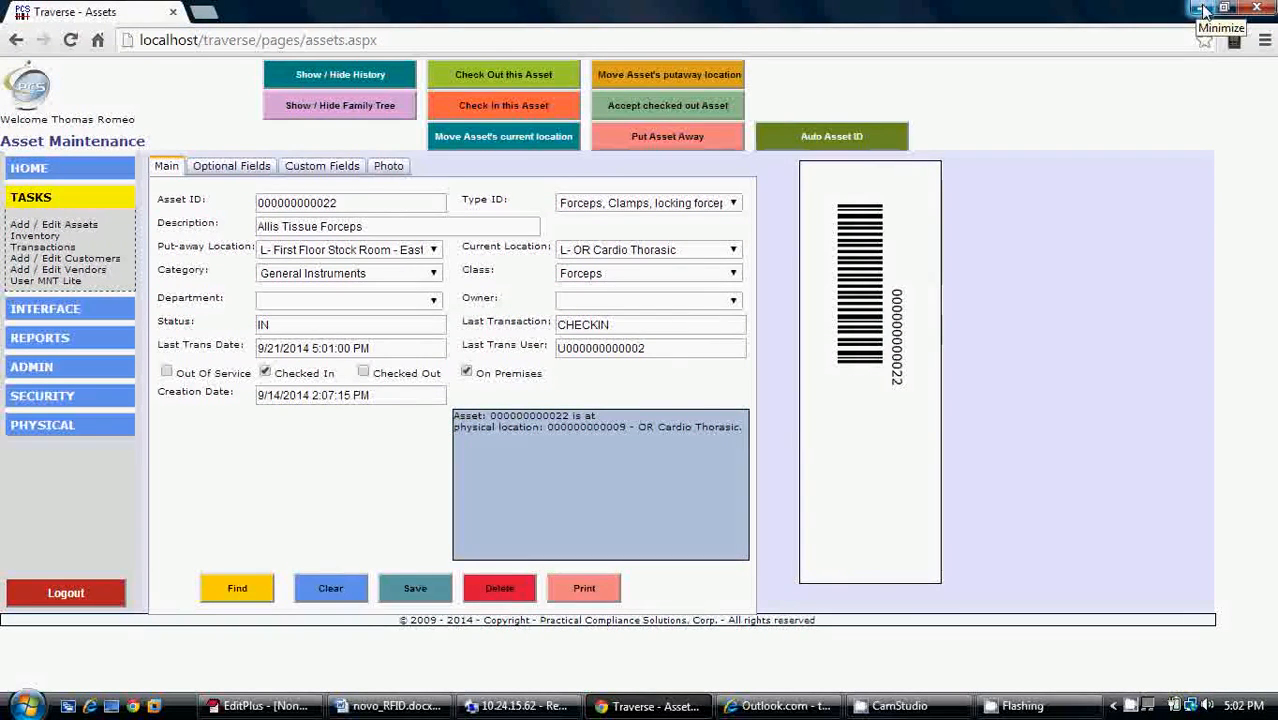
mouse_move(1202, 8)
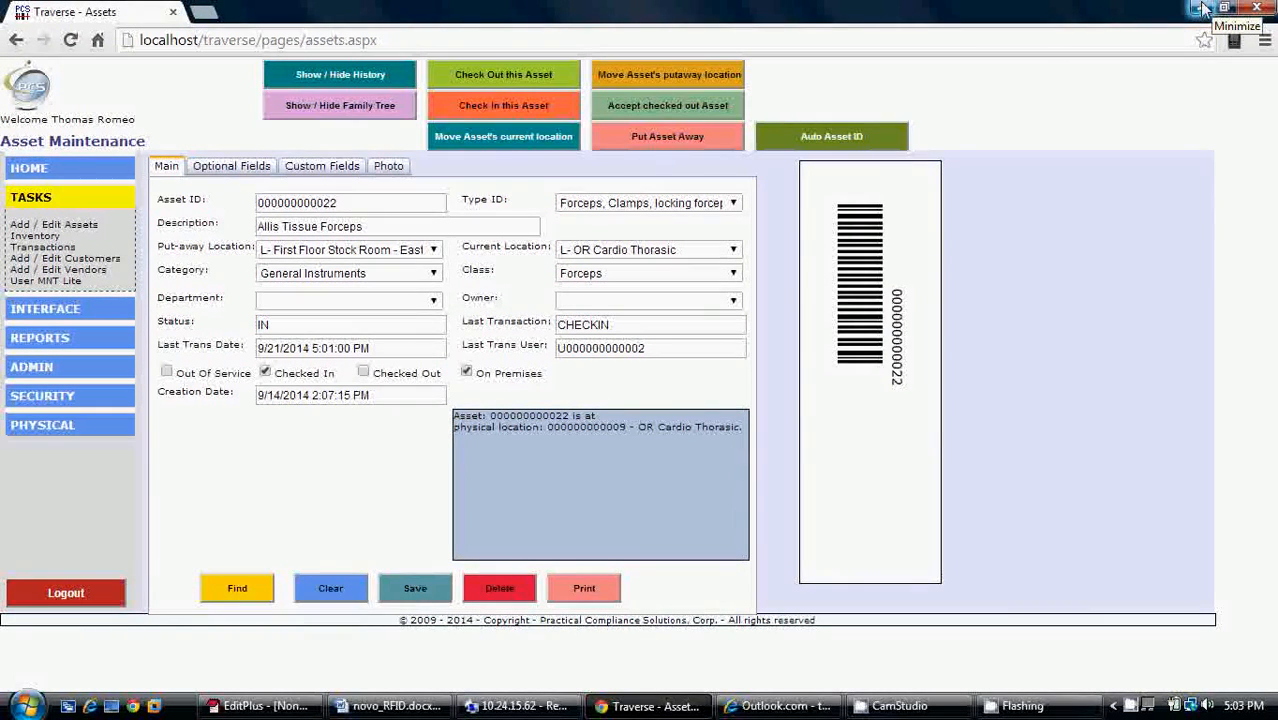
Minimize the Traverse browser window to reveal the desktop.
click(1204, 8)
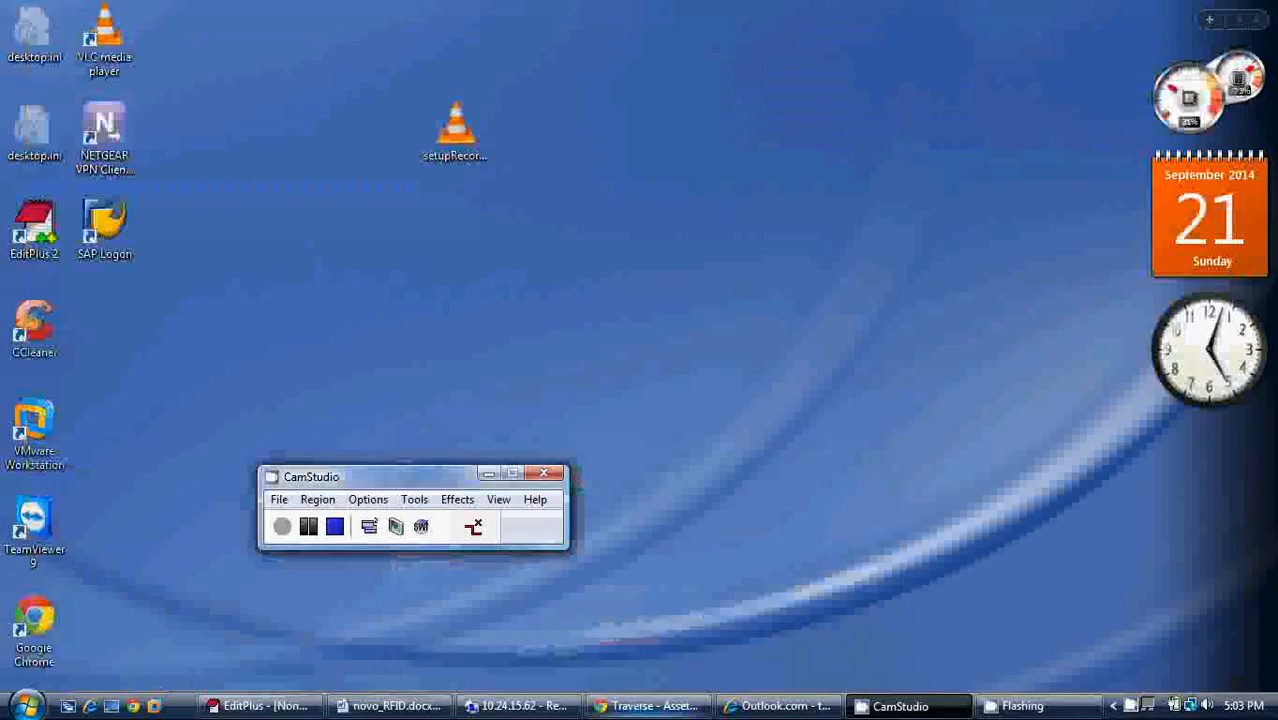